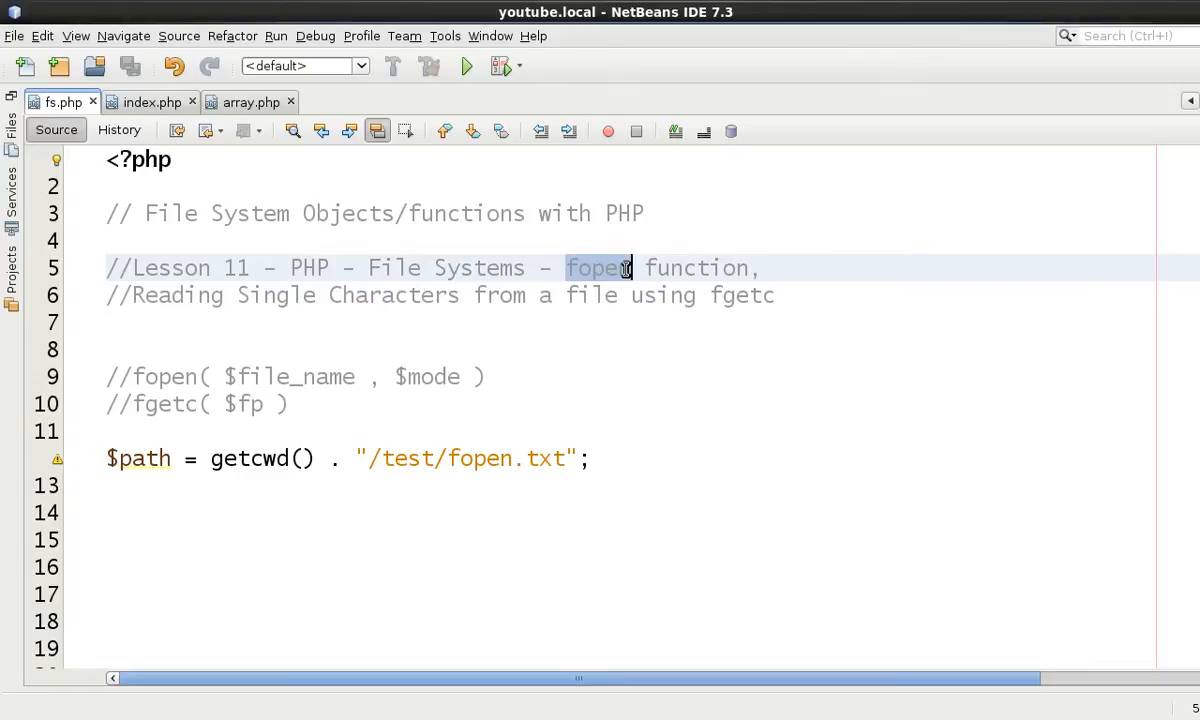
mouse_move(424, 376)
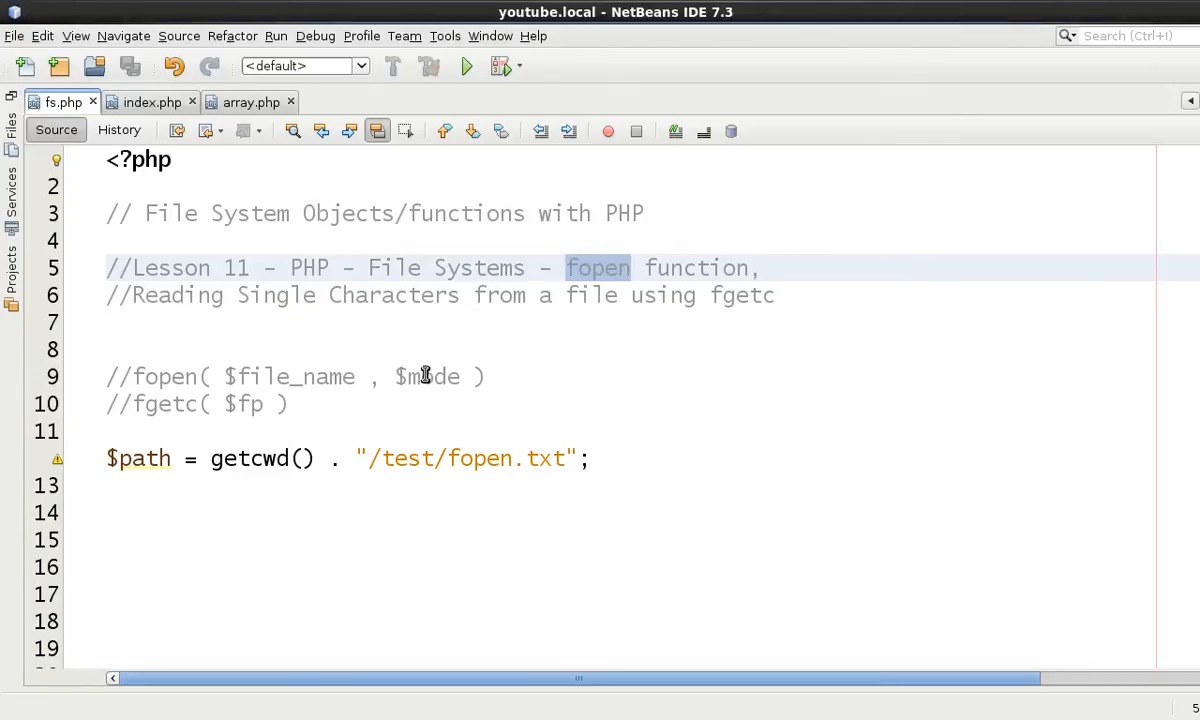
Check the fopen manual page in Firefox for the 'r' read-only mode, then return to fs.php in NetBeans
double_click(428, 376)
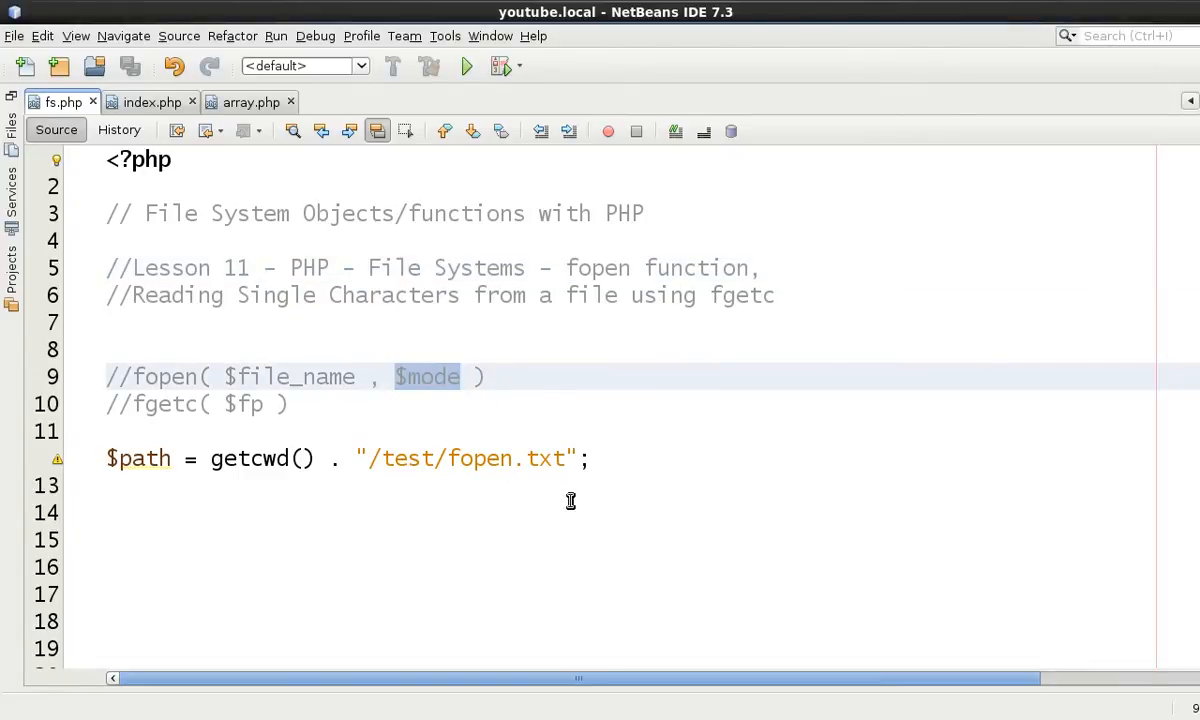
left_click(330, 60)
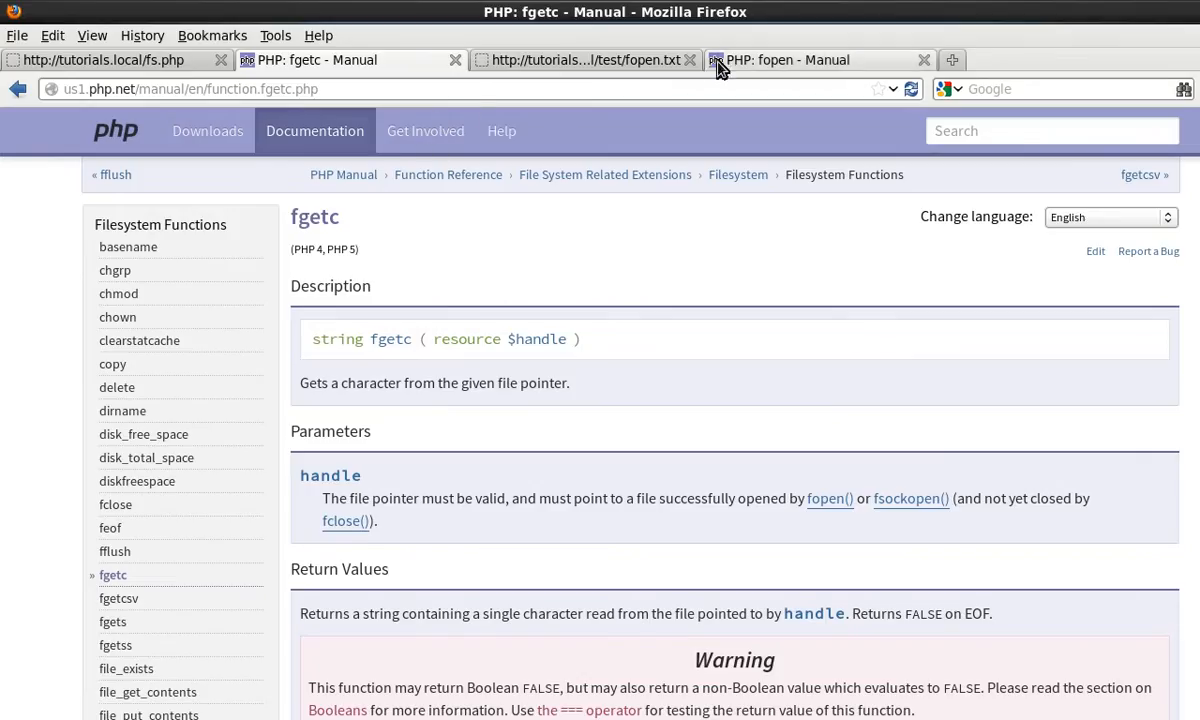
left_click(788, 60)
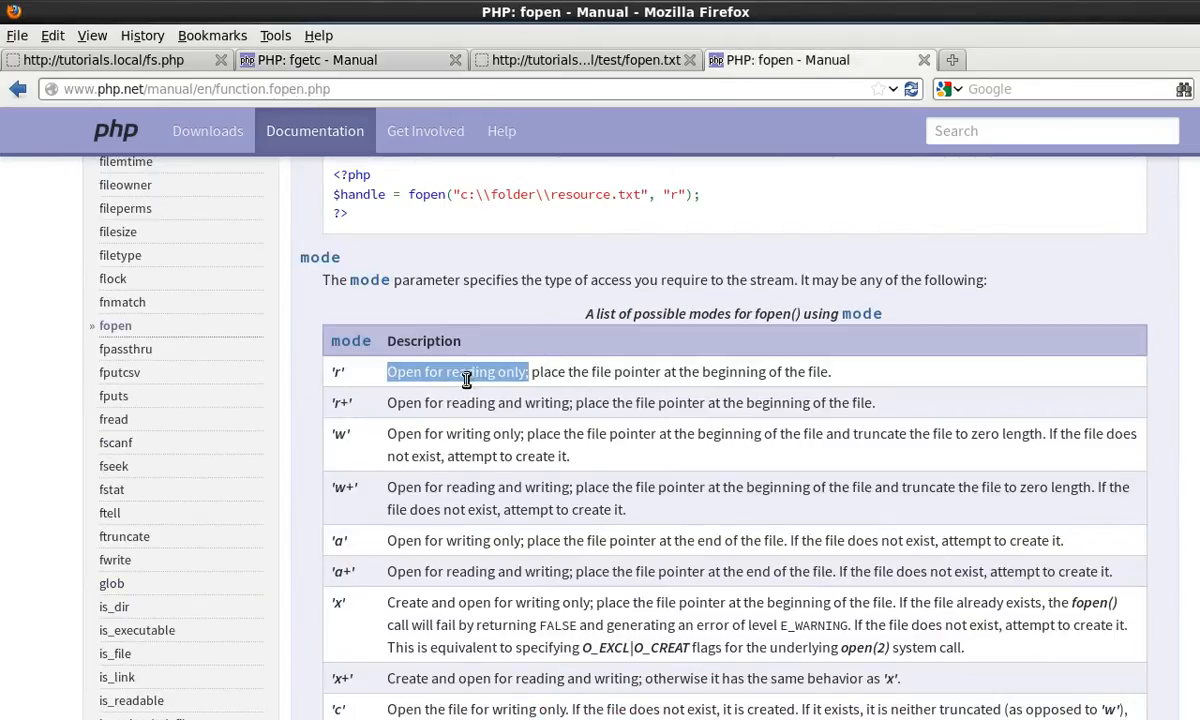
mouse_move(322, 308)
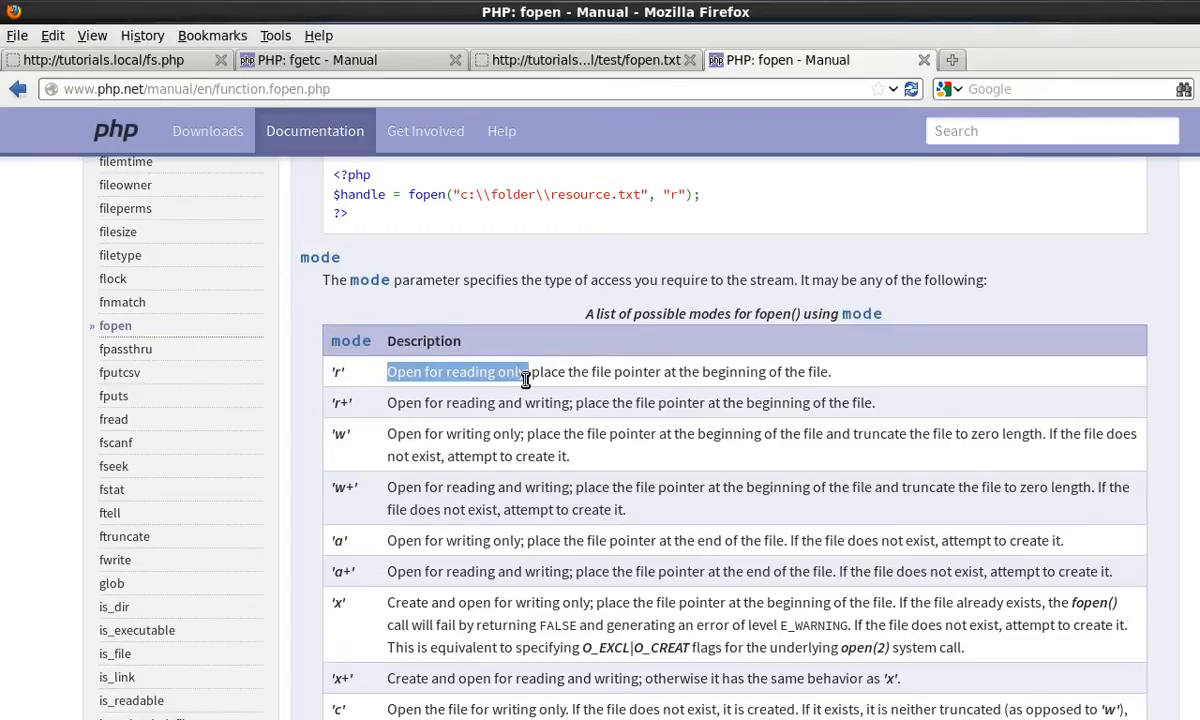
mouse_move(700, 384)
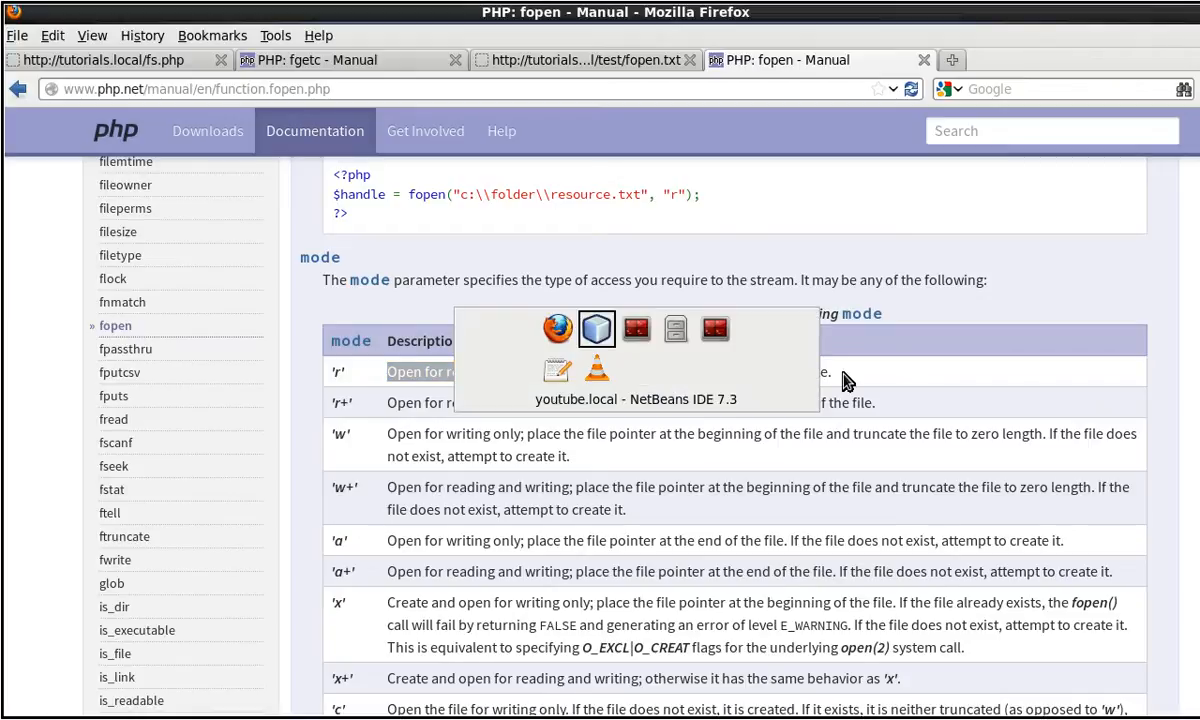
left_click(596, 328)
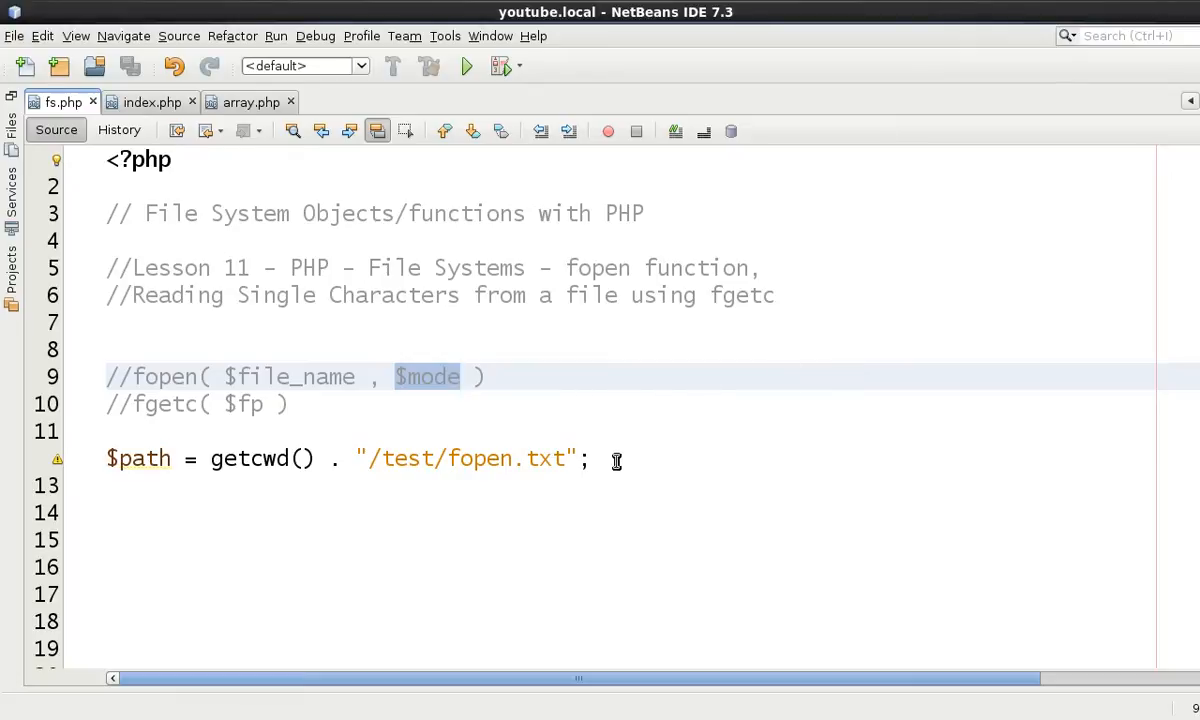
Start a new line under the $path assignment in fs.php for an if( ) statement
left_click(592, 458)
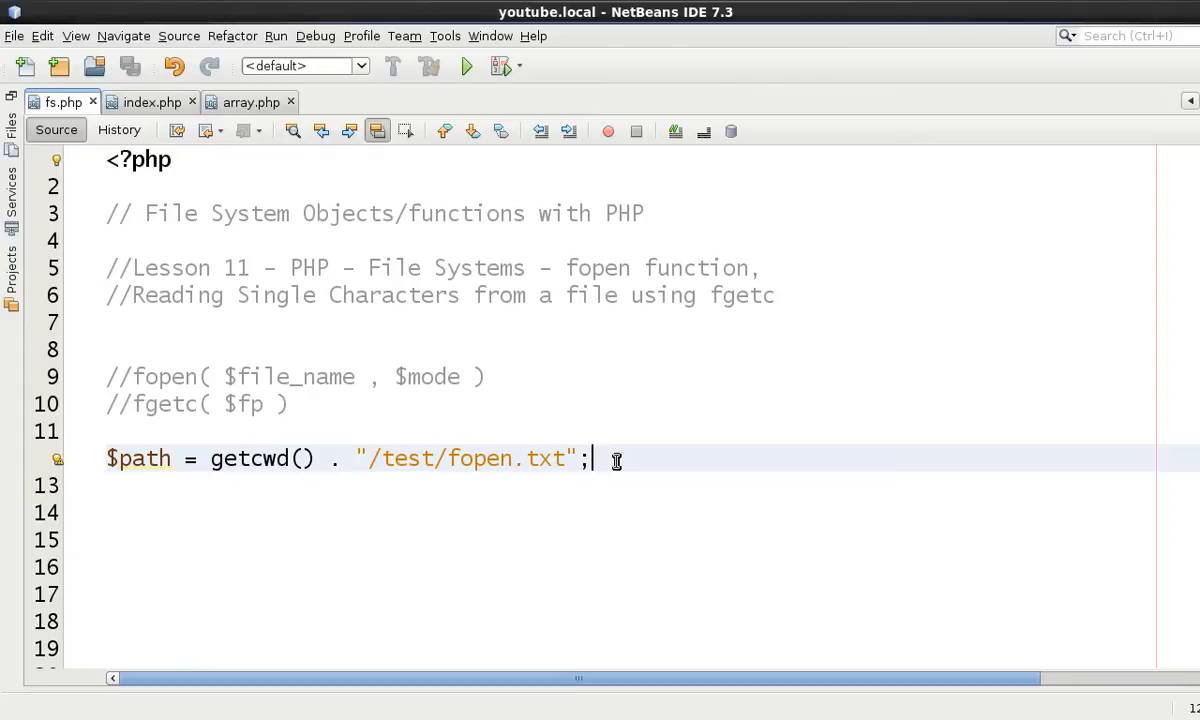
key("Return")
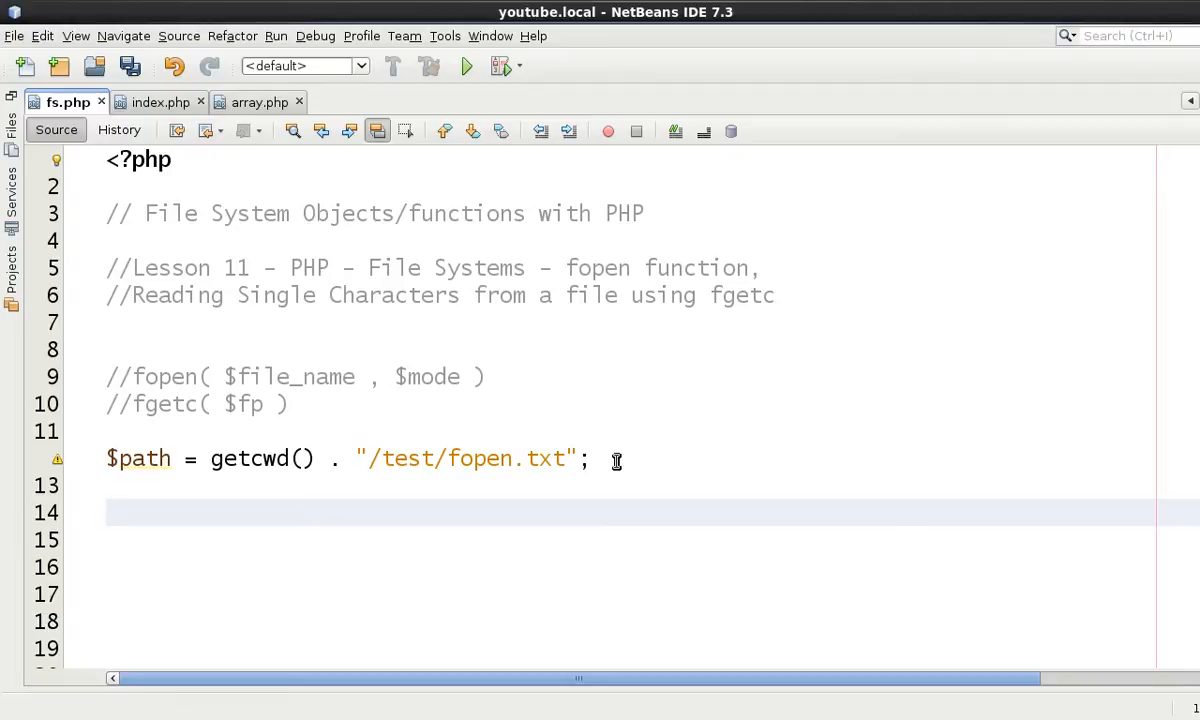
left_click(108, 512)
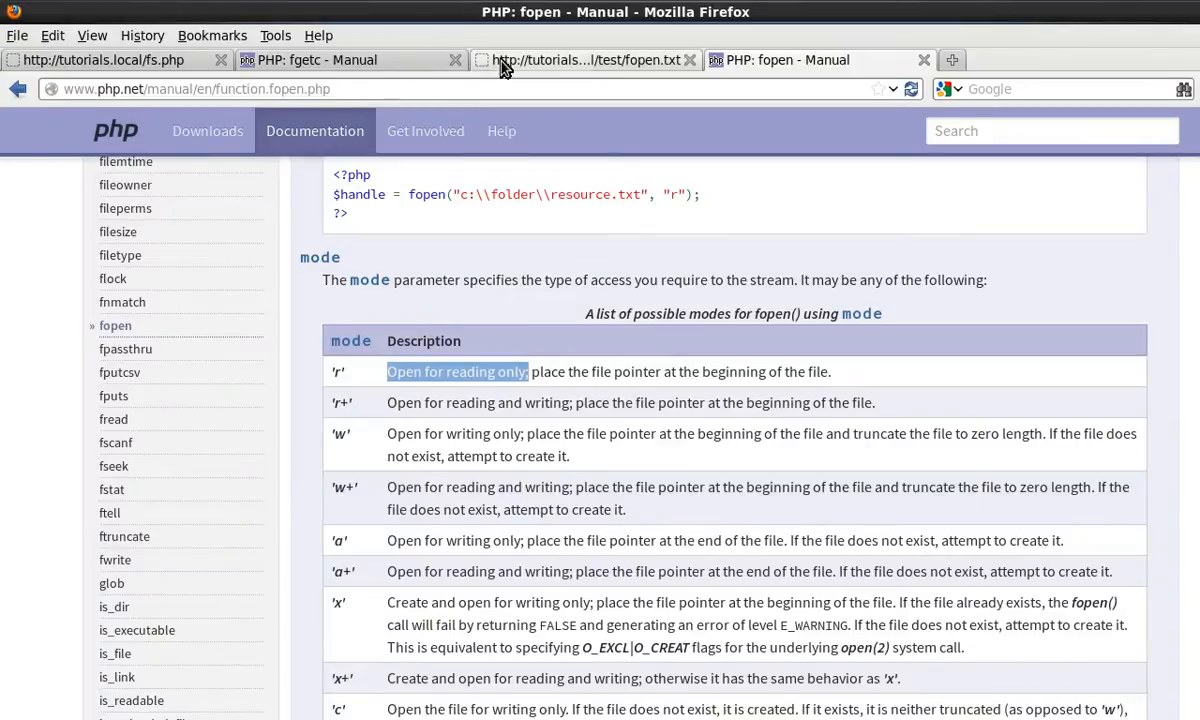
left_click(584, 60)
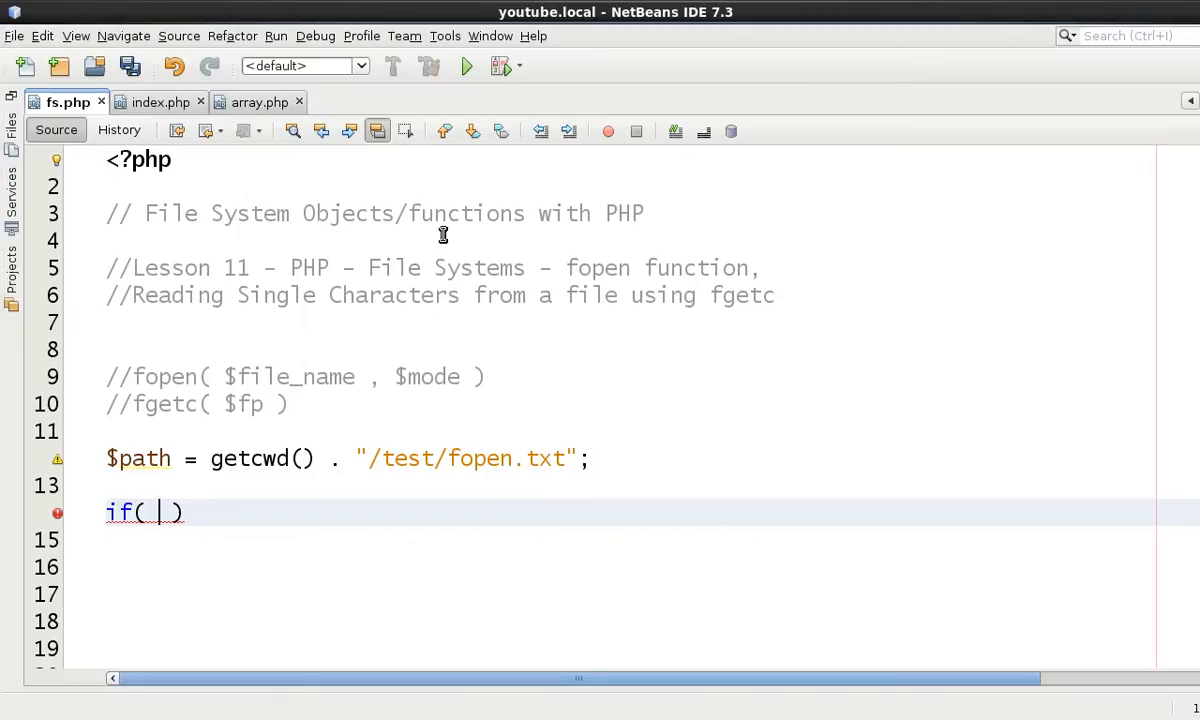
Make the if check file_exists( $path ) and begin $fp = fopen( inside its braces
type("file_exists( $path")
left_click(628, 540)
type("{")
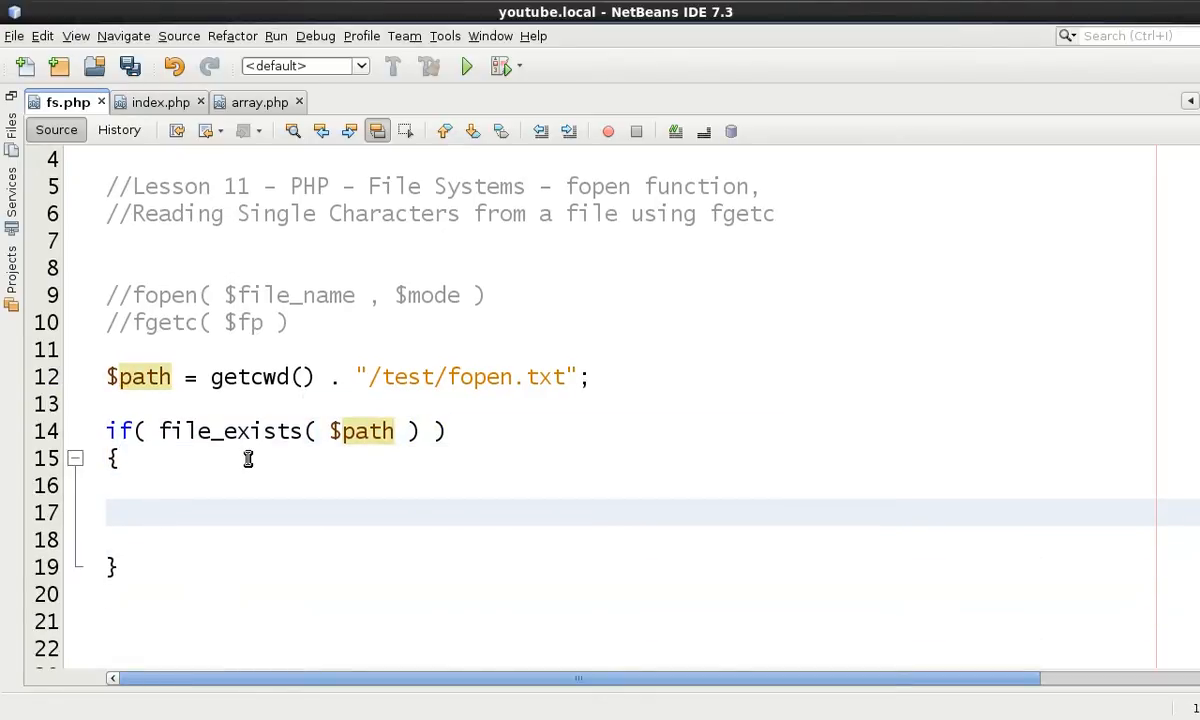
type("$fp")
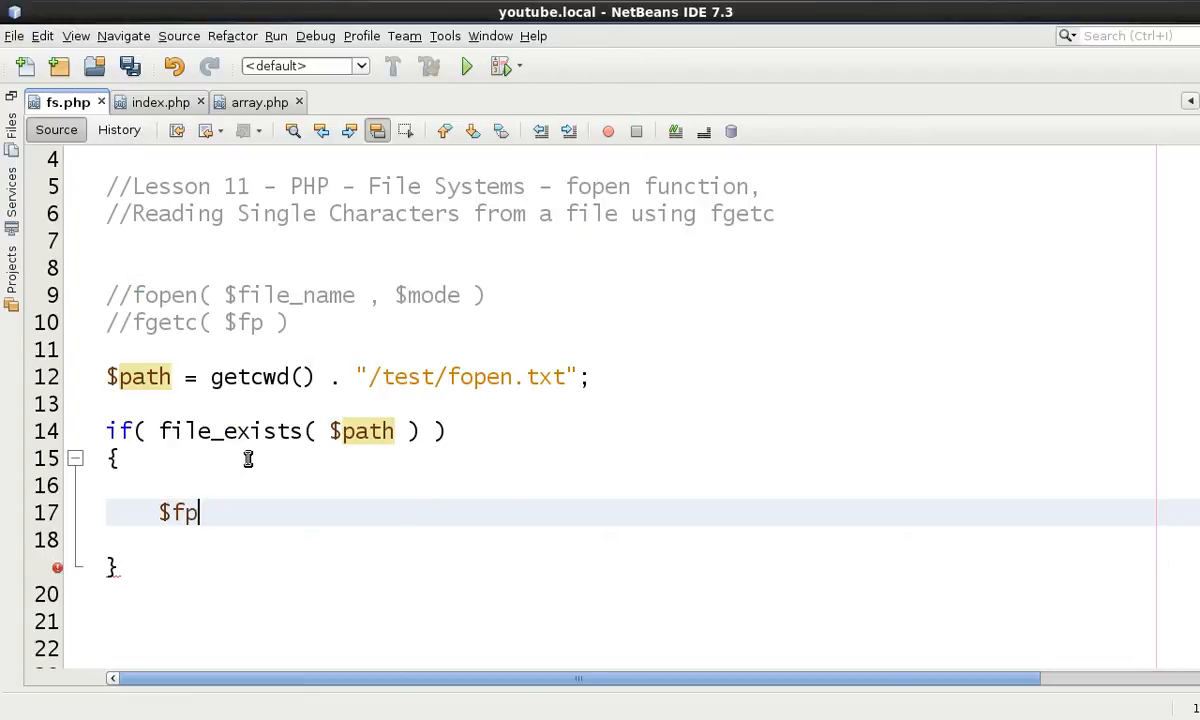
type("=")
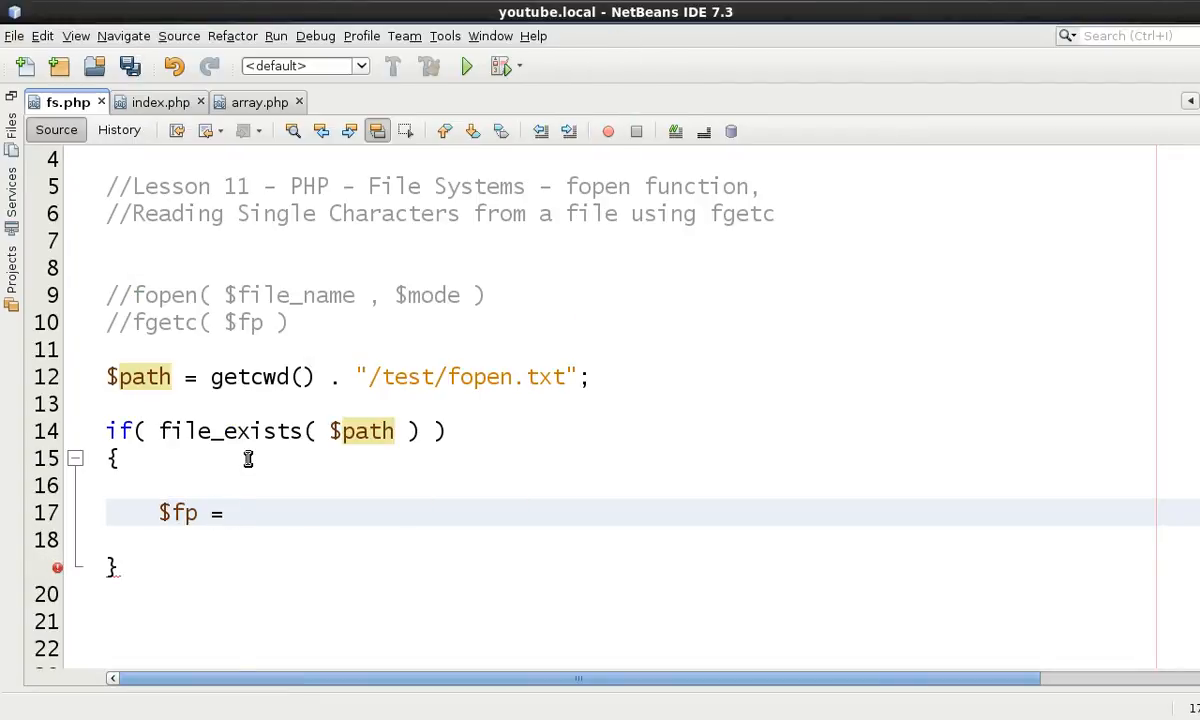
type("fopen")
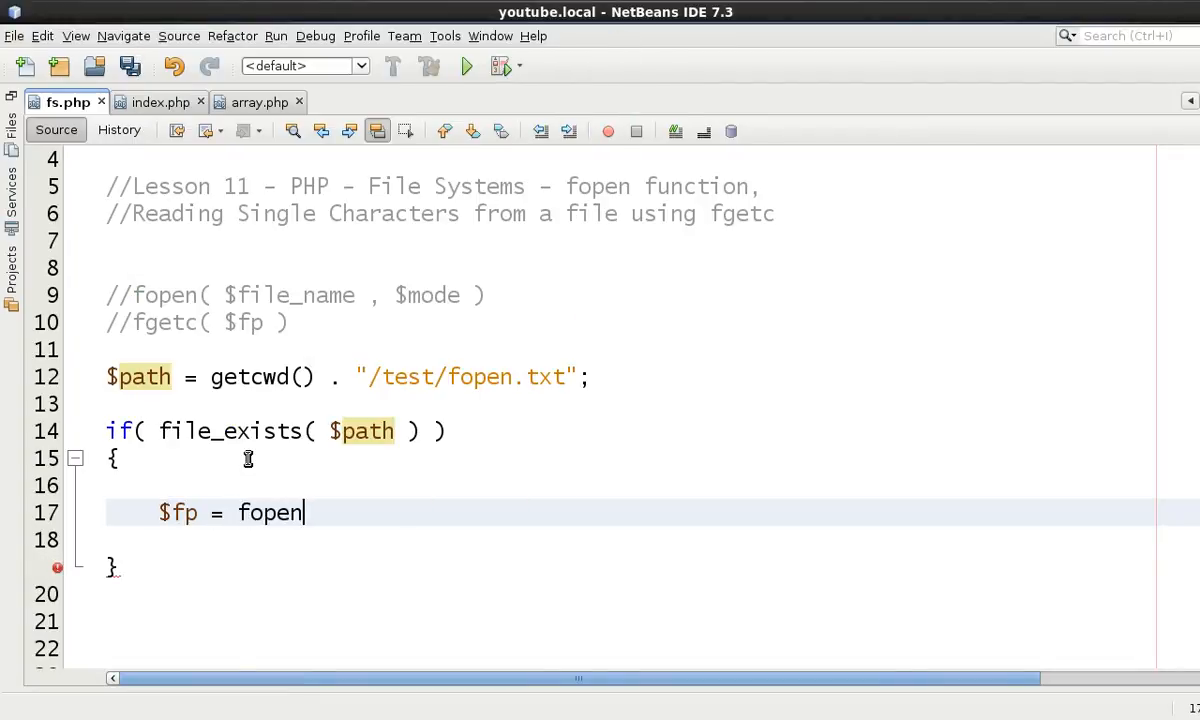
type("(")
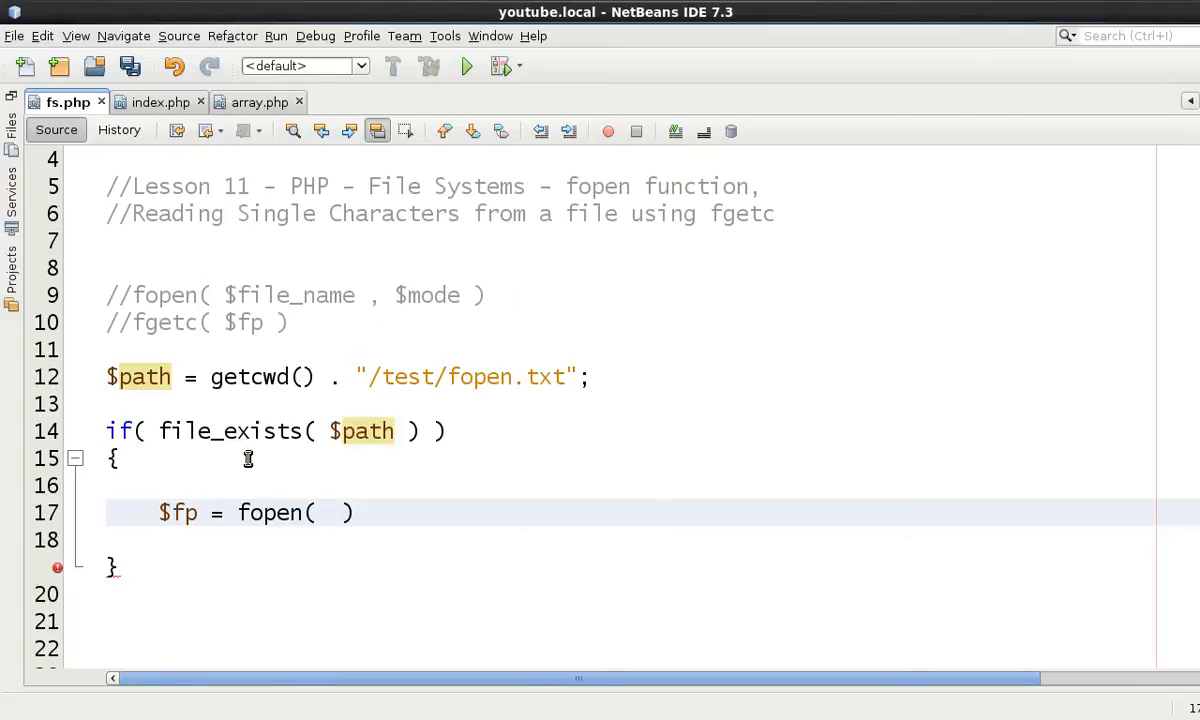
Complete the call as $fp = fopen( $path , "r" ); to open the file read-only
left_click(330, 512)
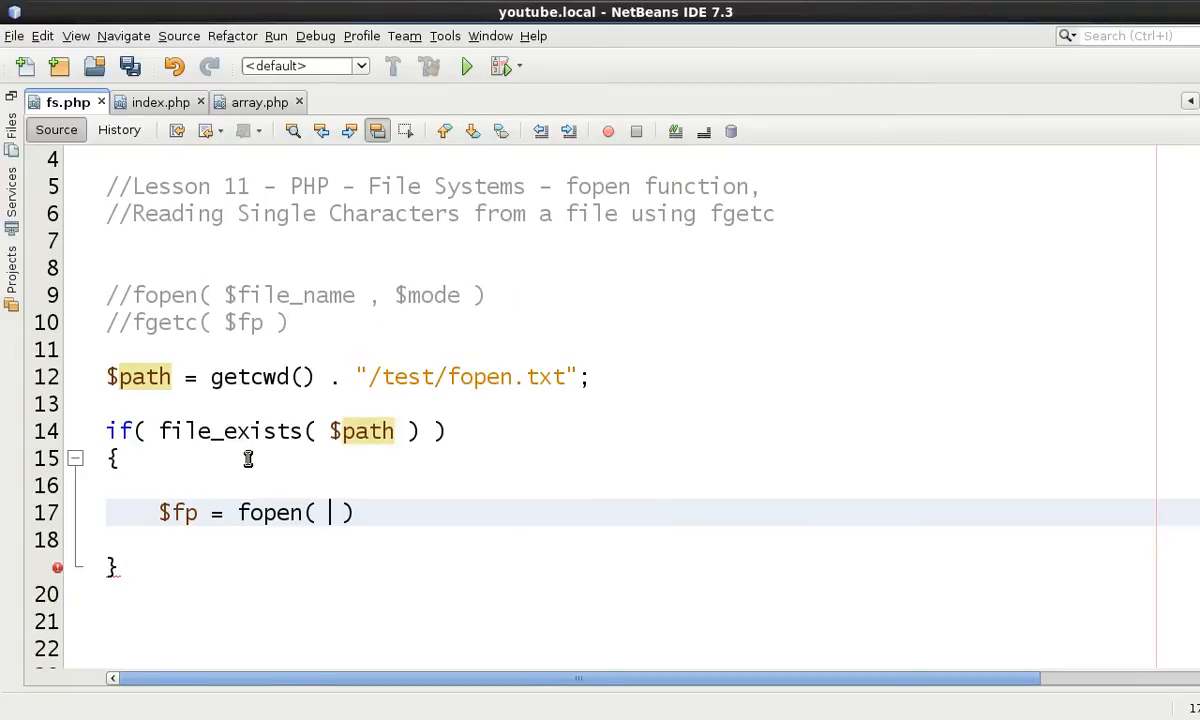
type("$path ,")
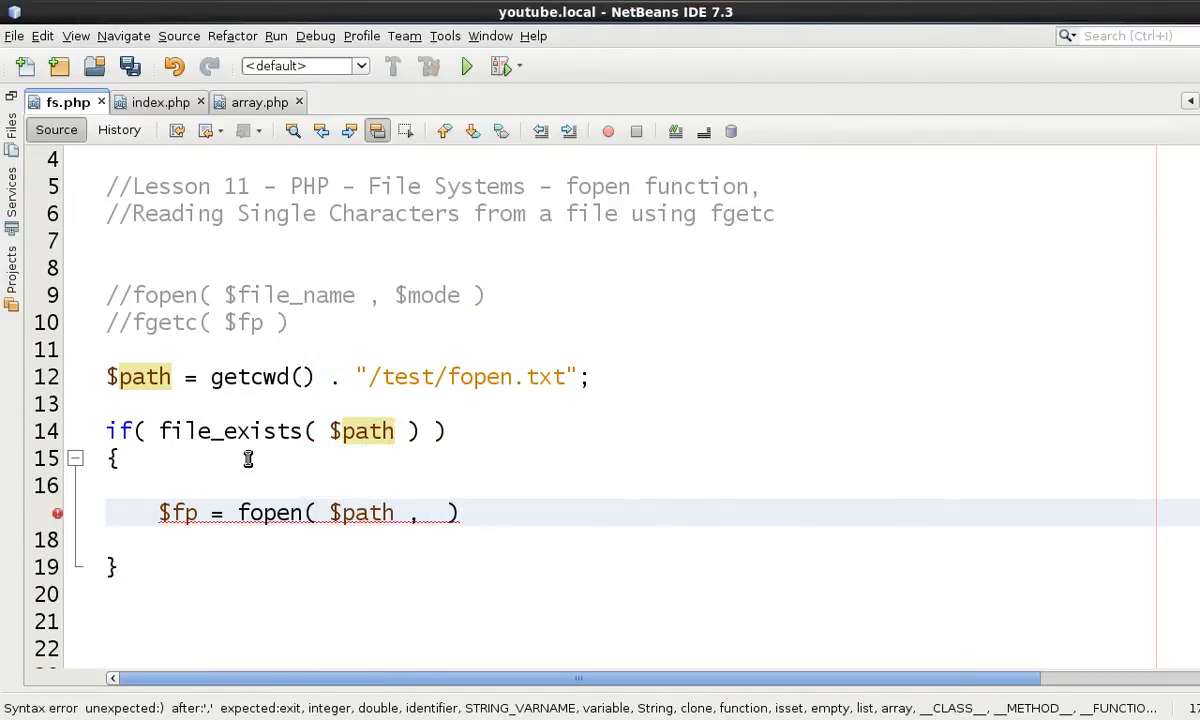
type("\"\"")
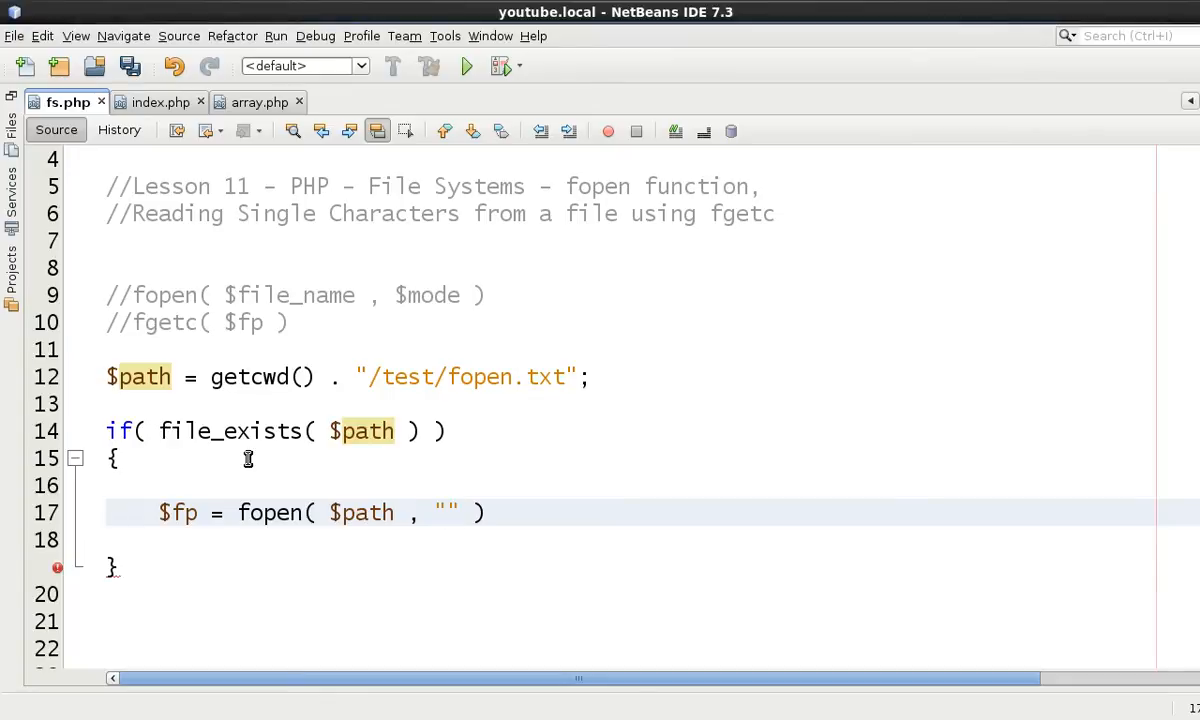
type("r")
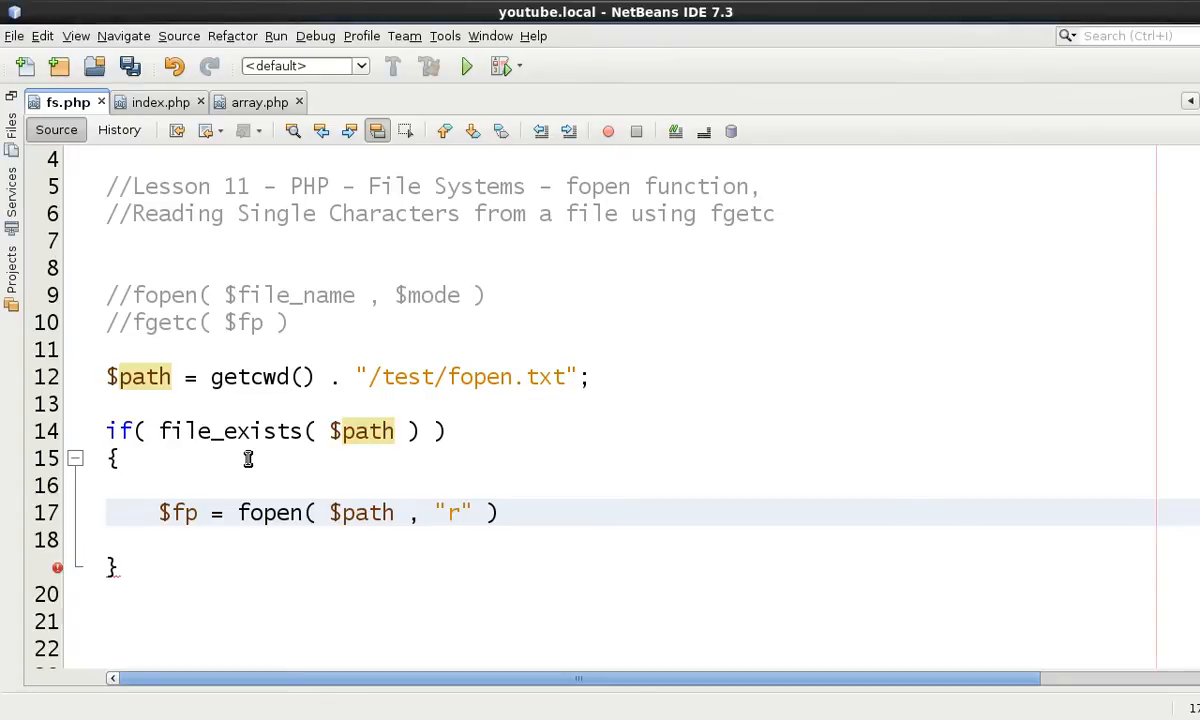
left_click(462, 512)
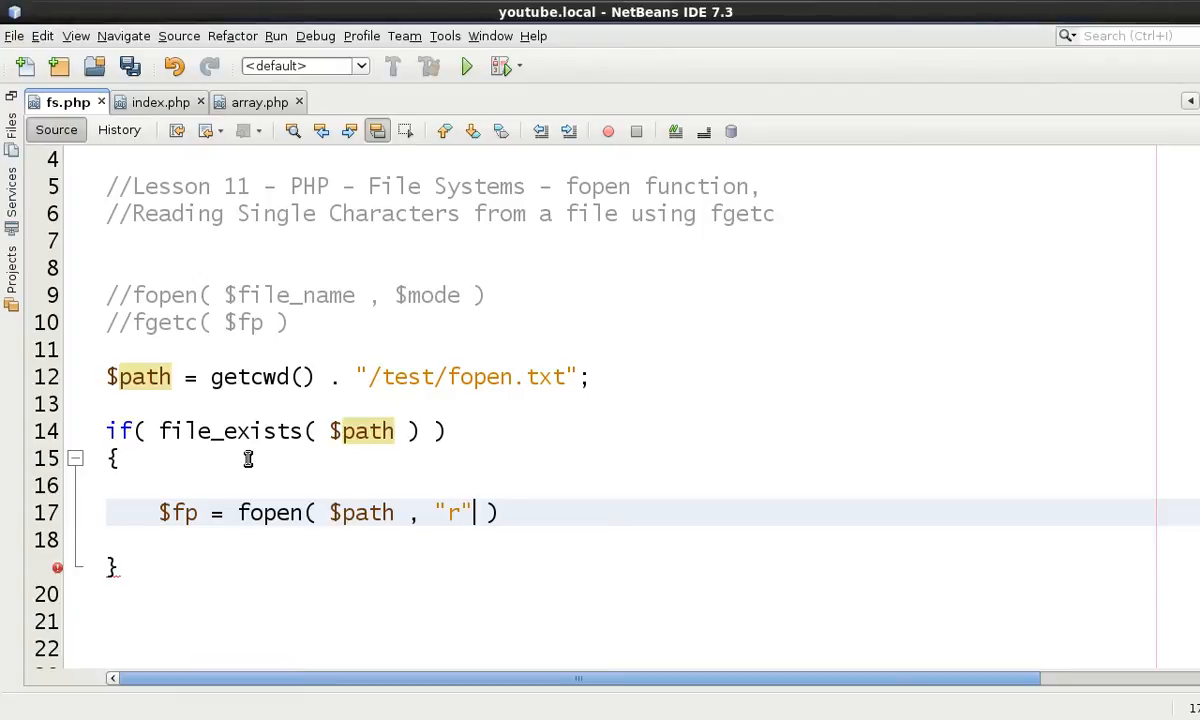
type(";")
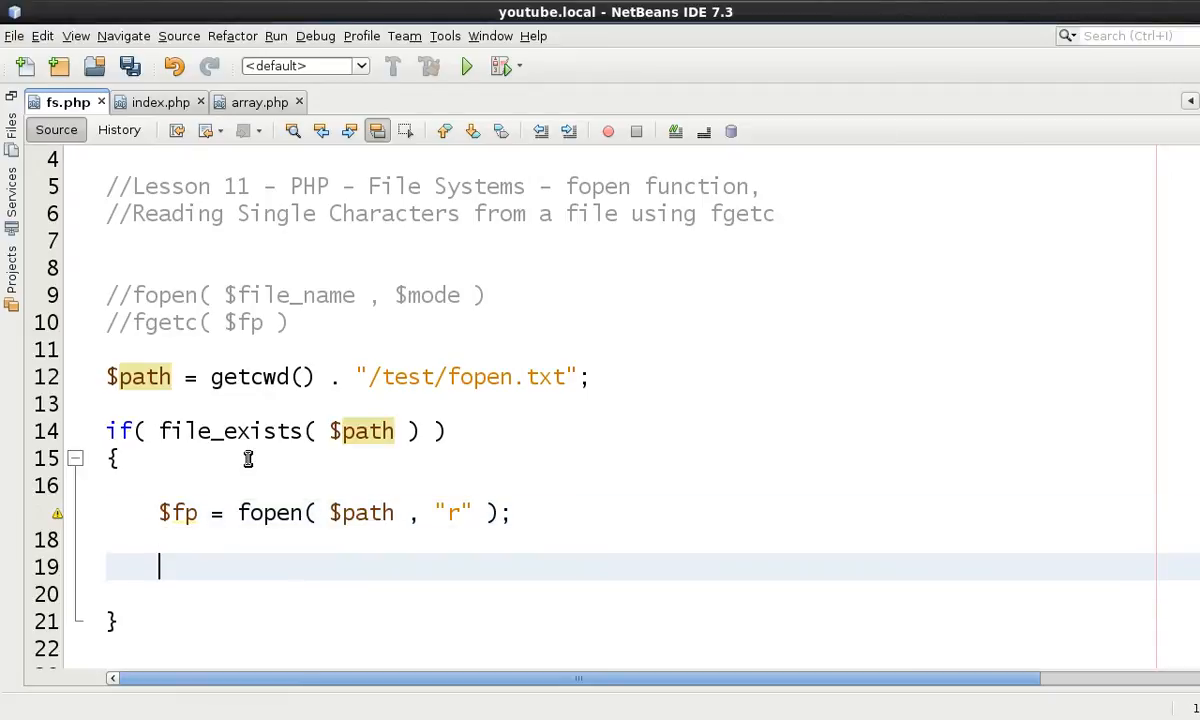
Add a nested if( $fp ) block containing fclose( $fp ); with blank lines above the close
type("if( $f )")
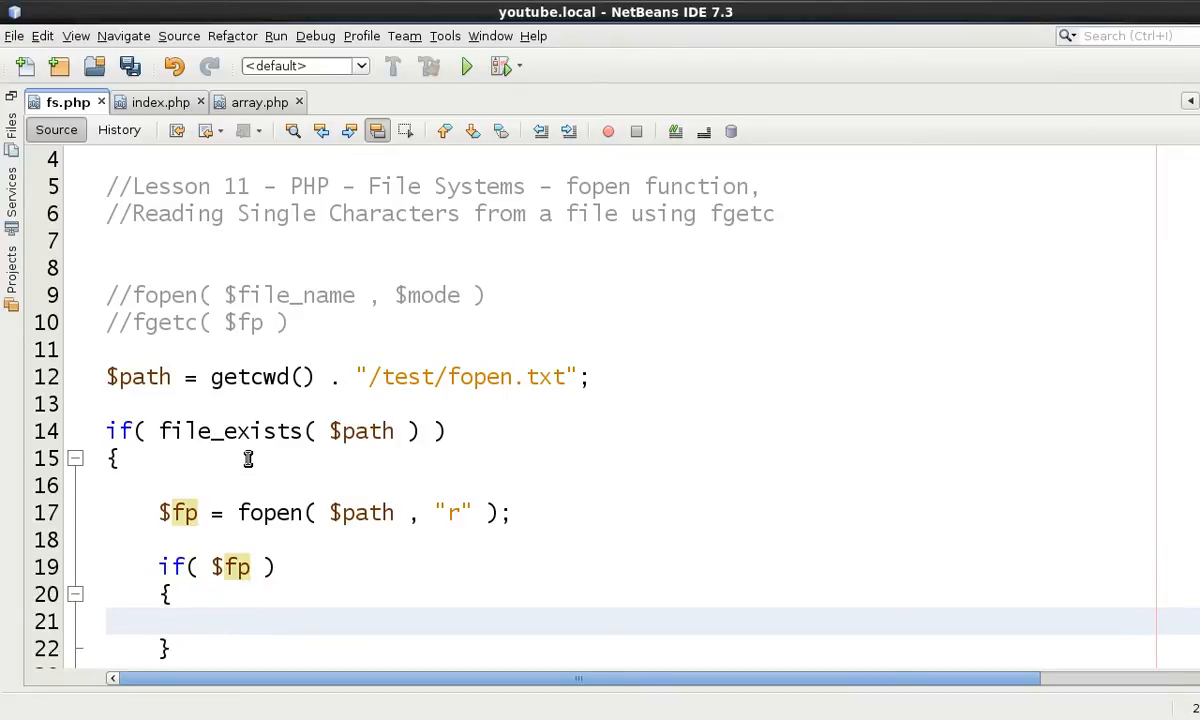
type("fclose(")
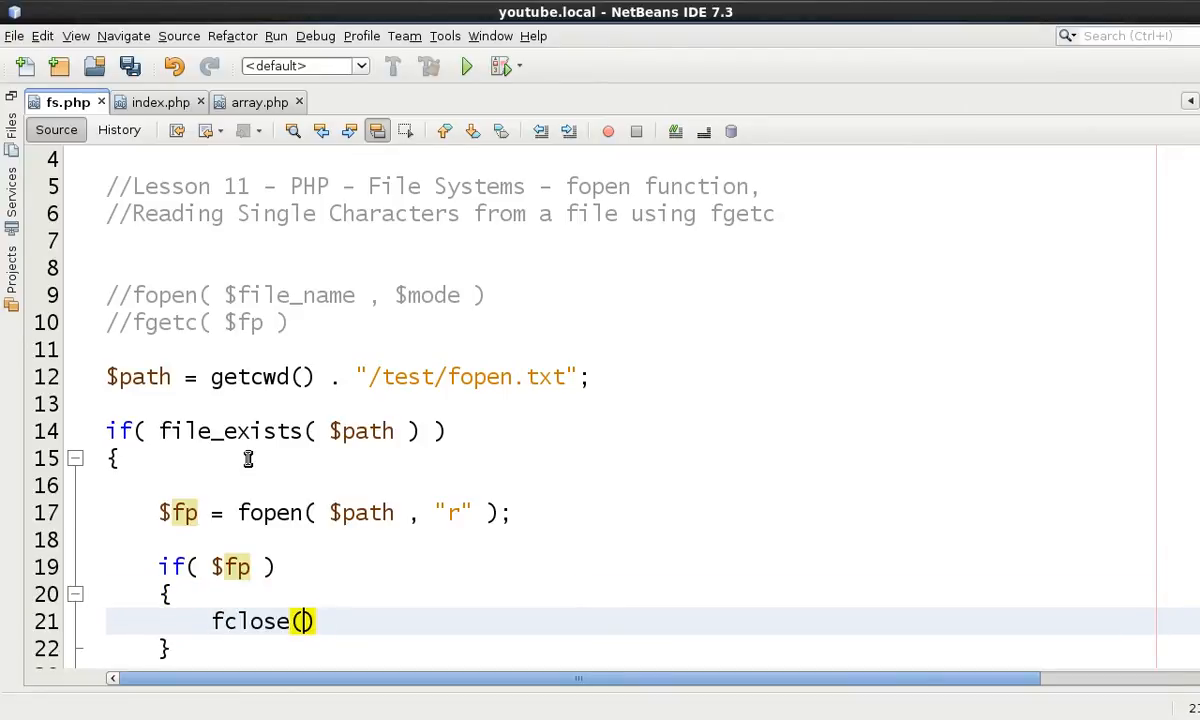
type("$fp );")
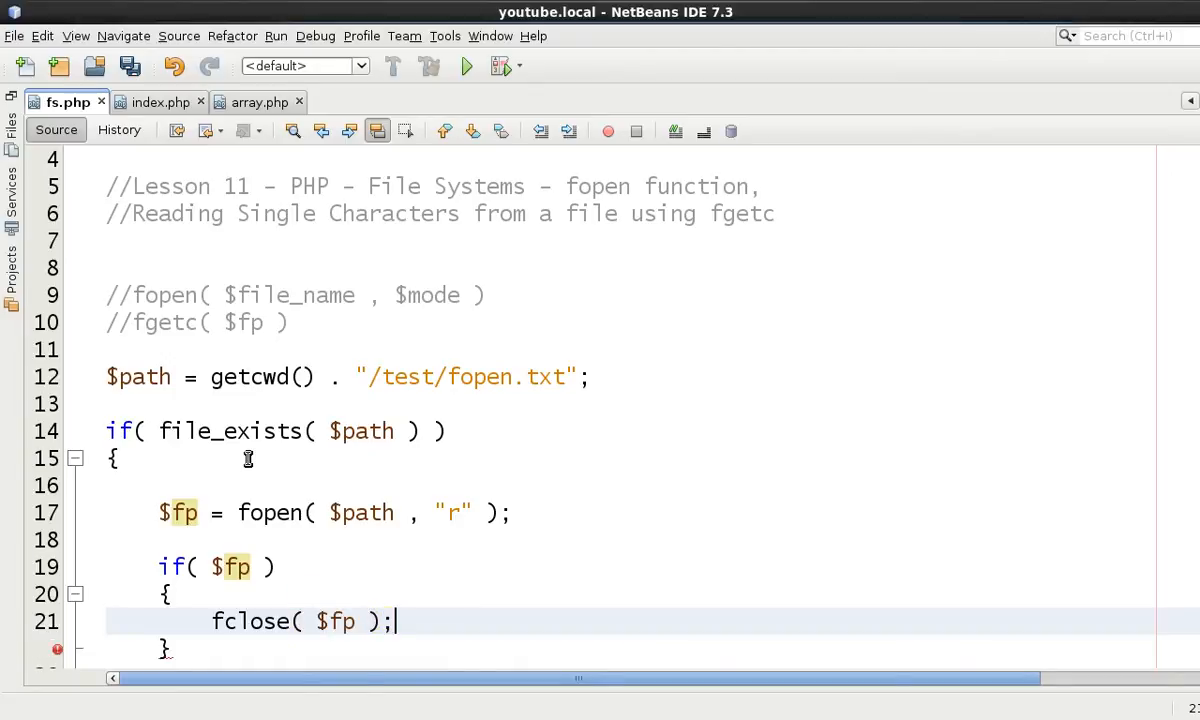
key("enter")
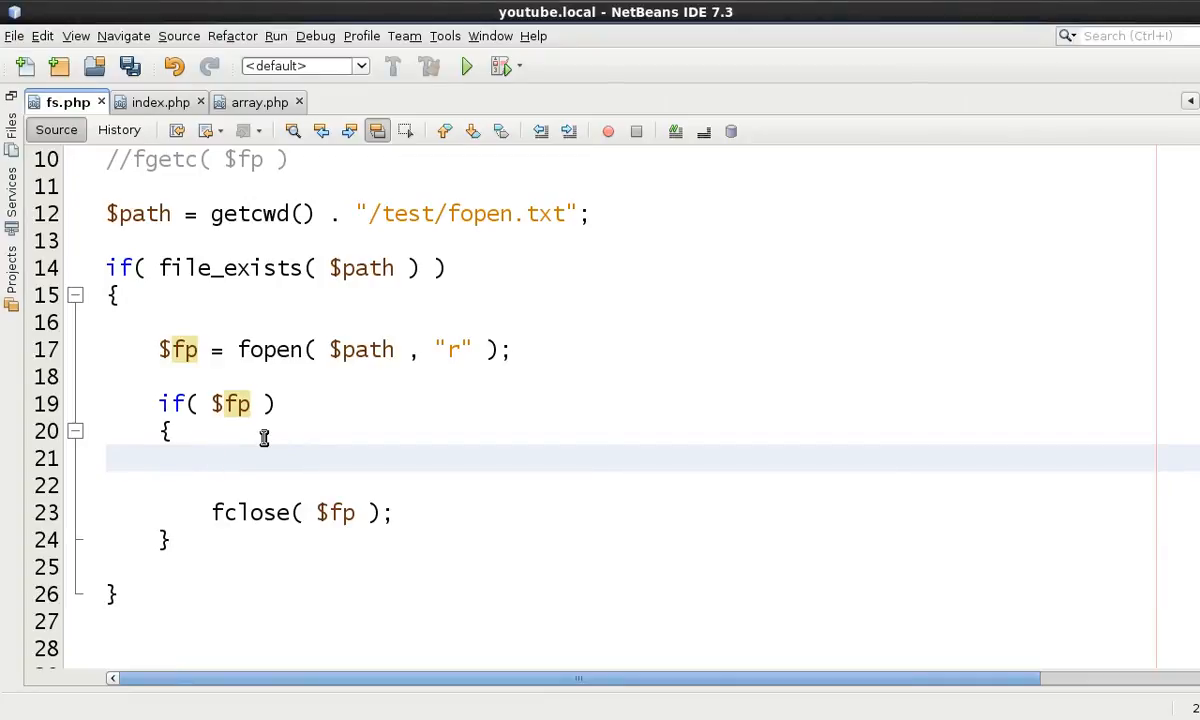
left_click(210, 456)
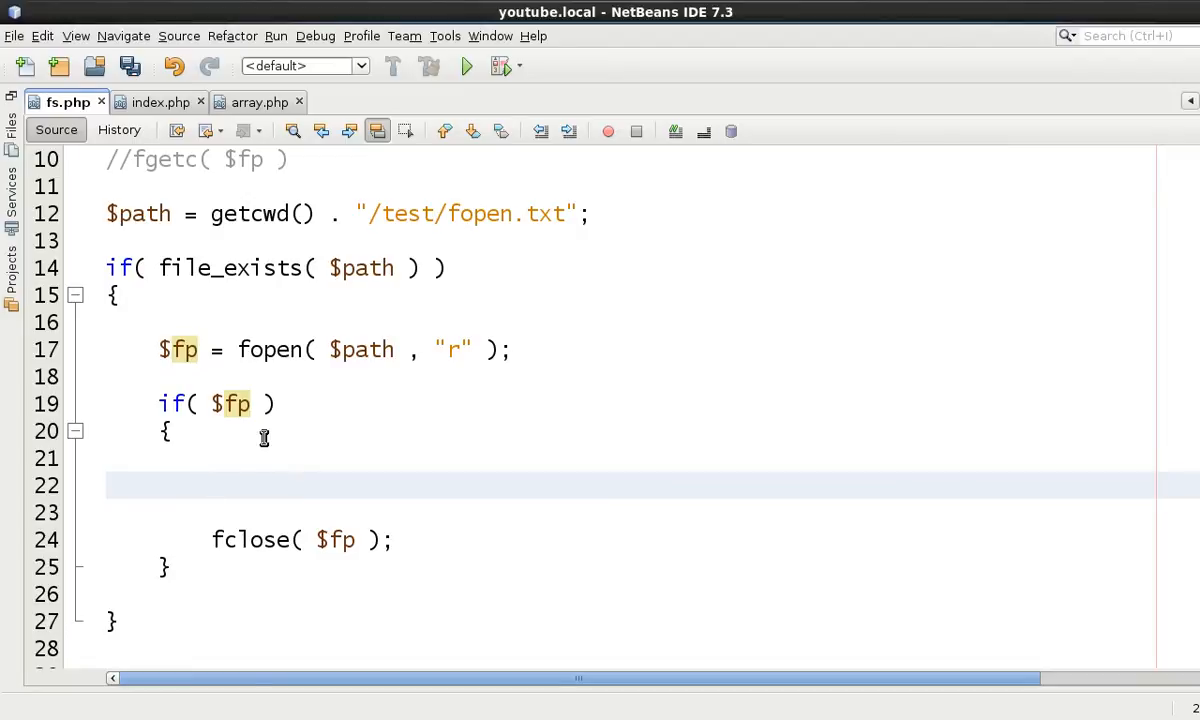
left_click(212, 486)
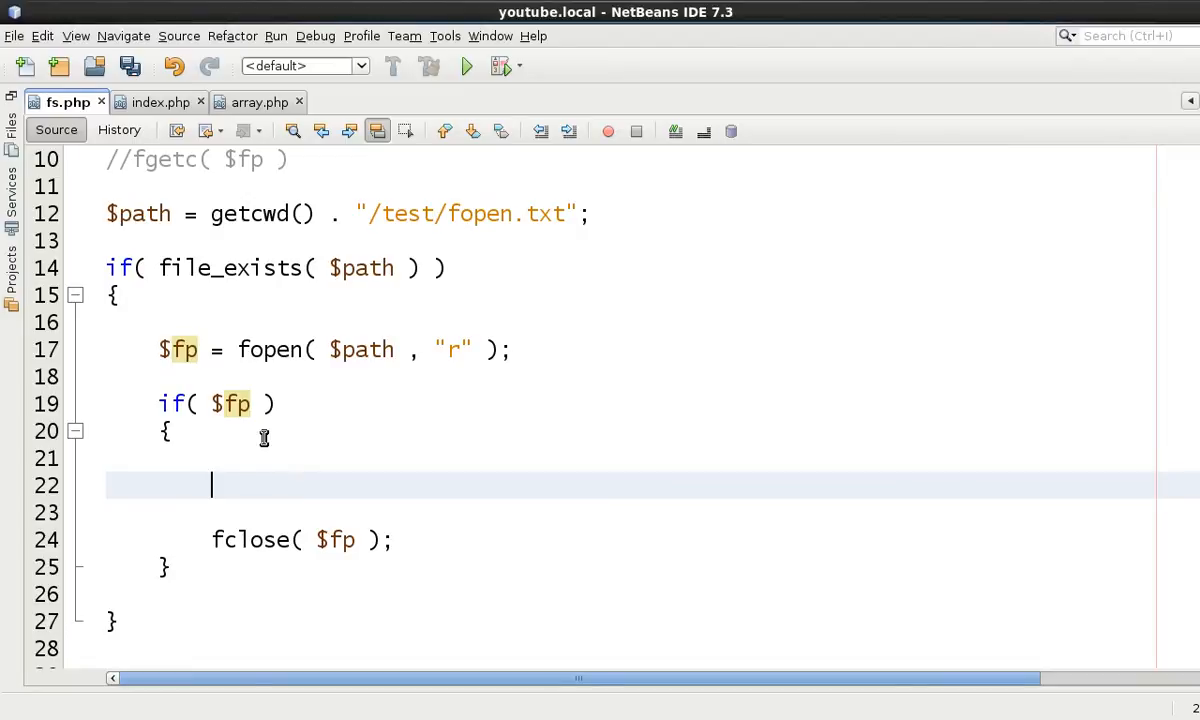
Inside the if($fp) block, read one character with $char = fgetc( $fp );
scroll("up", 3)
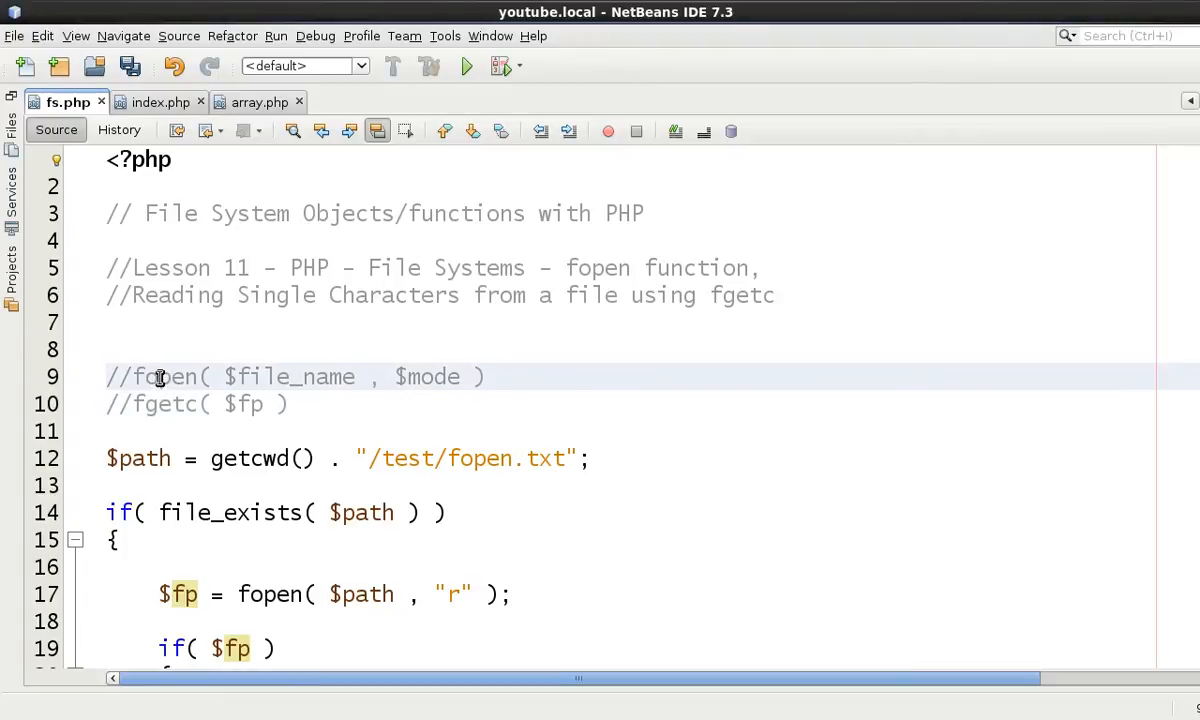
mouse_move(290, 404)
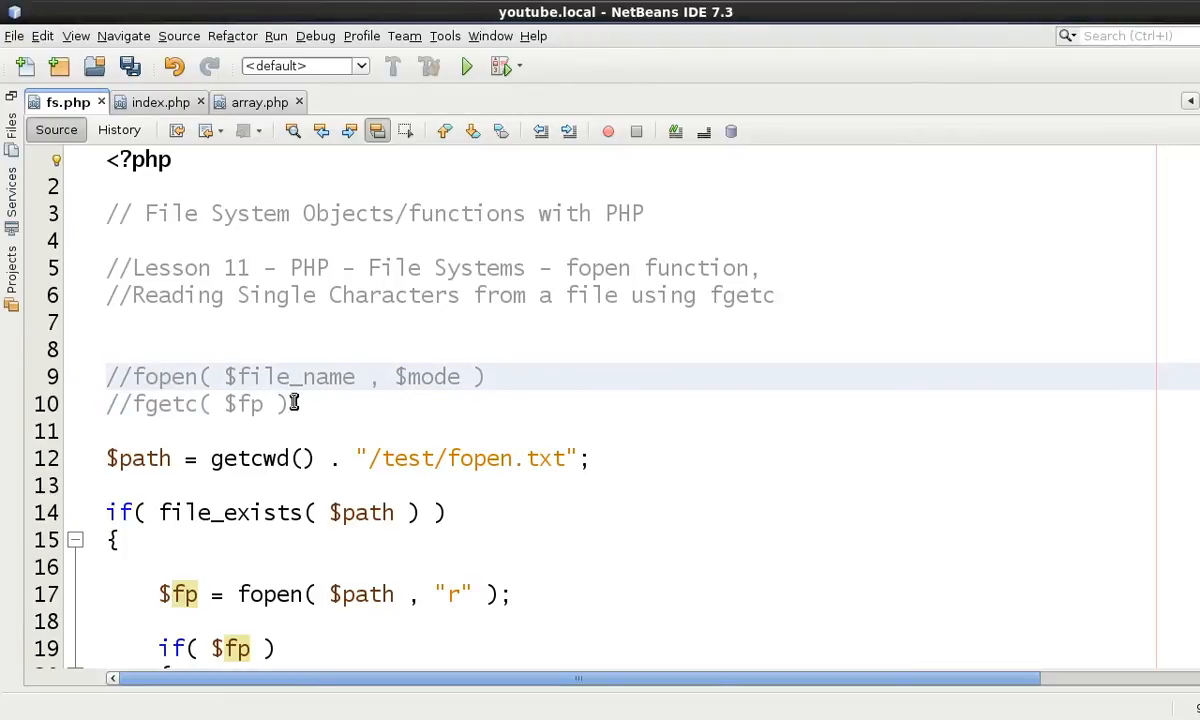
scroll("down", 3)
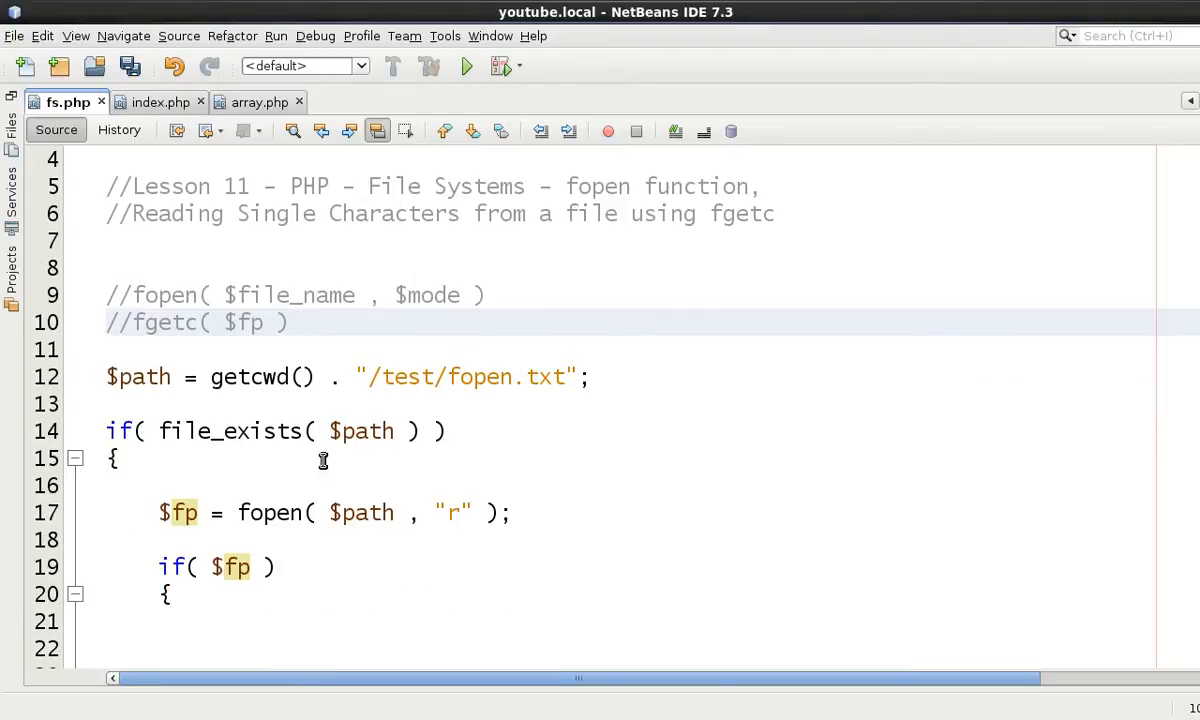
left_click(288, 322)
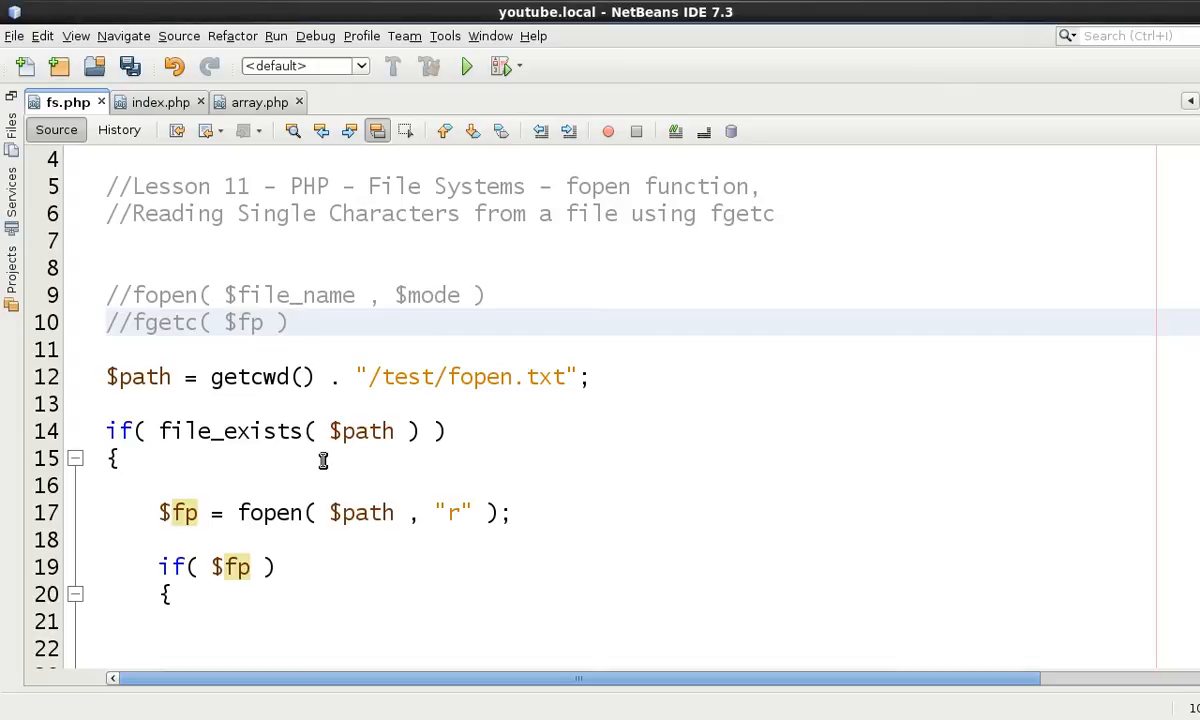
mouse_move(248, 568)
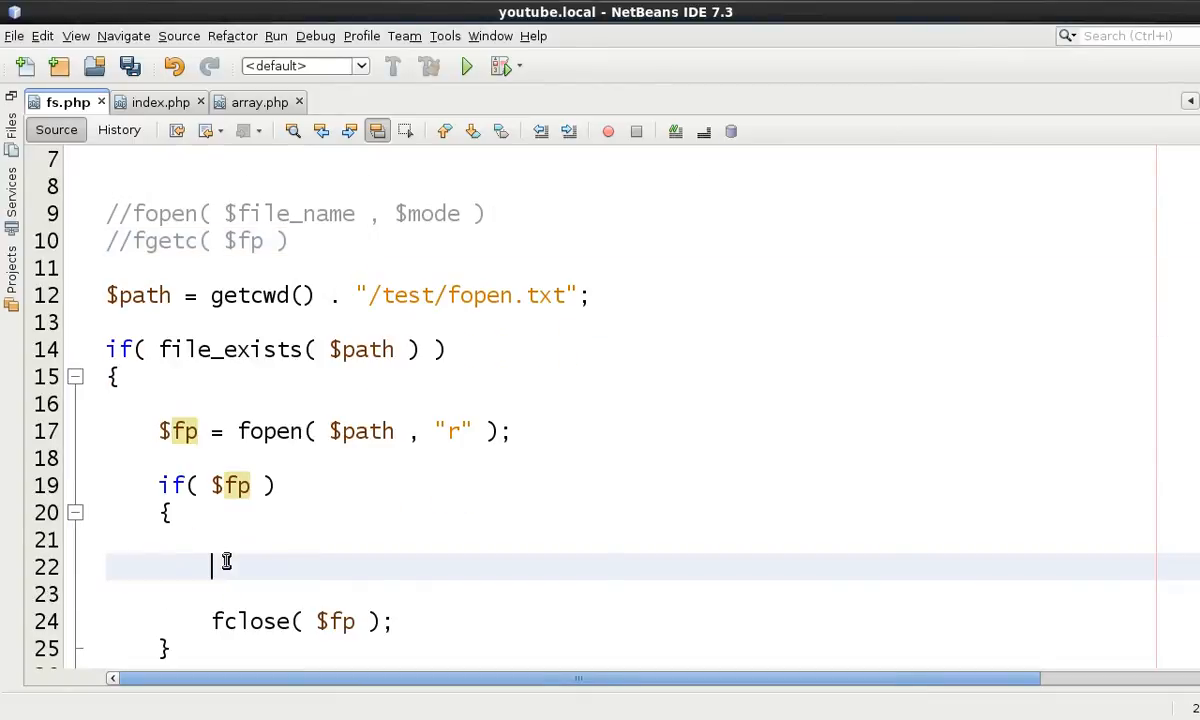
type("$char =")
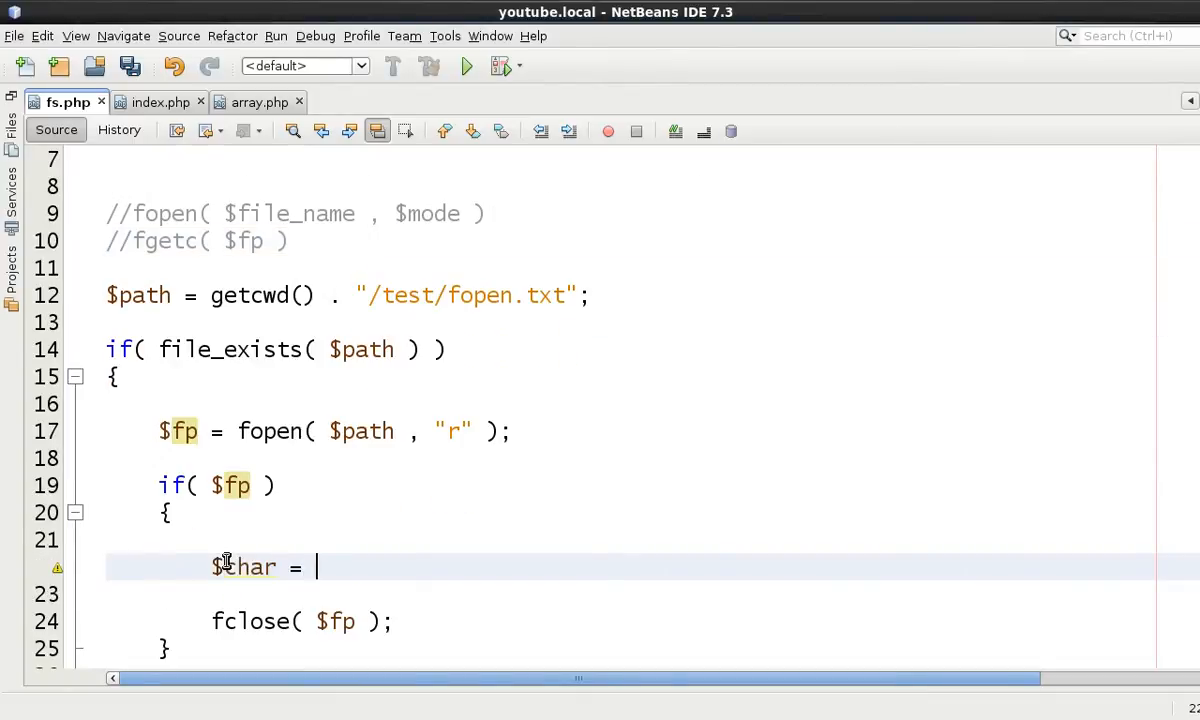
type("fgetc(")
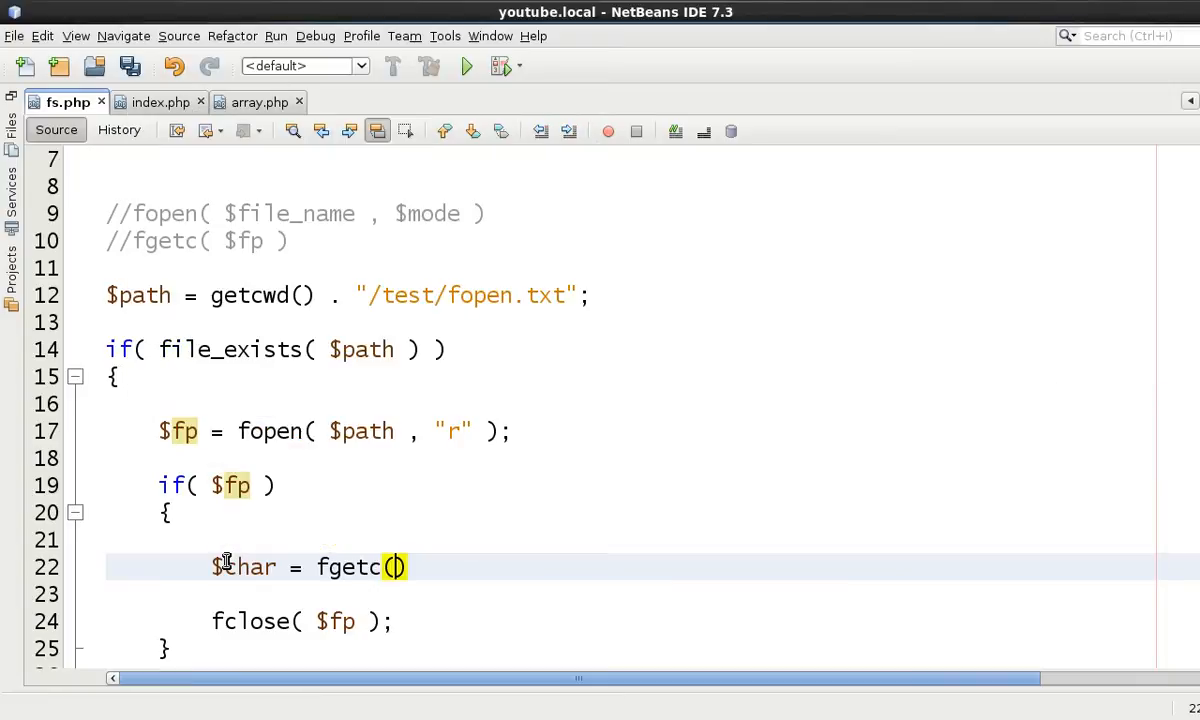
type("$fp")
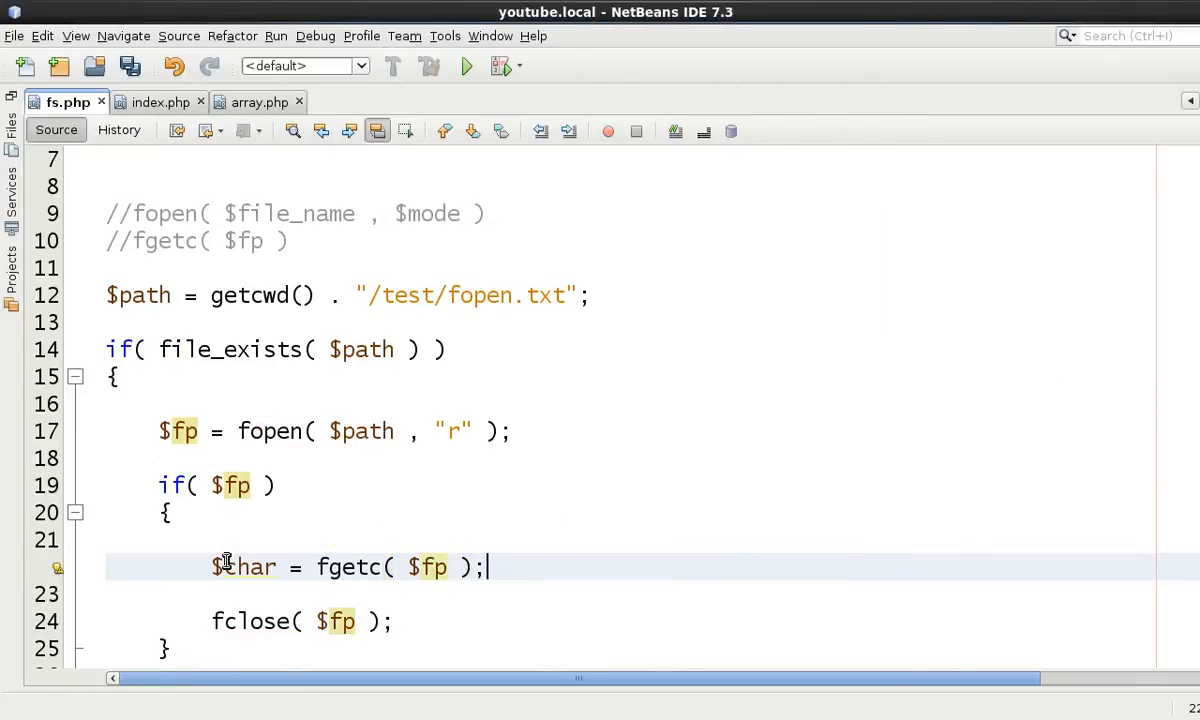
On the next line echo "char: $char" to print the character read
scroll("down", 3)
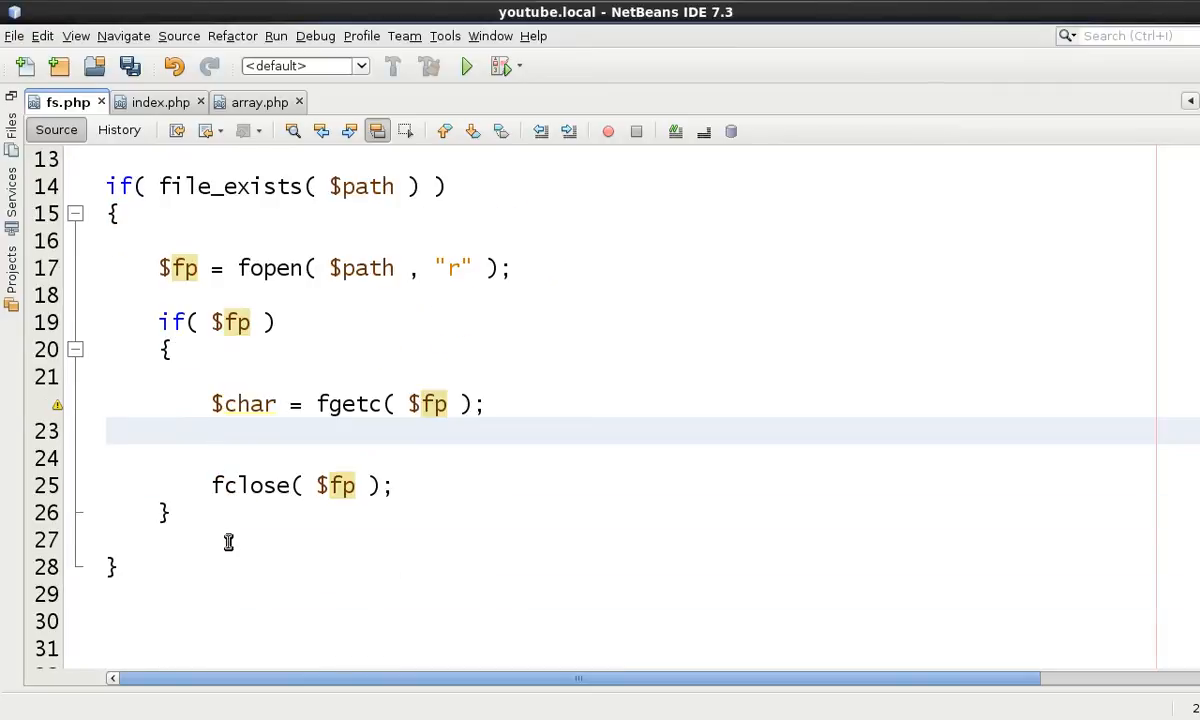
left_click(212, 430)
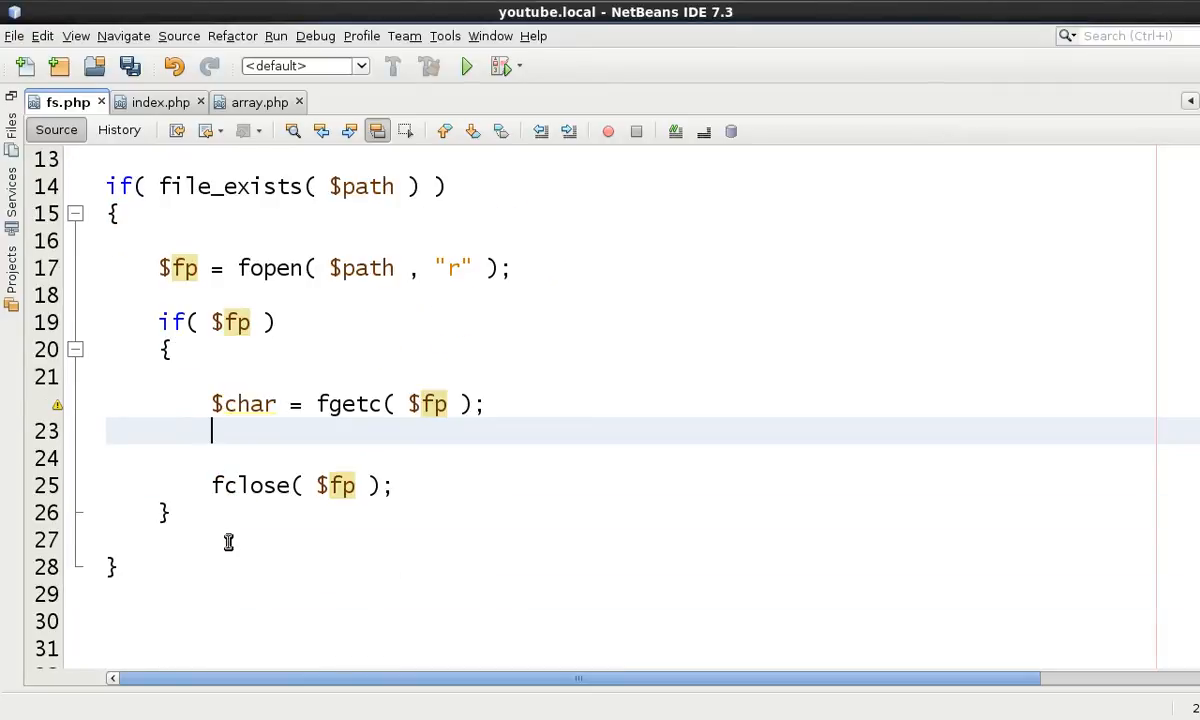
type("echo \"\"")
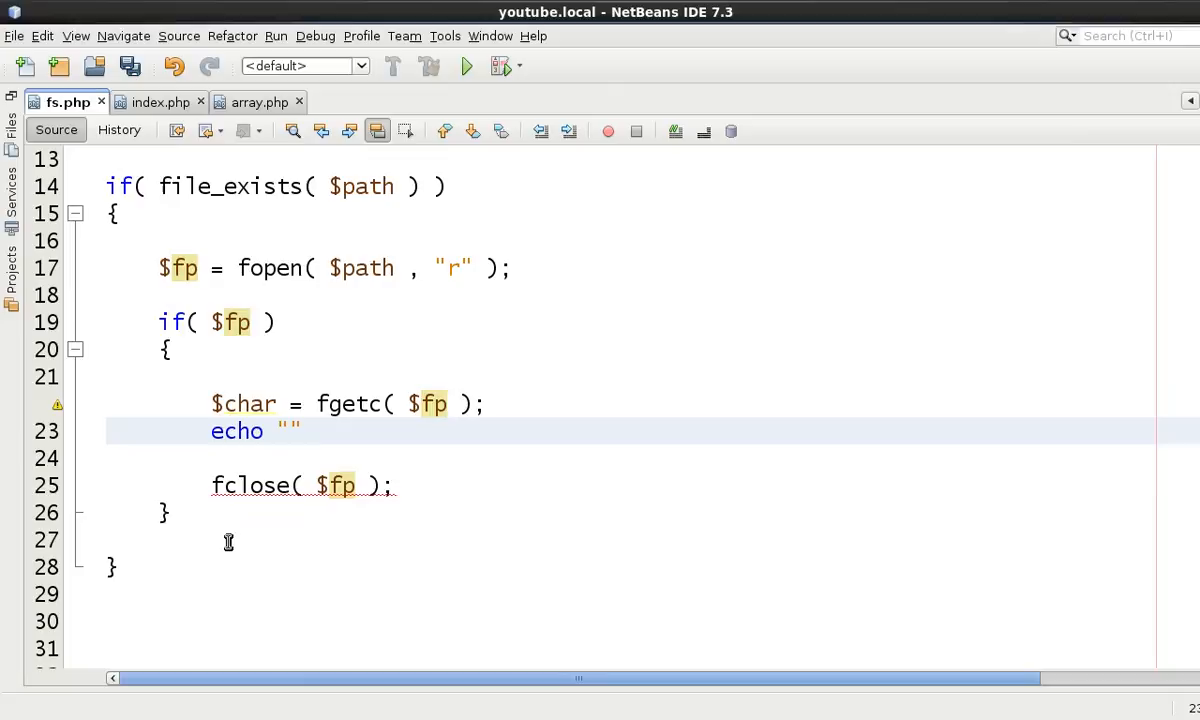
type("char:")
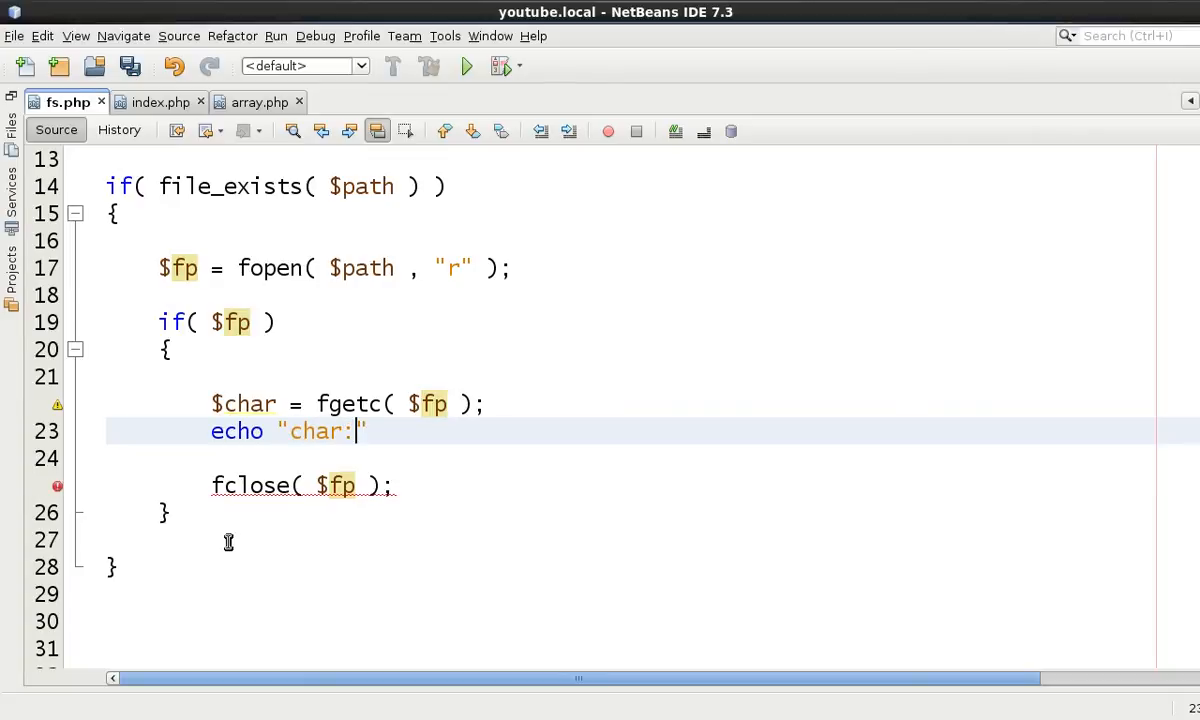
type("$cha")
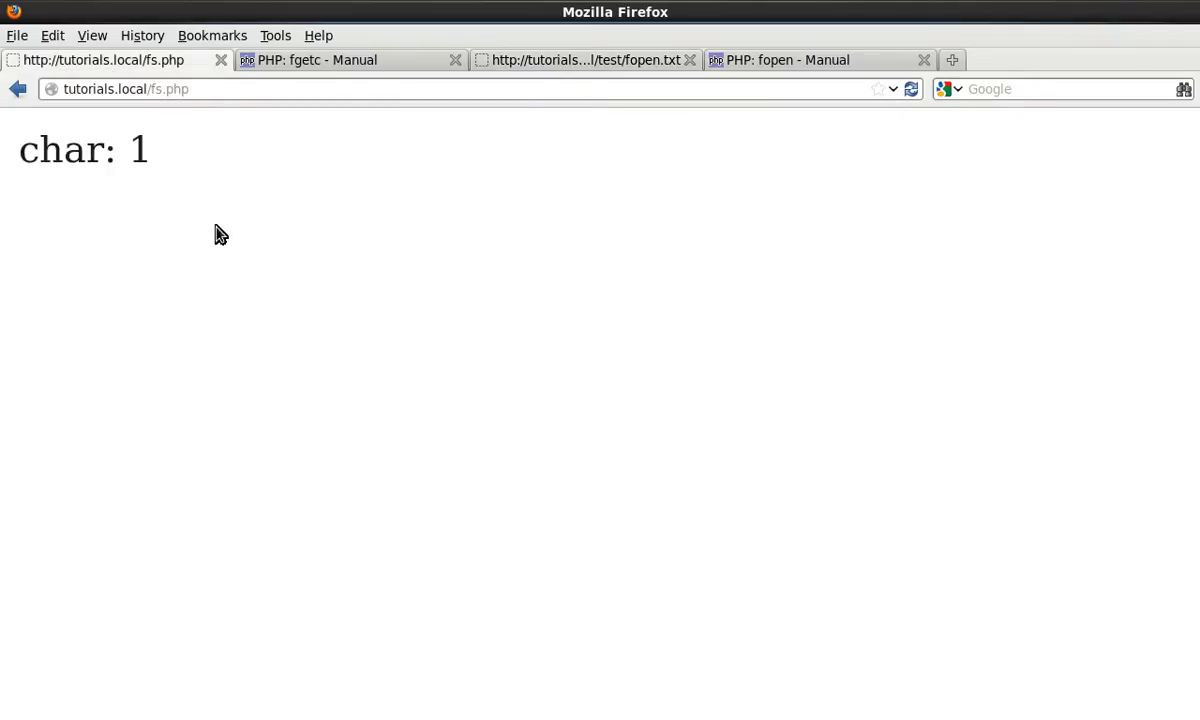
Highlight the printed character 1 in the fs.php output, then switch to the fopen.txt tab
double_click(138, 150)
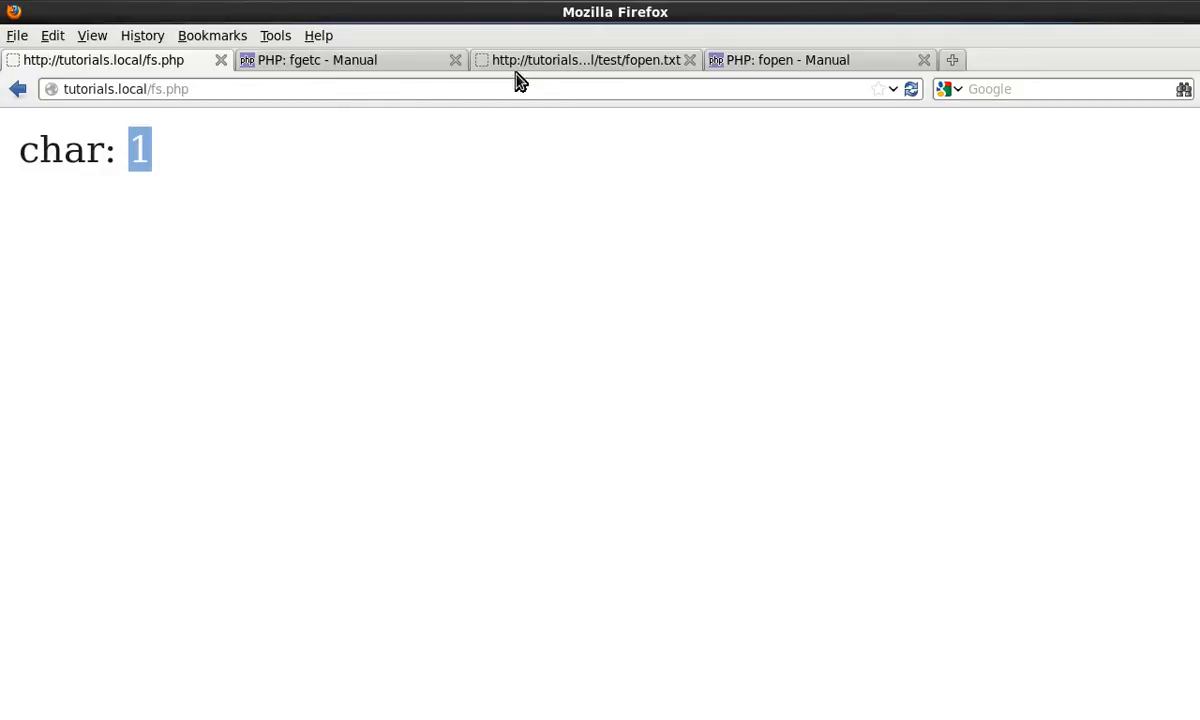
left_click(584, 60)
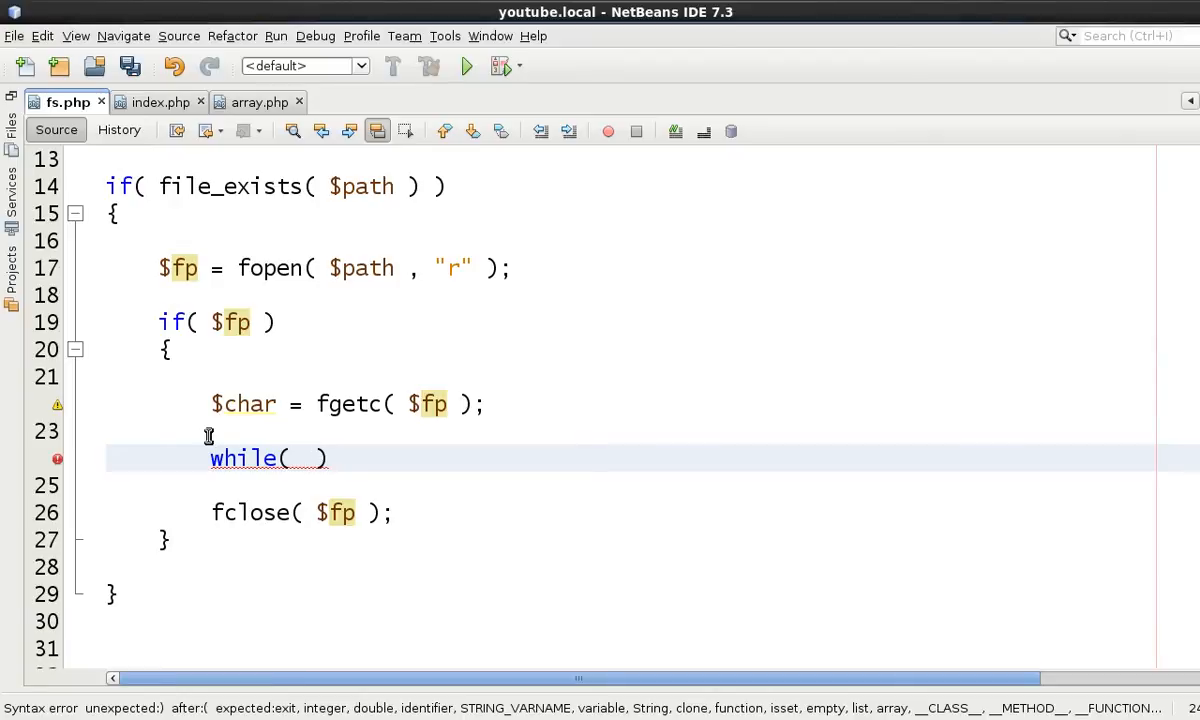
Replace the echo with while( $char !== false ) and an empty braced body
left_click(352, 404)
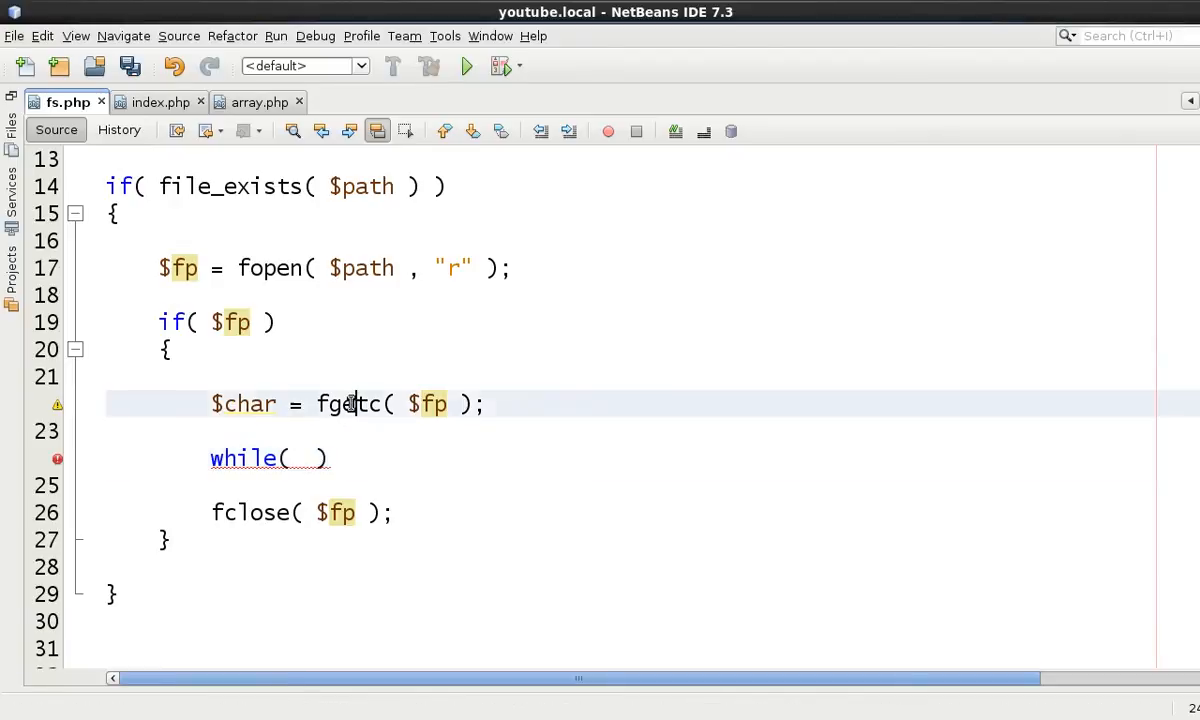
double_click(350, 404)
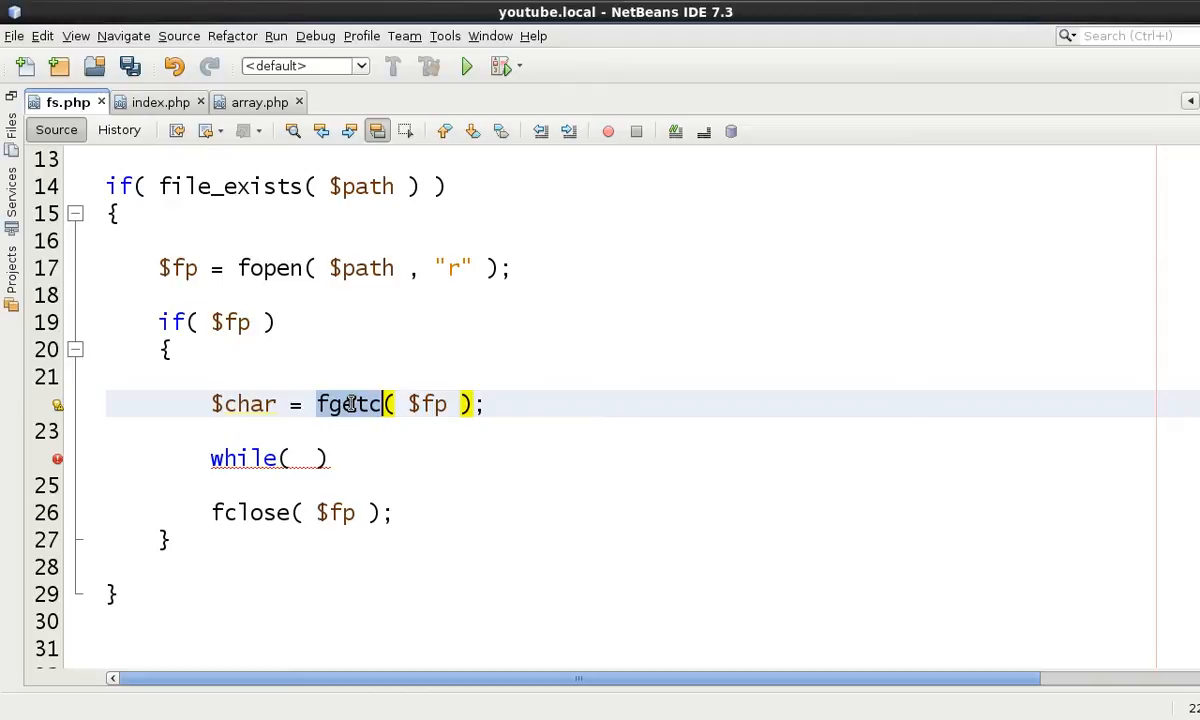
left_click(310, 458)
type("$char ")
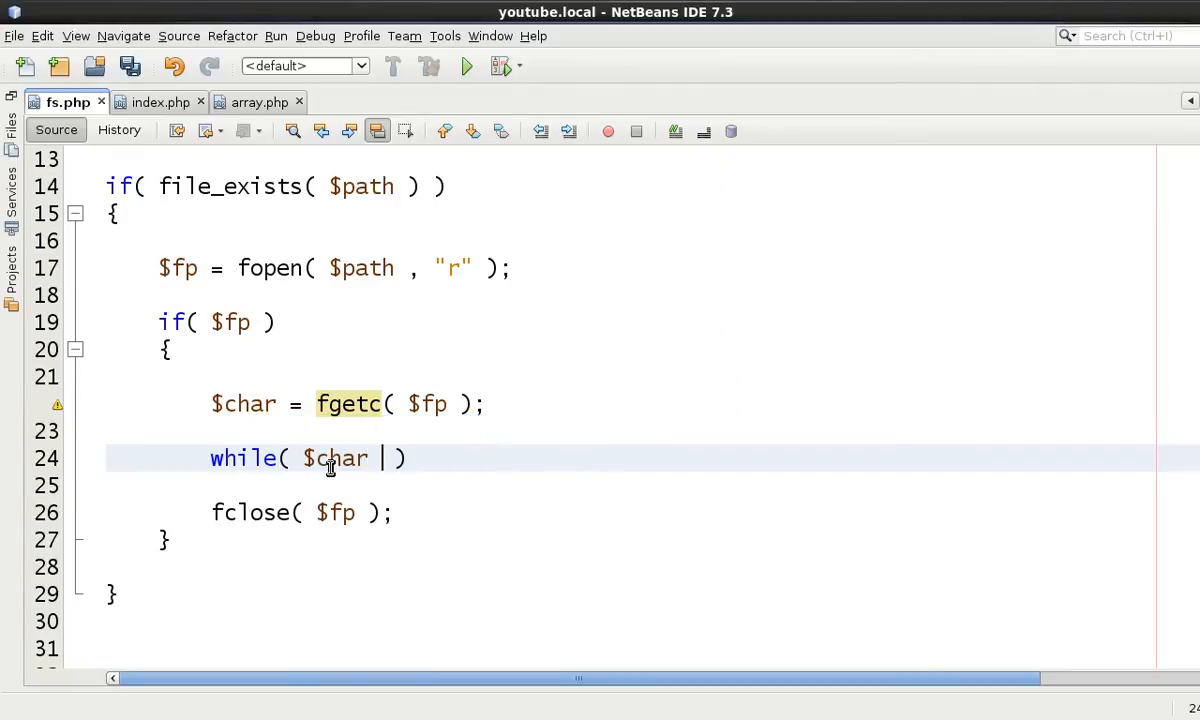
type("!===")
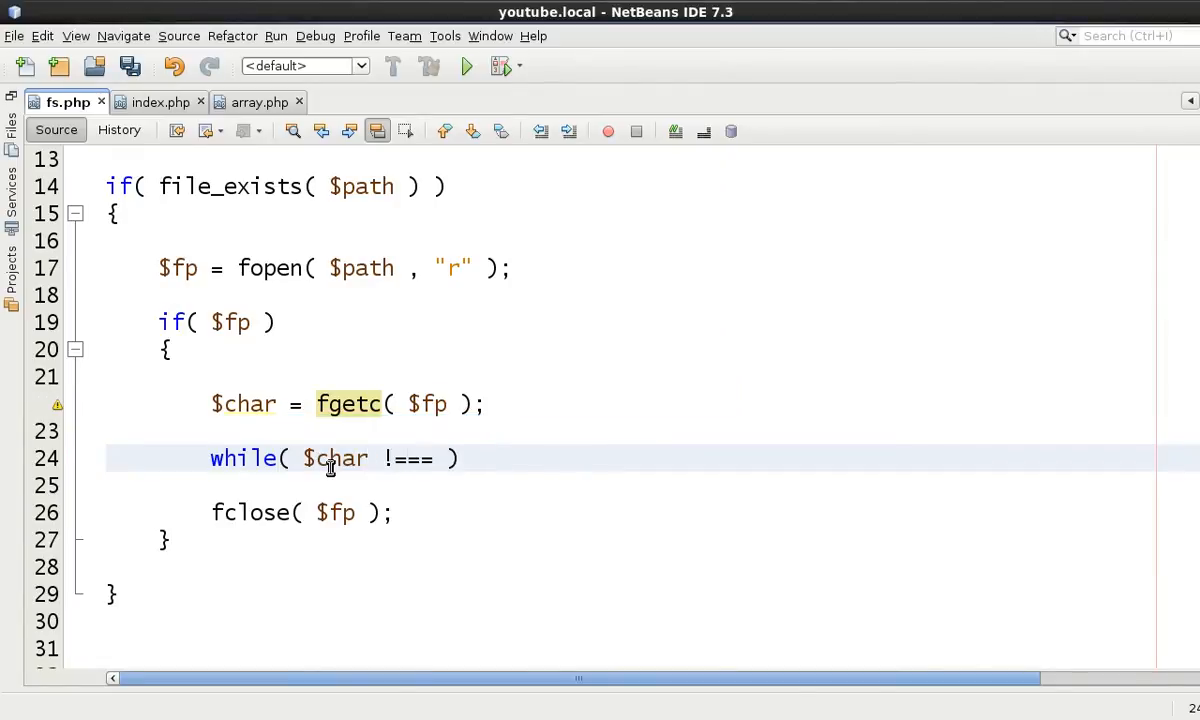
type("$")
type(" false")
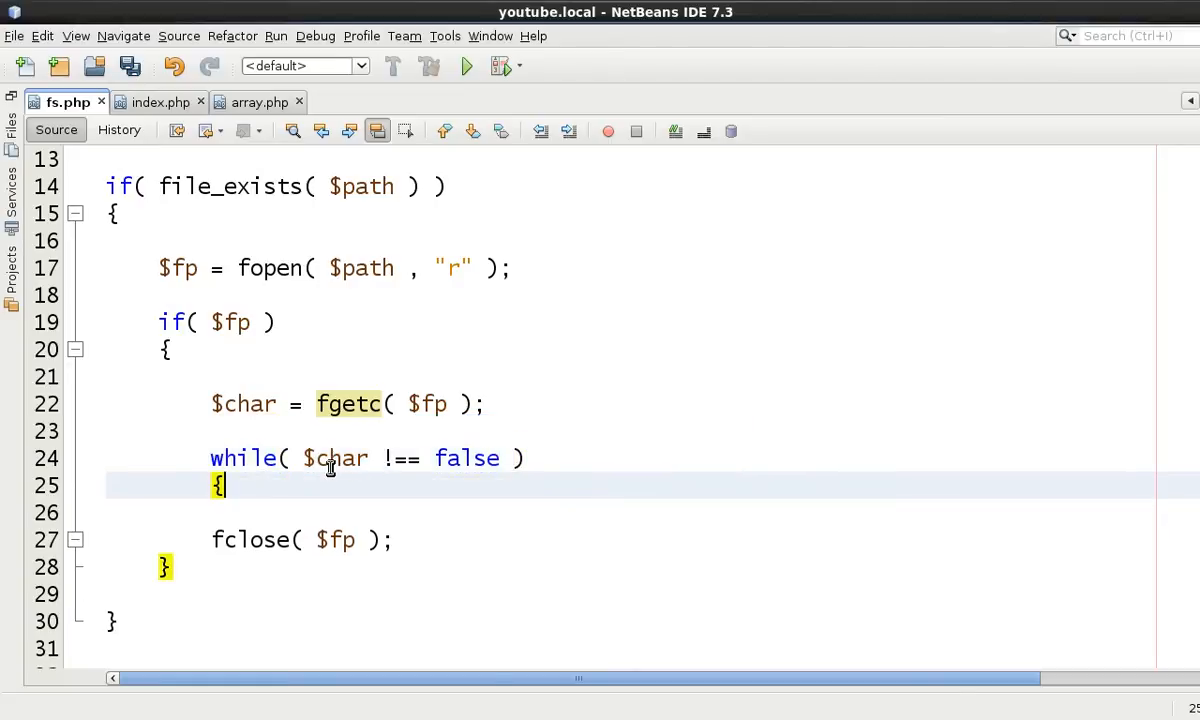
key("enter")
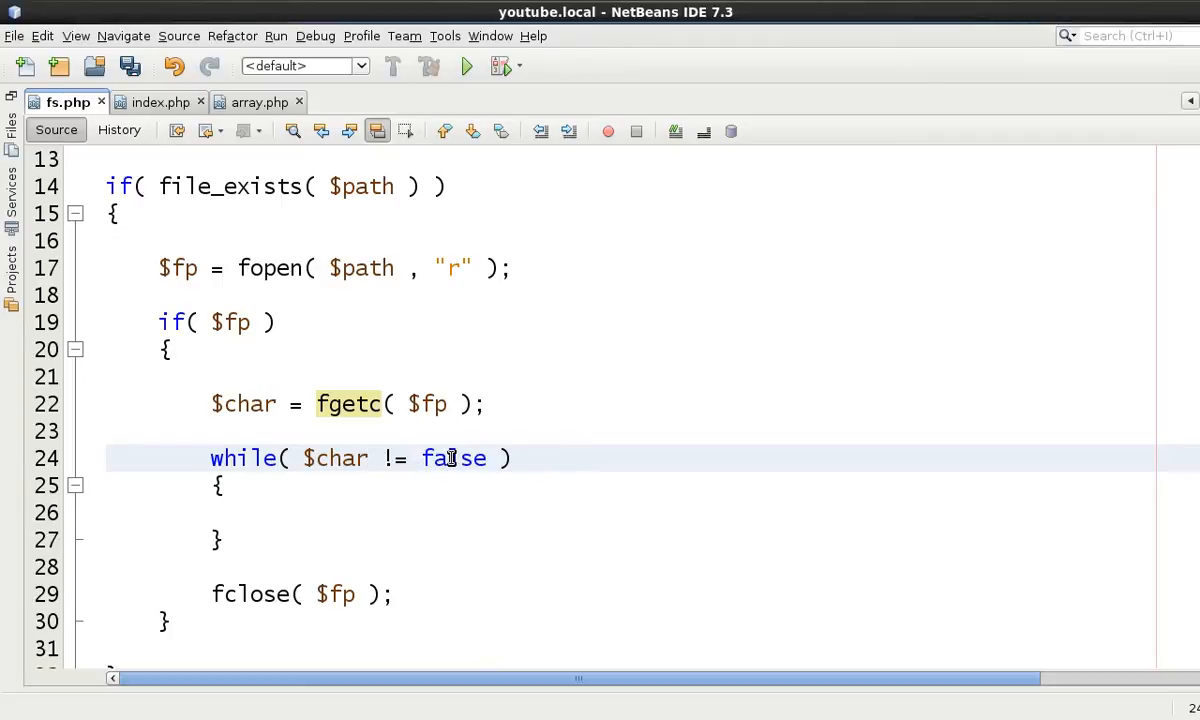
Correct the condition's != to !== against false and move into the loop body
double_click(454, 458)
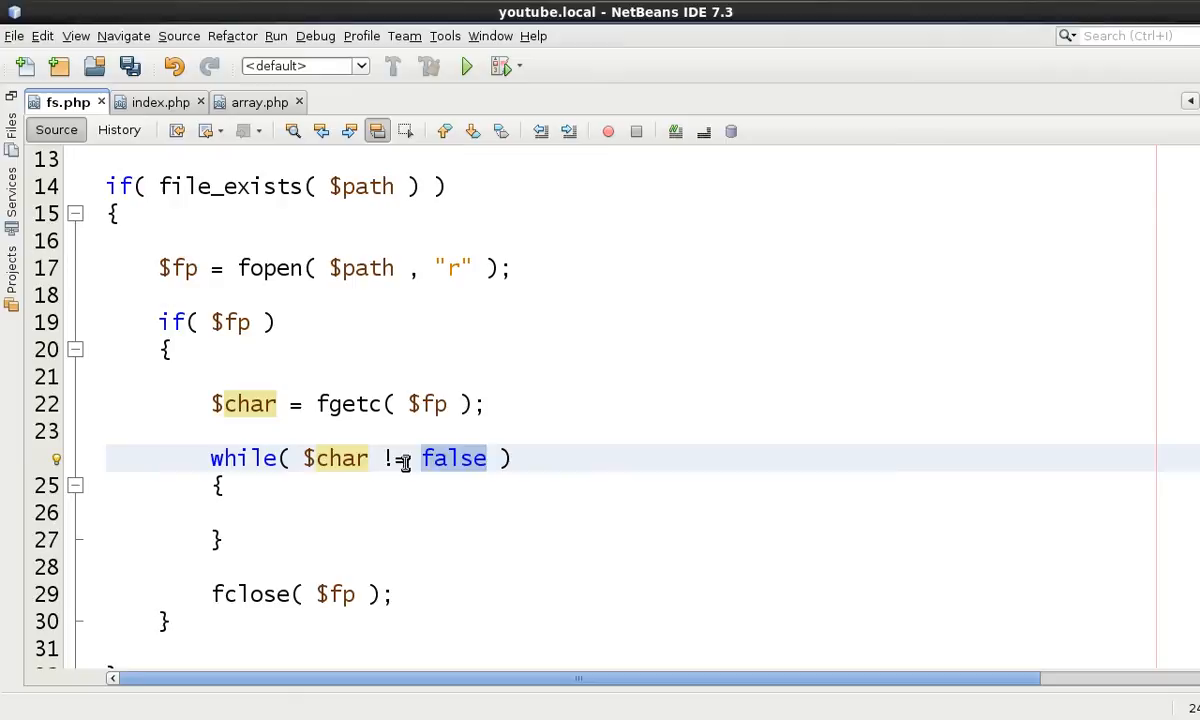
left_click(412, 458)
type("=")
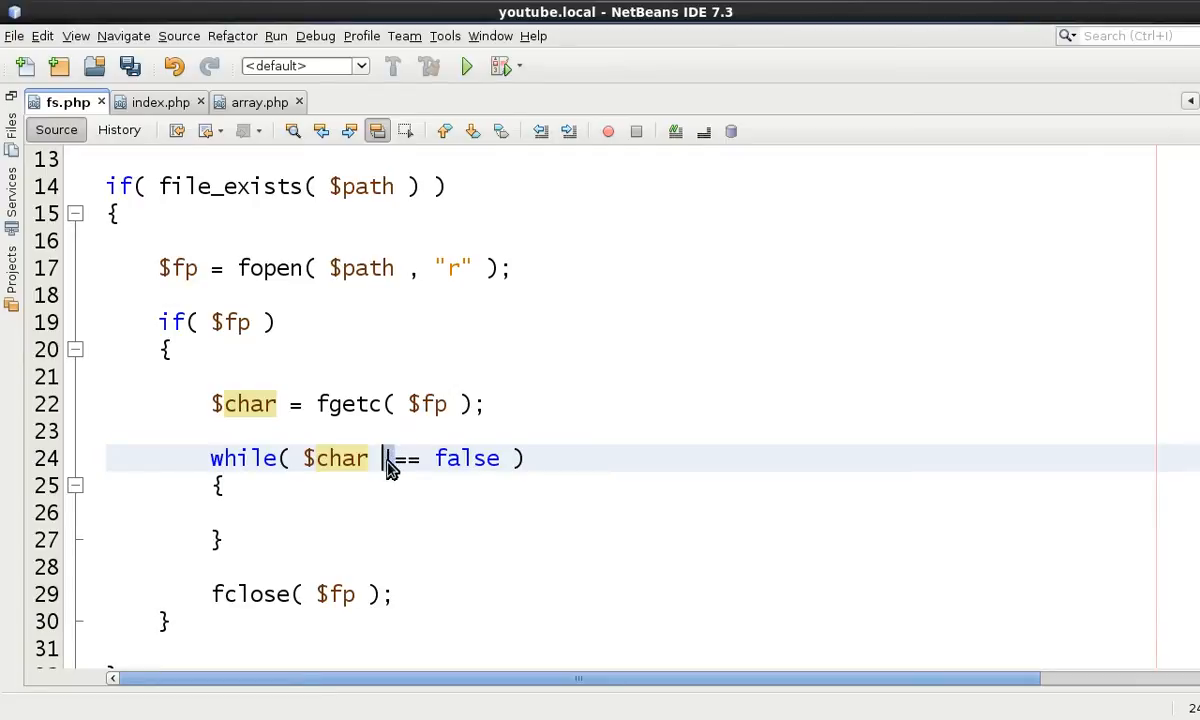
type("!")
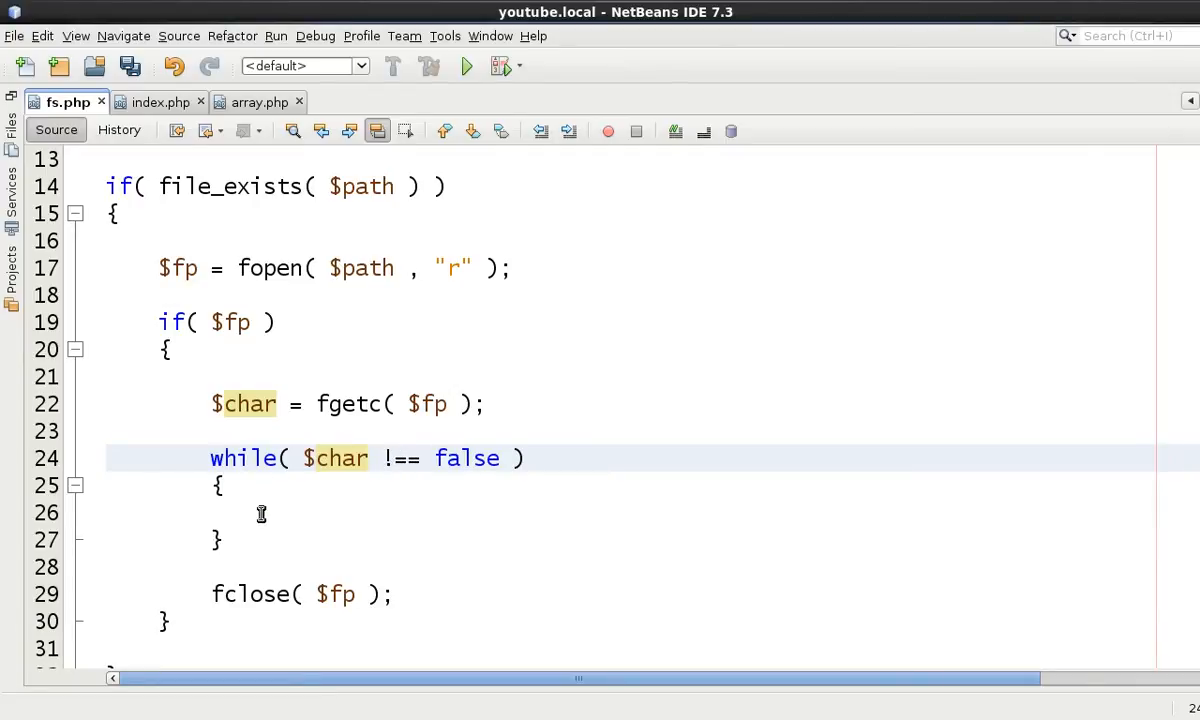
left_click(260, 512)
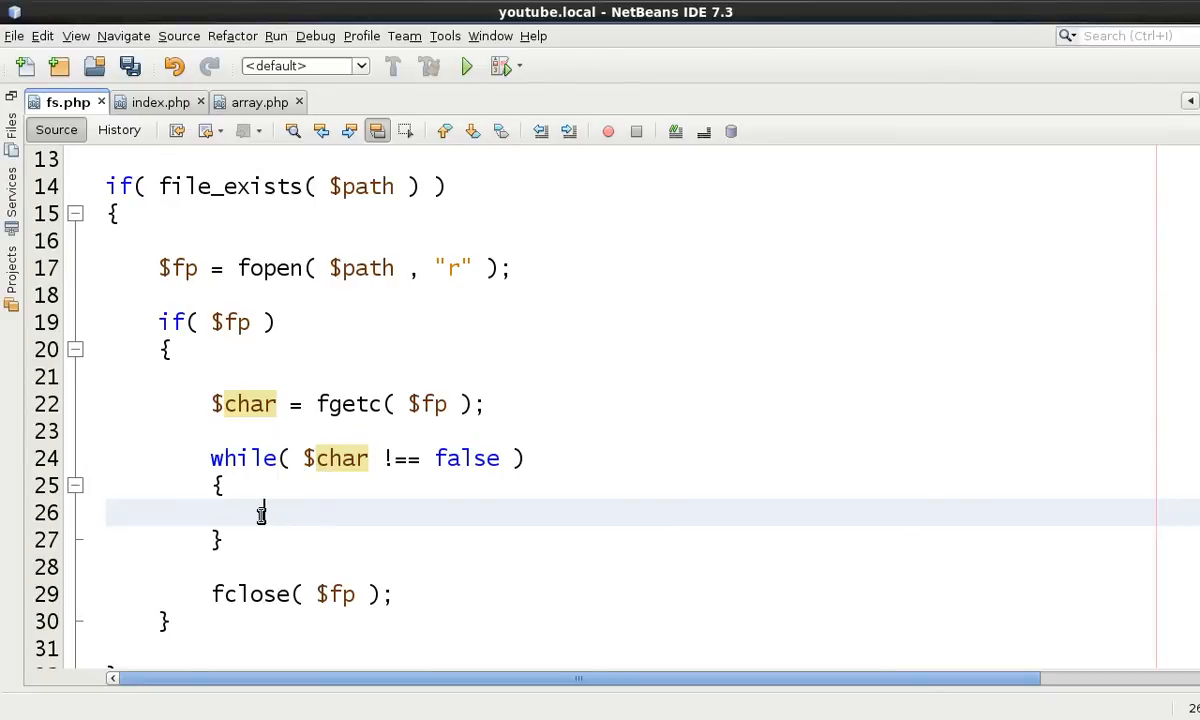
Echo "char: $char<br>"; in the while body and insert a blank line before the loop
type("echo")
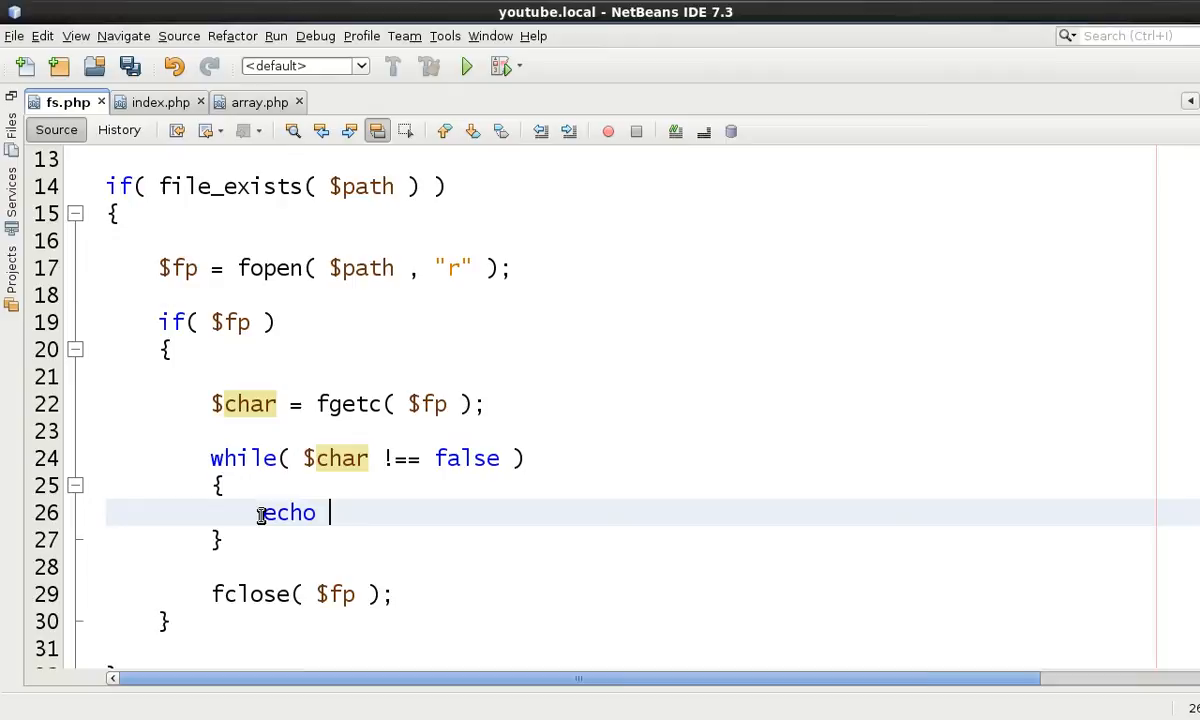
type("\"char:\"")
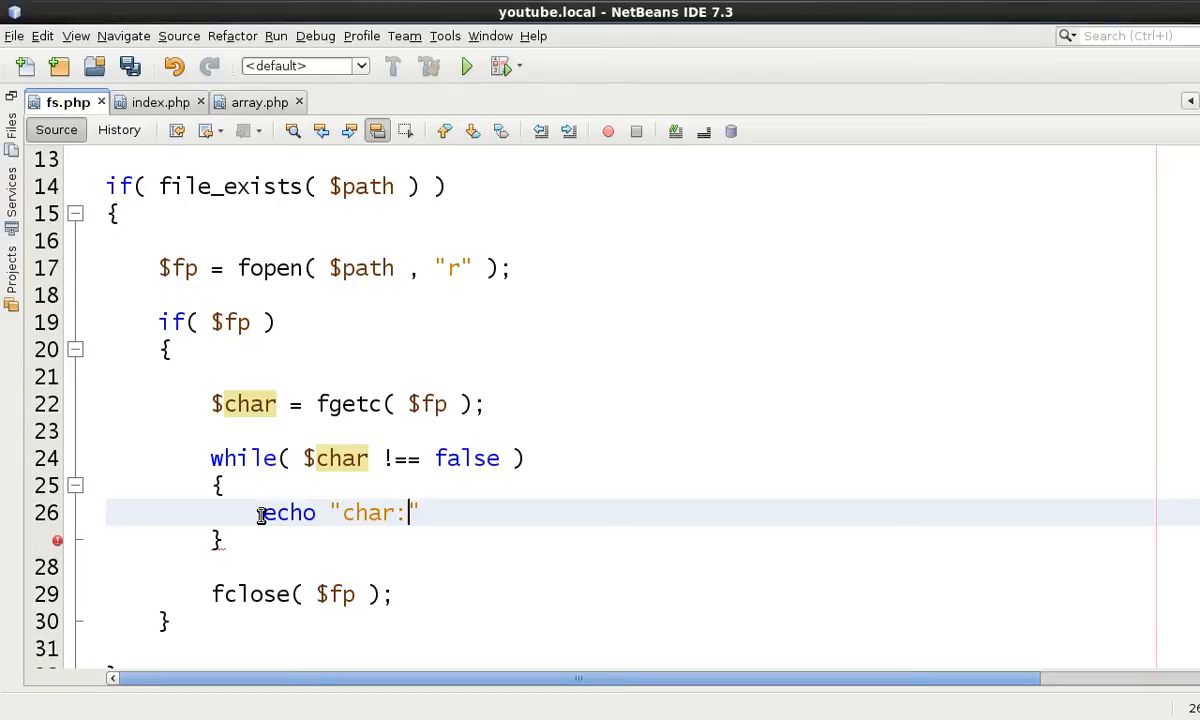
type("$c")
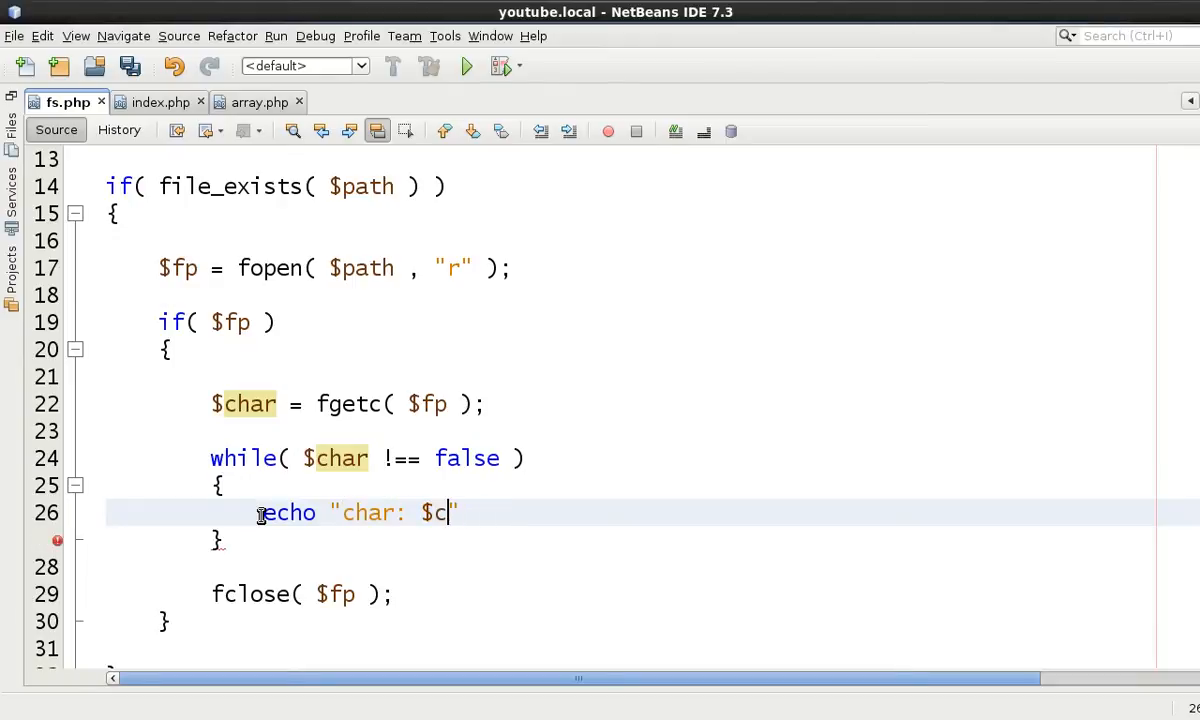
type("har<br>")
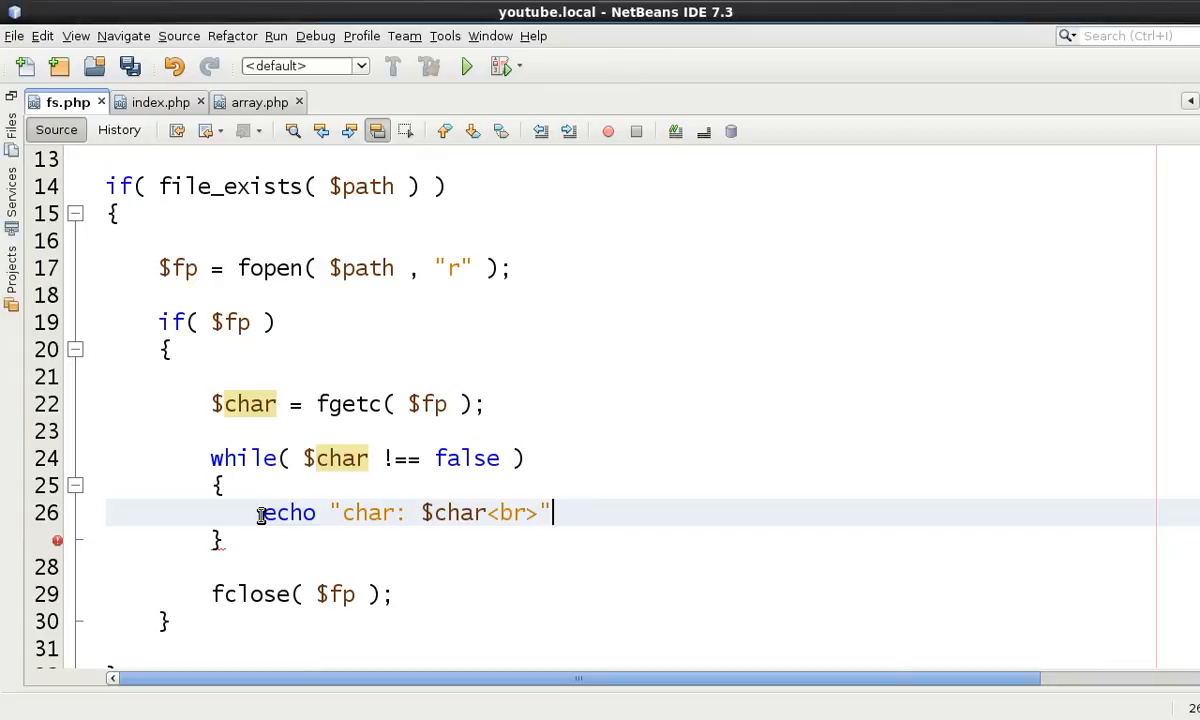
type(";")
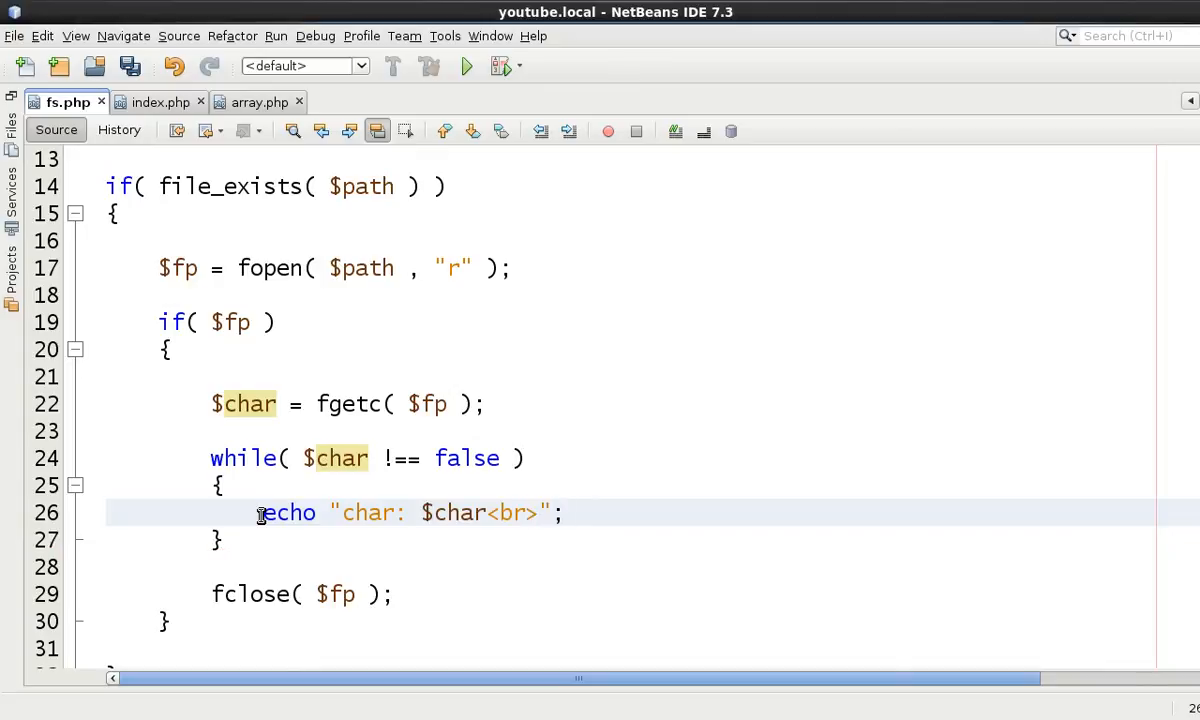
left_click(564, 512)
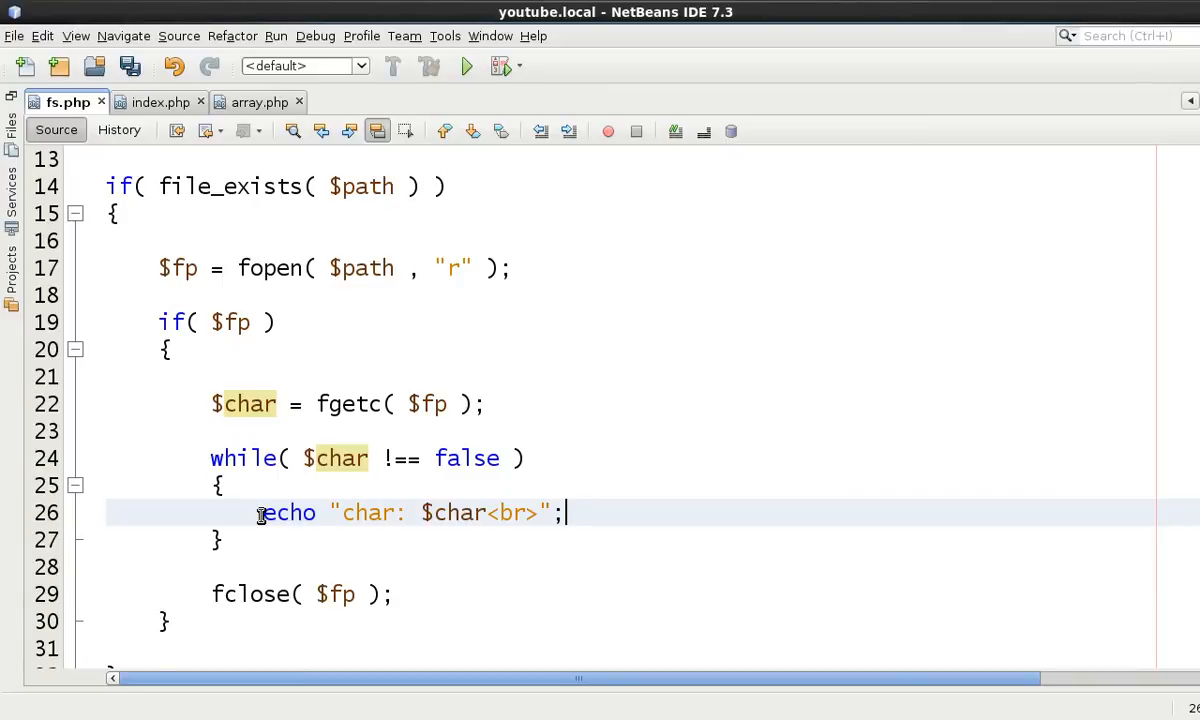
key("Return")
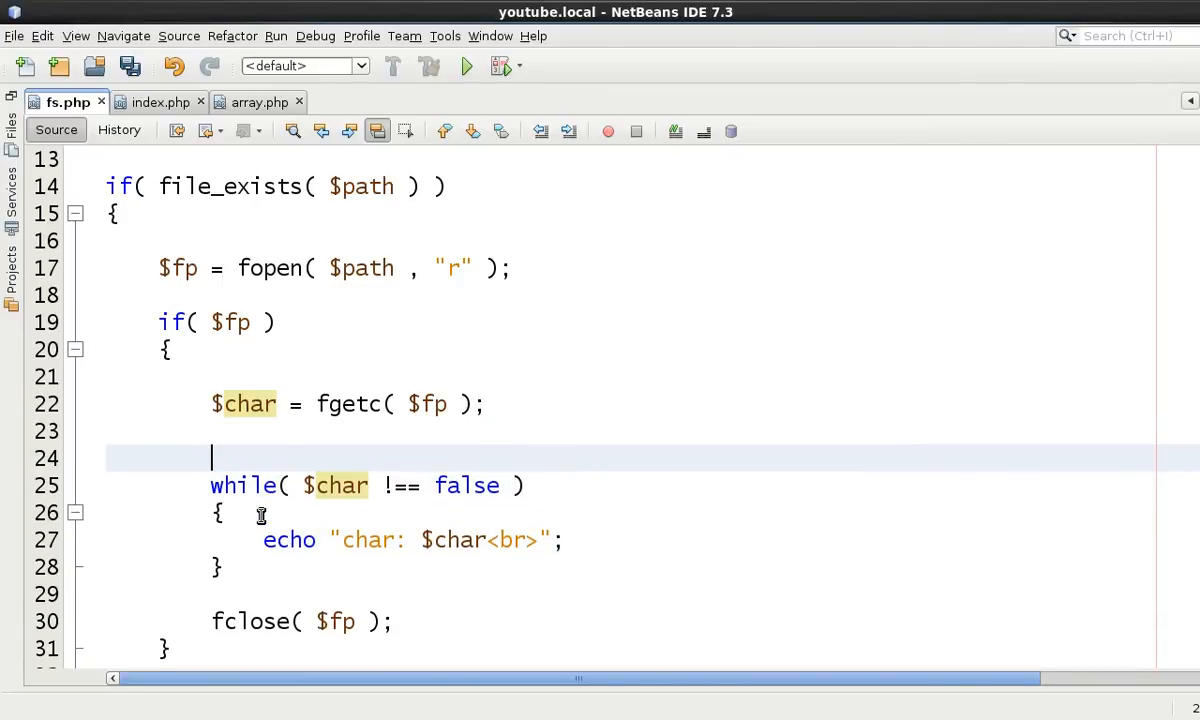
Add a counter $x = 1; before the while loop, correcting its start value from 0
type("$x = 0;")
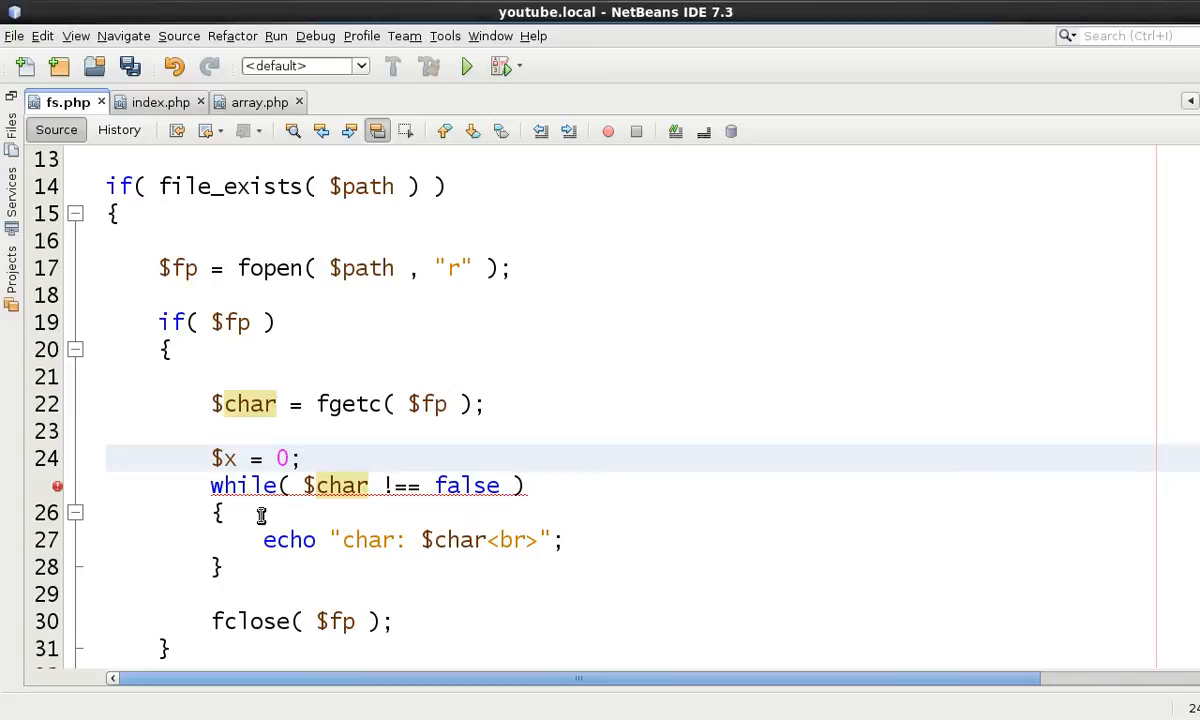
left_click(284, 458)
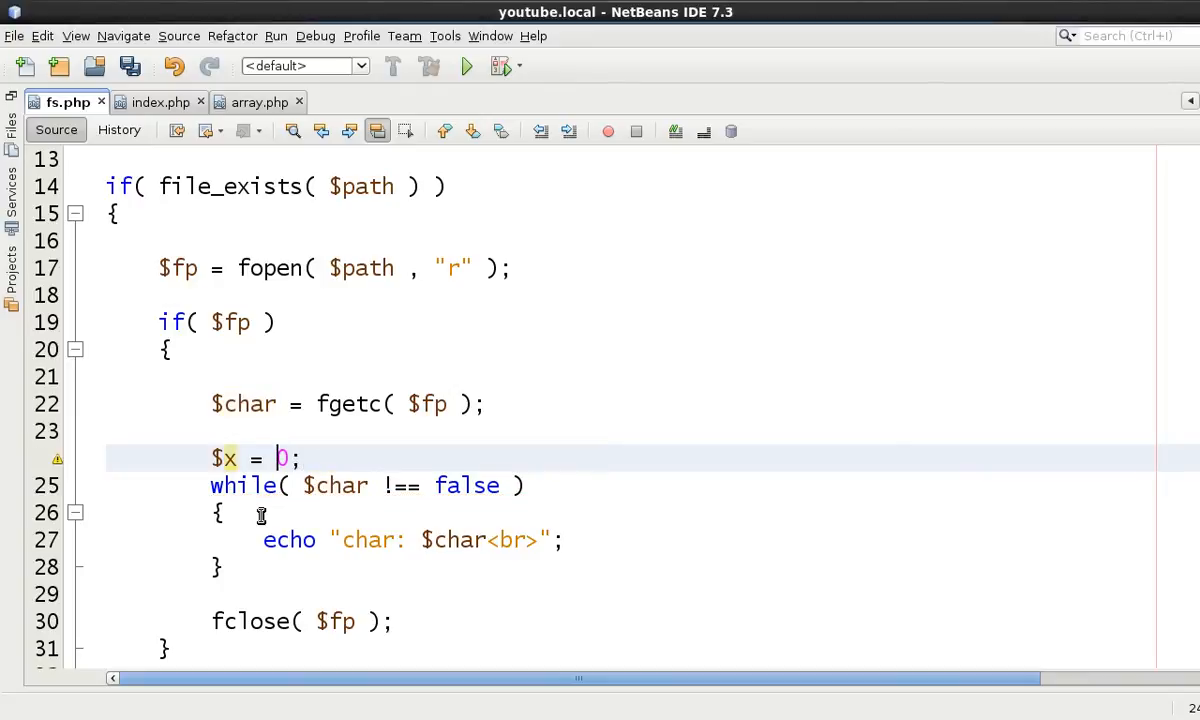
mouse_move(336, 528)
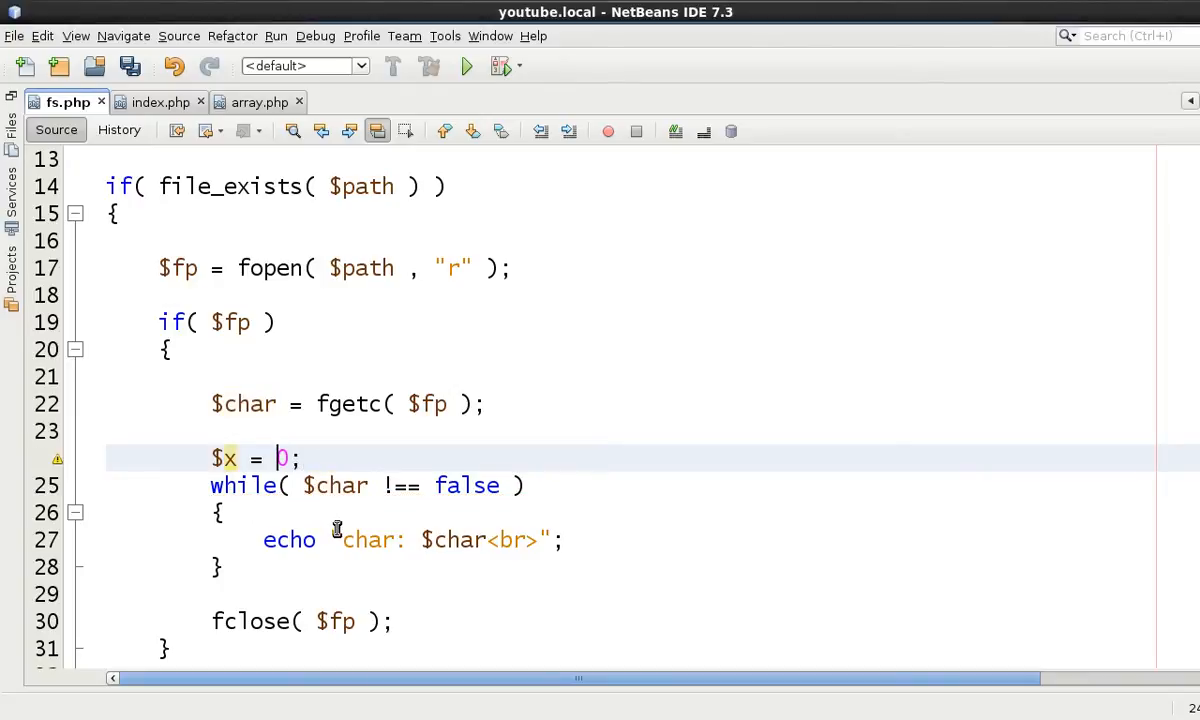
type("0")
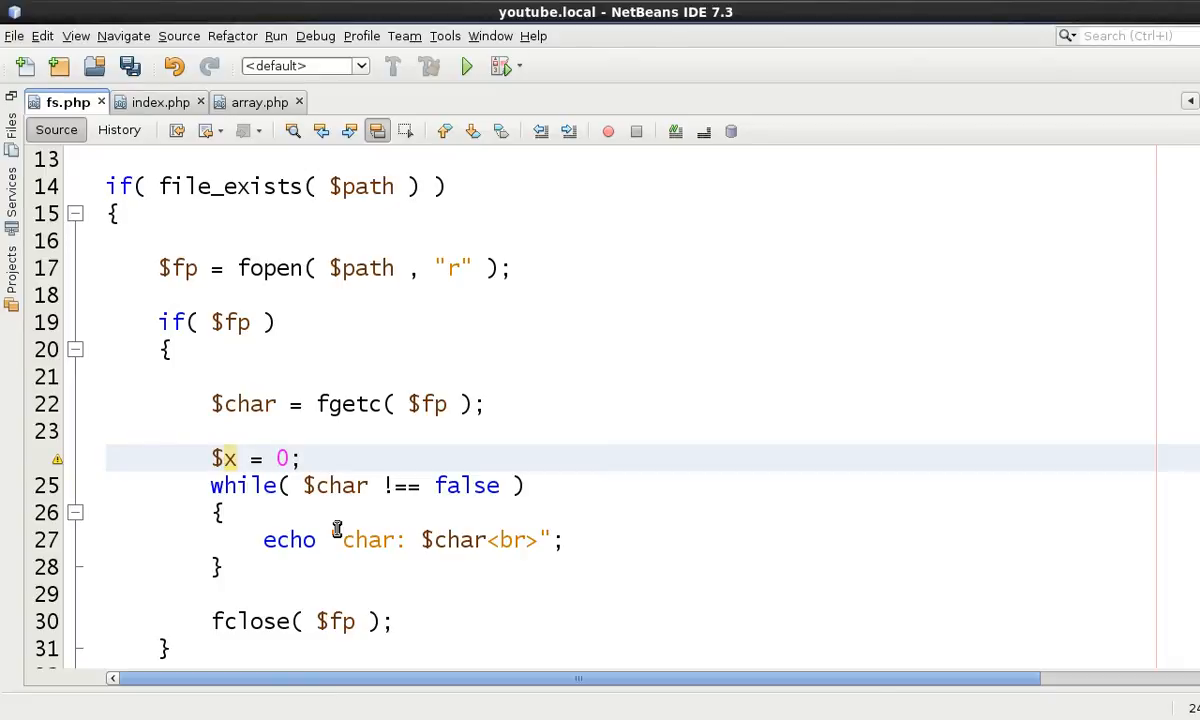
type("1")
left_click(652, 538)
type(" $x")
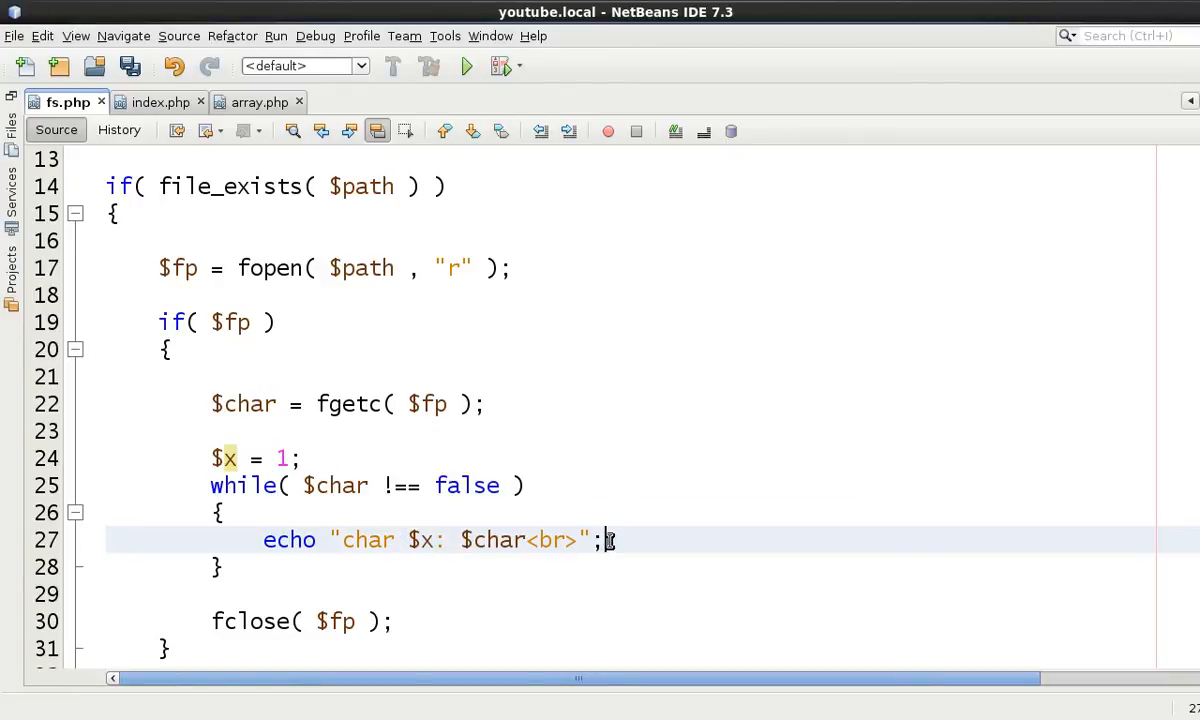
Increment $x inside the loop and show it in the echo as "char $x: $char<br>"
key("Return")
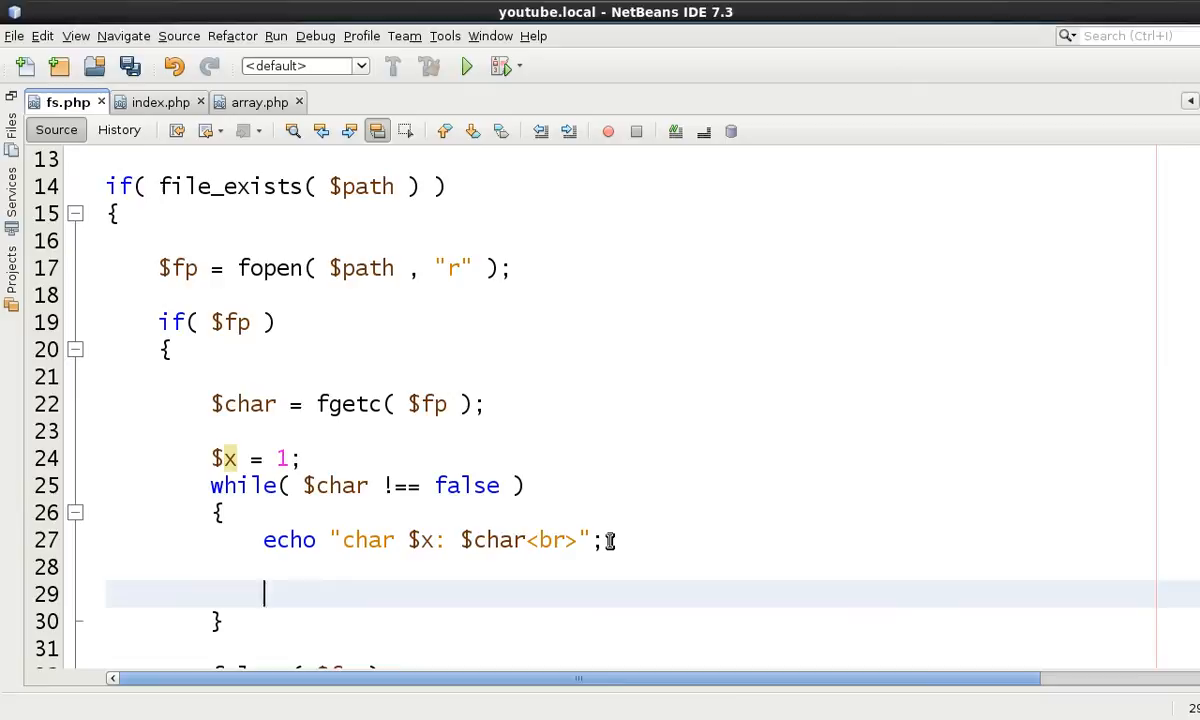
type("$x += 1;")
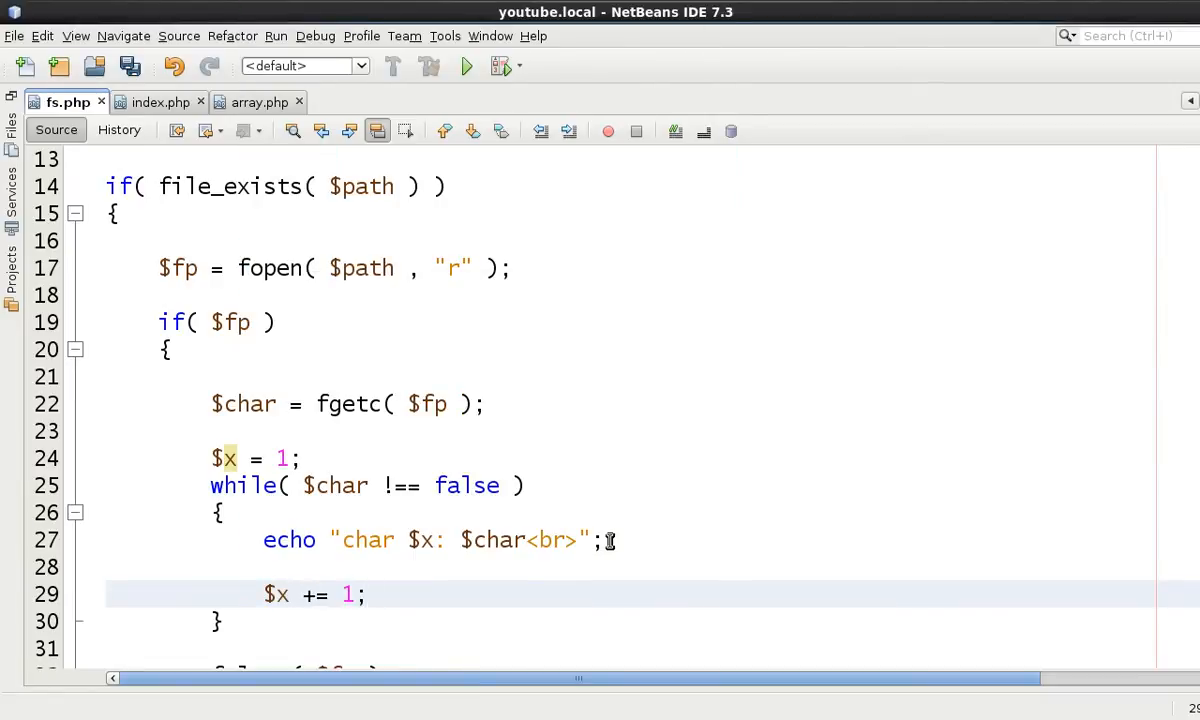
left_click(270, 568)
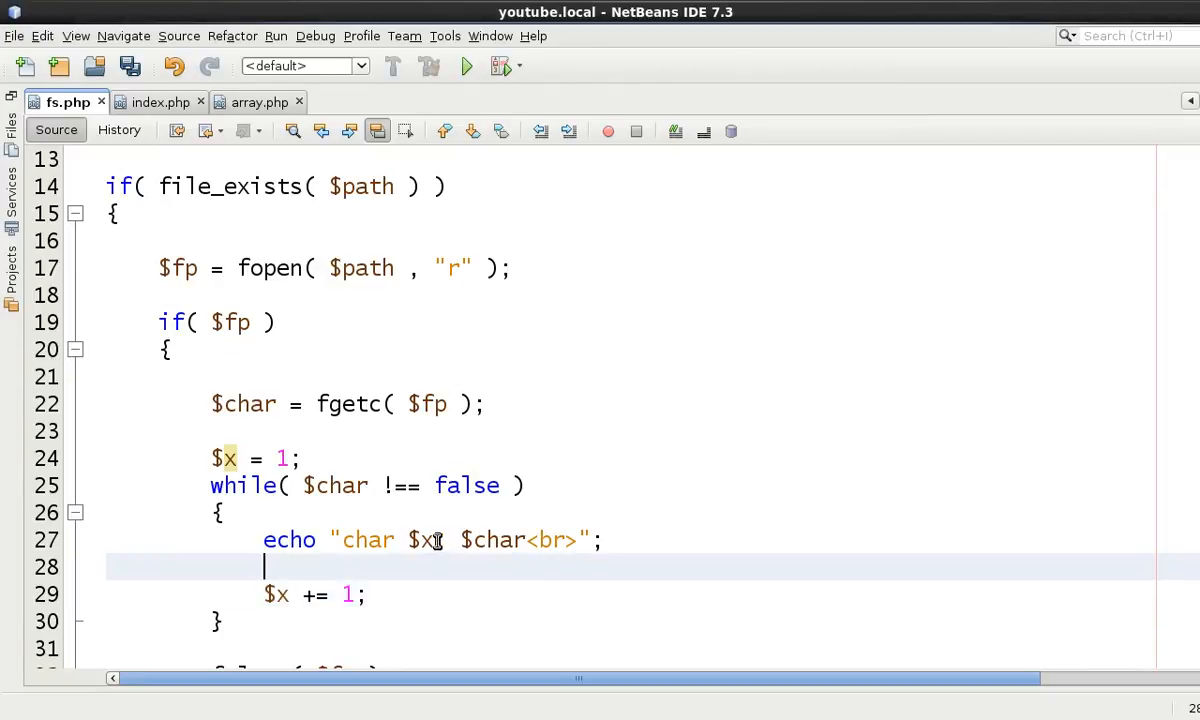
type(":")
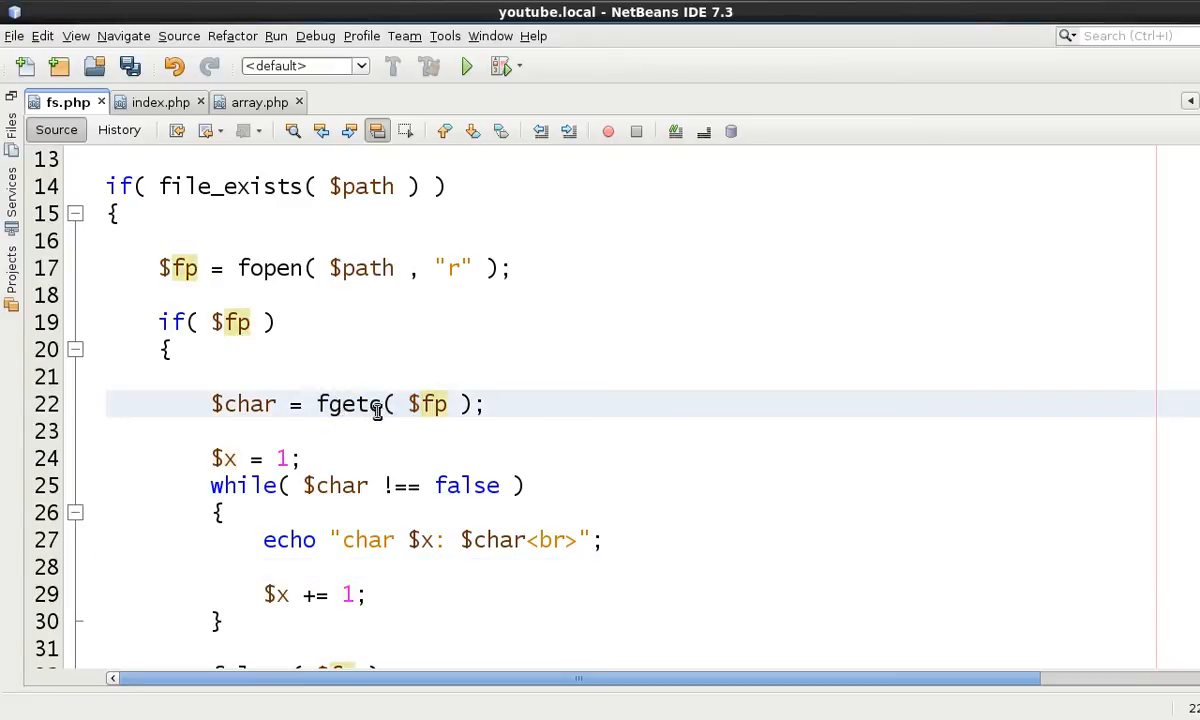
Copy $char = fgetc( $fp ); into the while body to read the next character, keeping the !== comparison
double_click(348, 404)
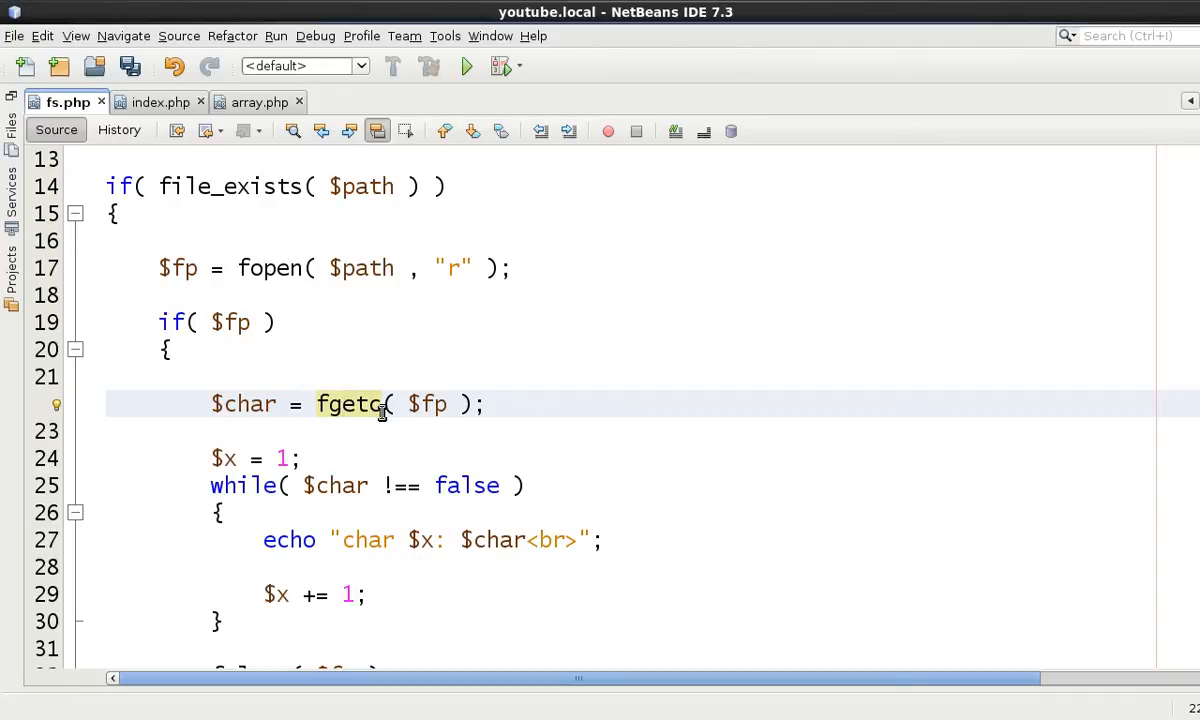
double_click(244, 404)
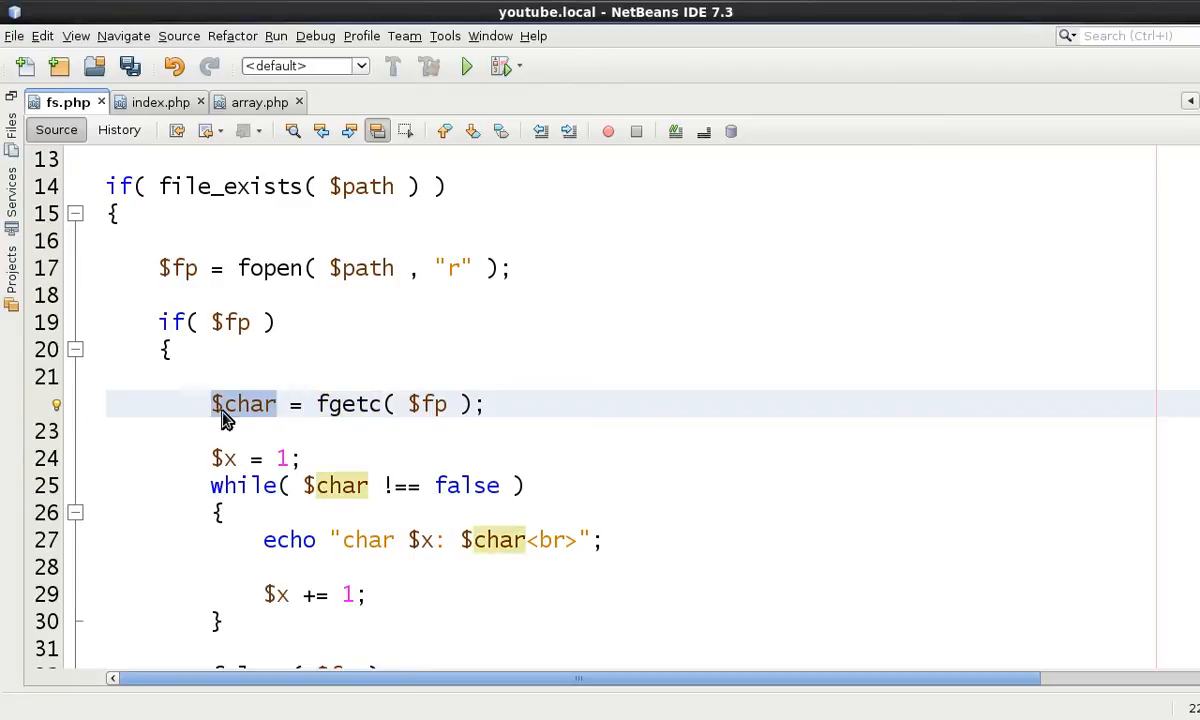
left_click(490, 404)
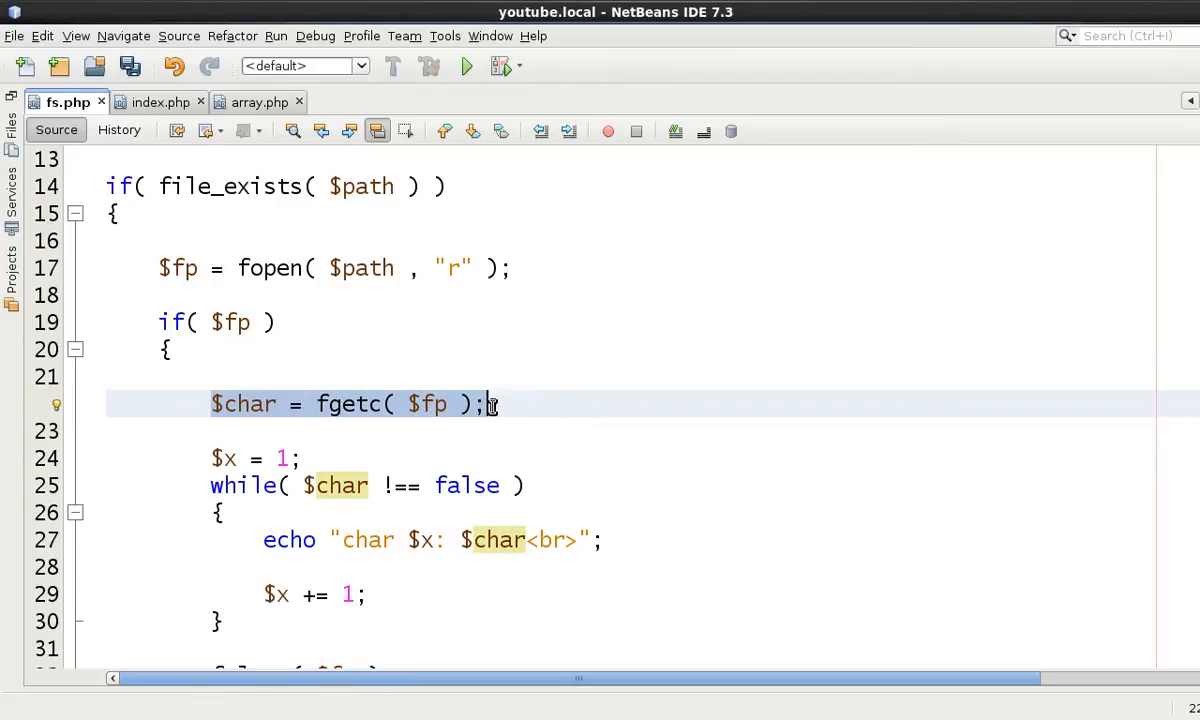
type("$char = fgetc( $fp );")
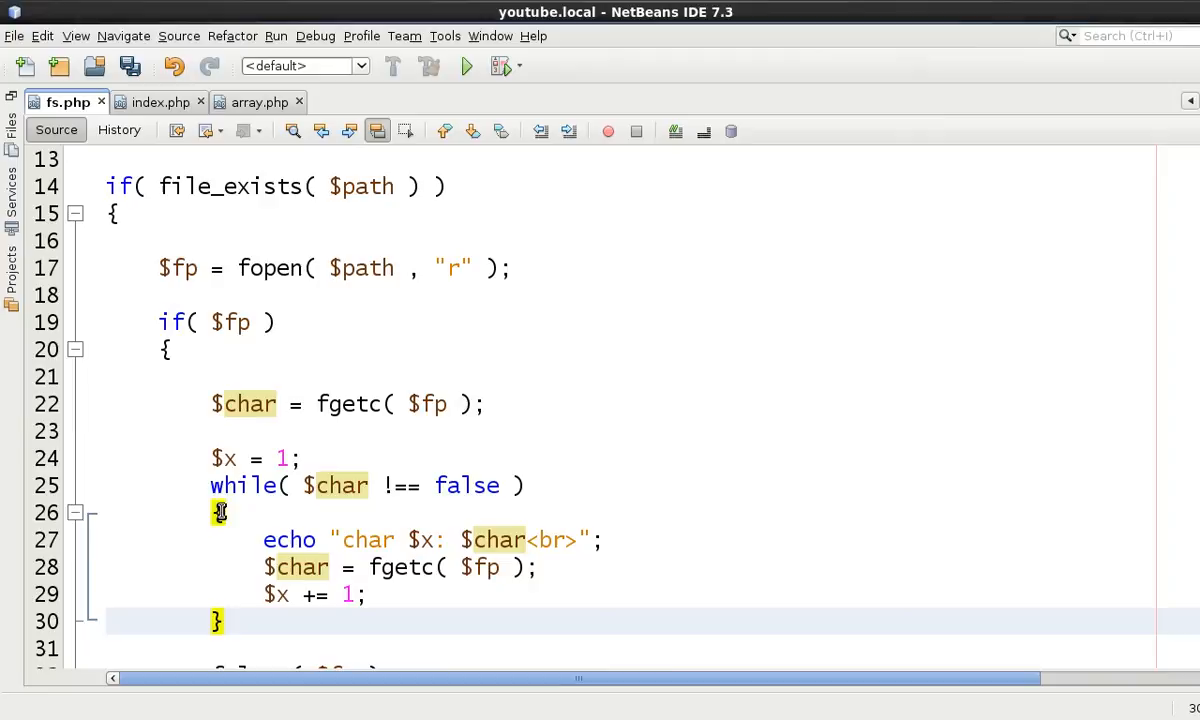
left_click(350, 486)
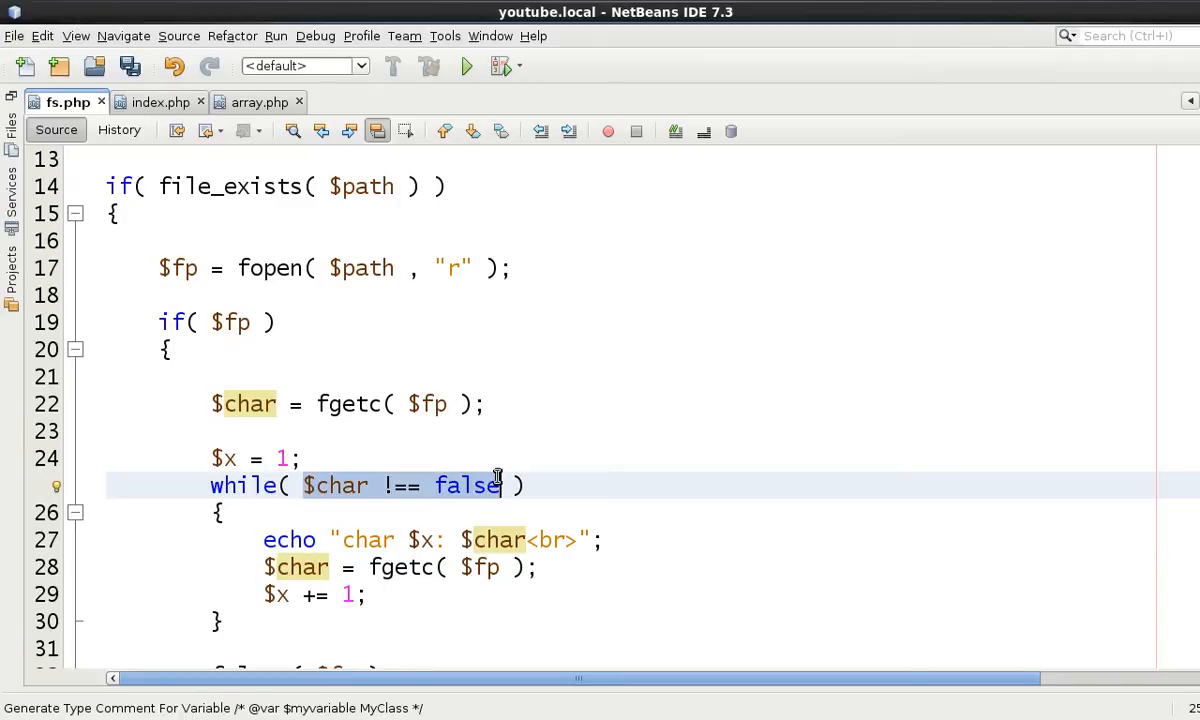
scroll("down", 3)
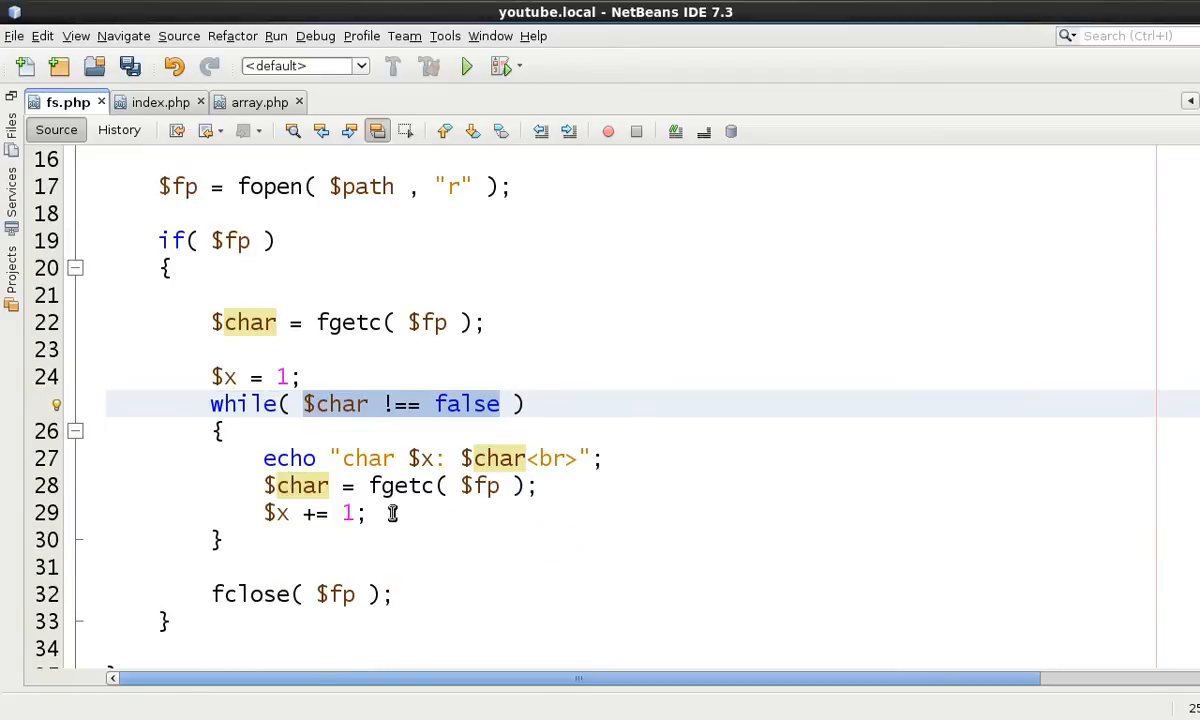
left_click(390, 512)
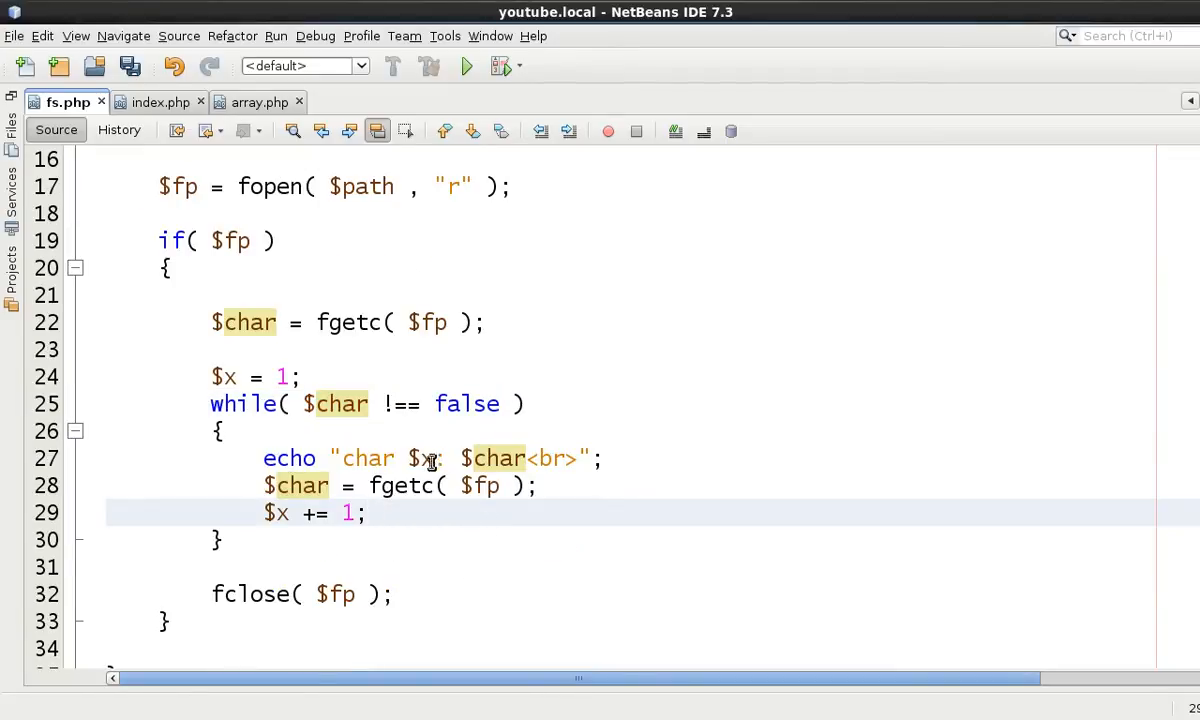
left_click(396, 404)
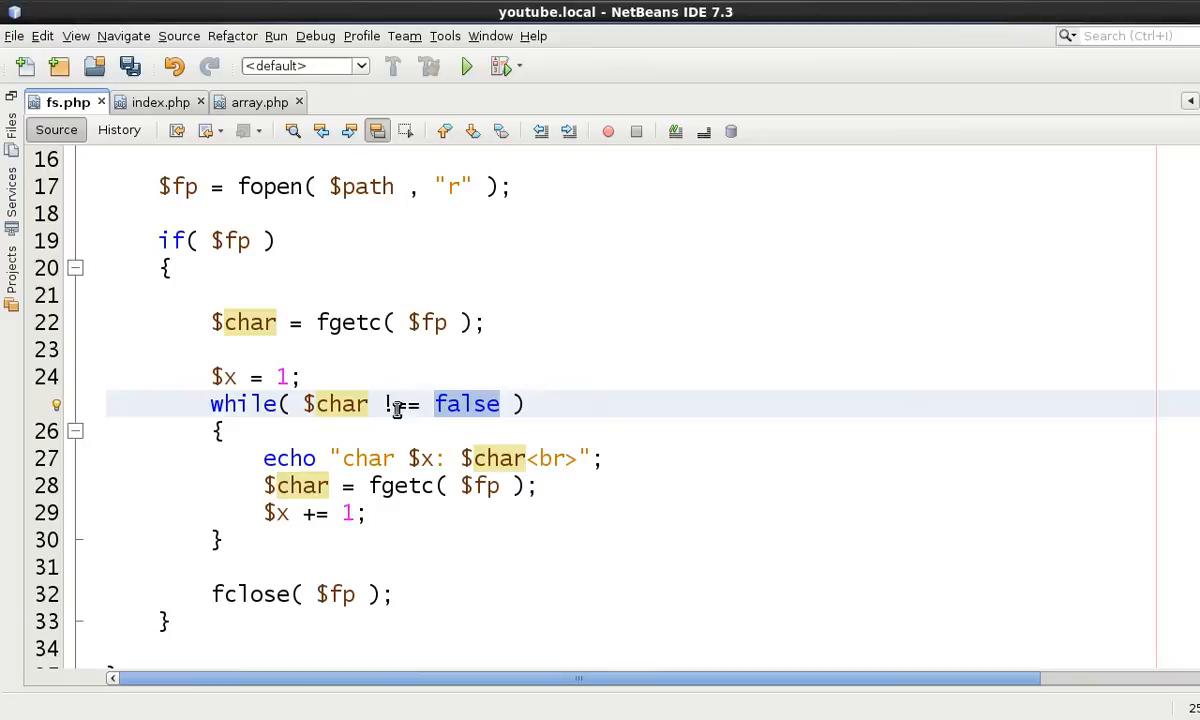
type("=")
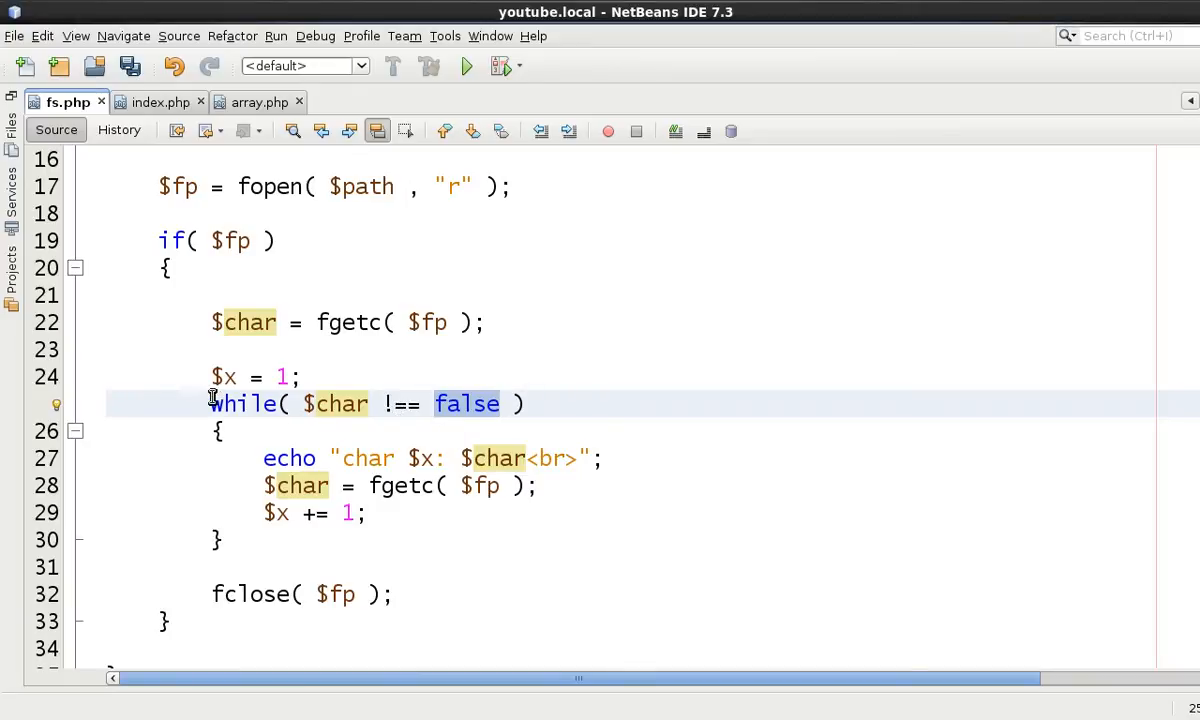
After fclose, echo "we have reached the end of file<br>" as the closing message
left_click(396, 594)
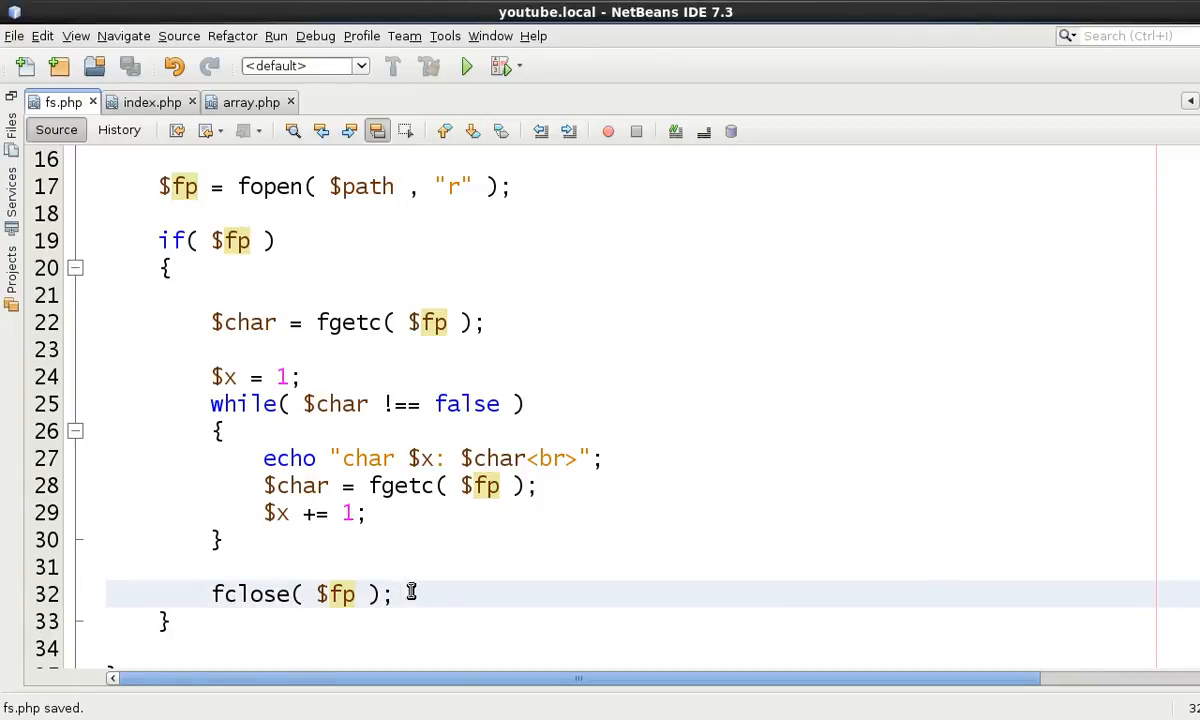
type("echo \"we ha")
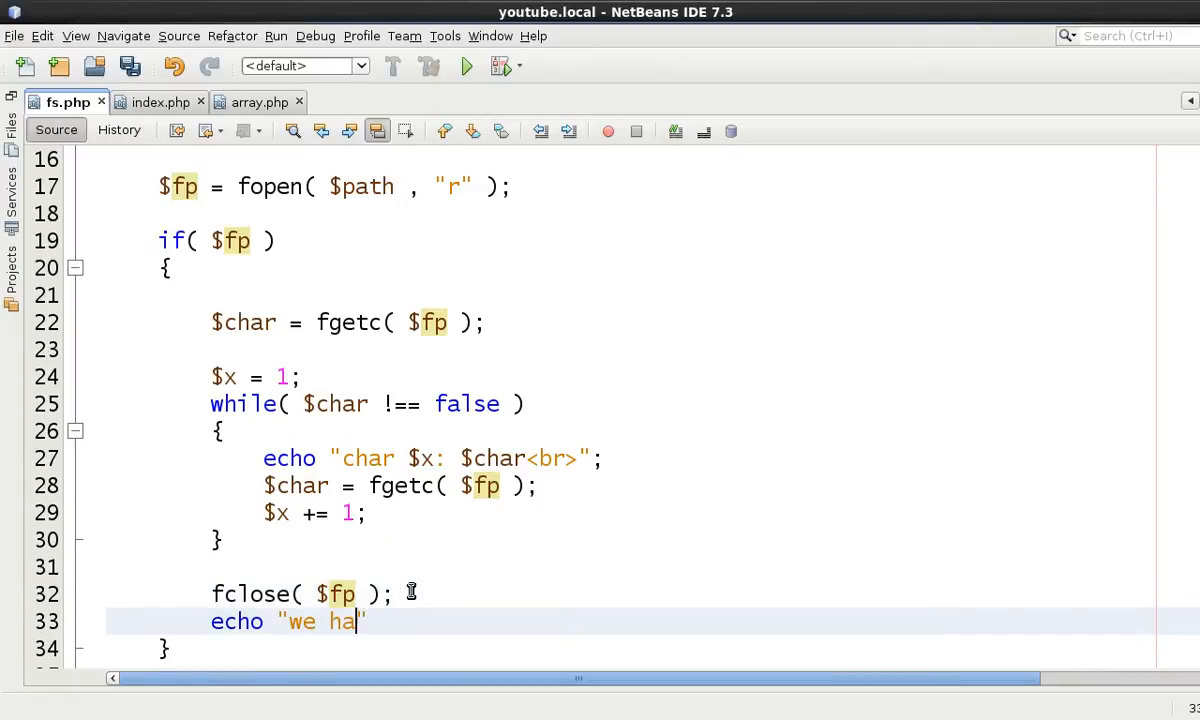
type("ve reached the")
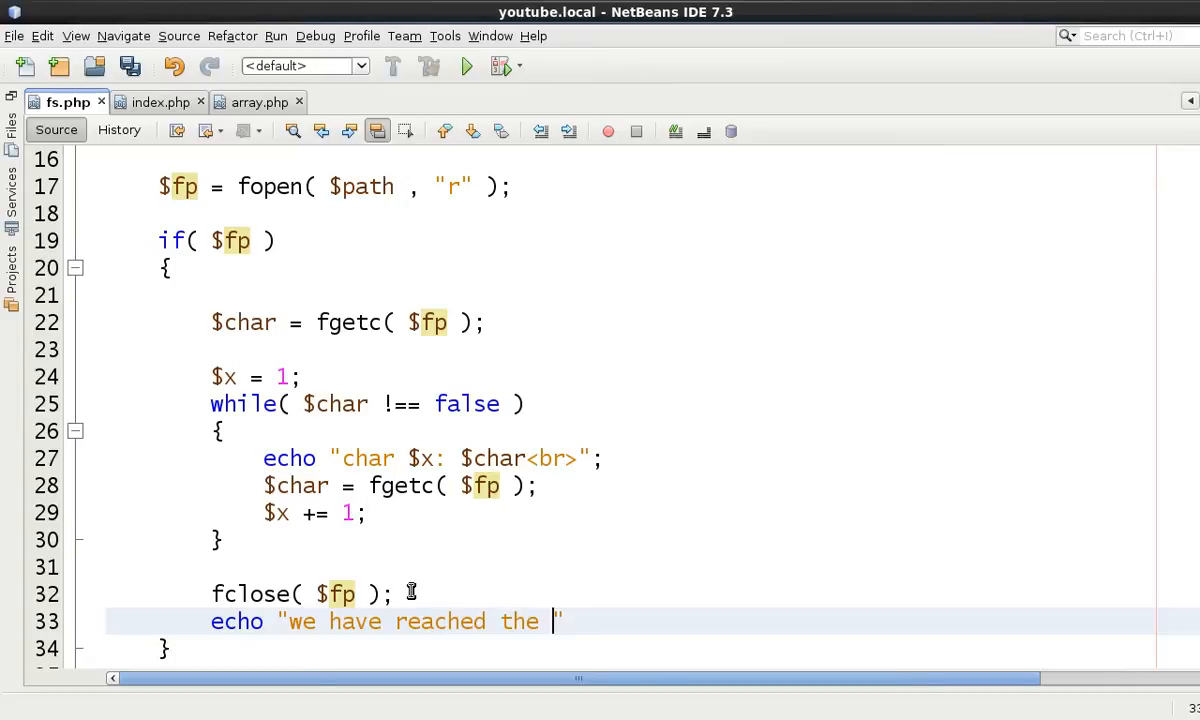
type("end of fui")
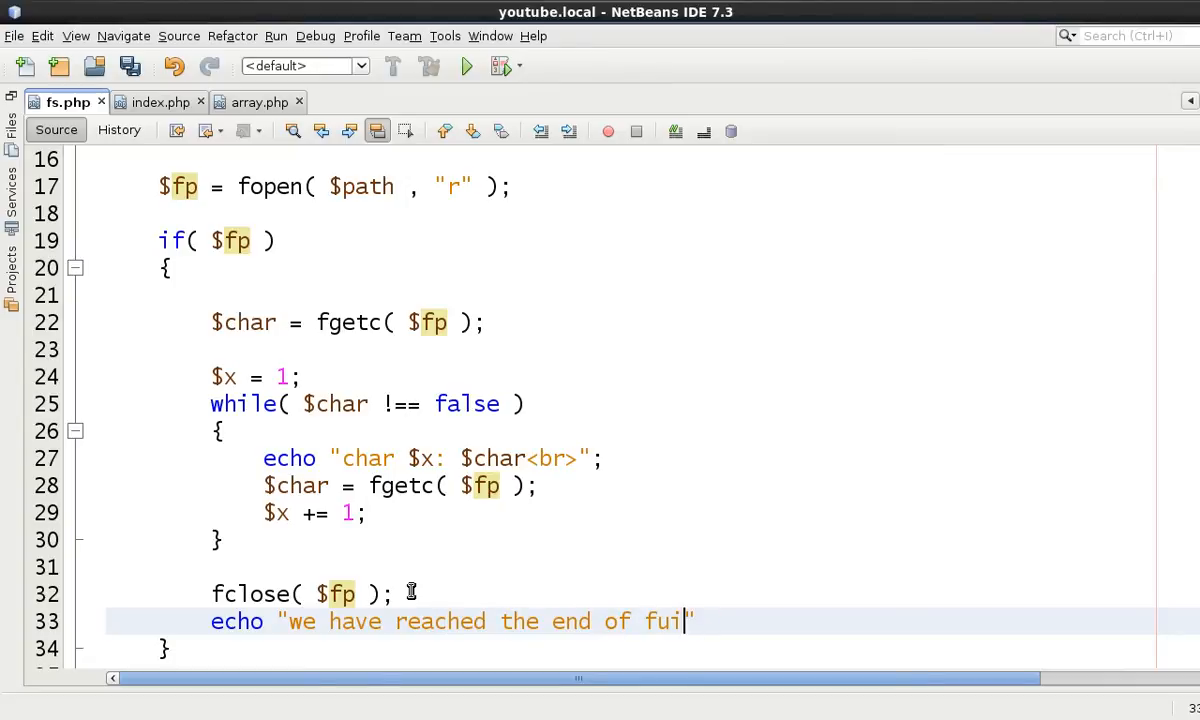
type("le<br")
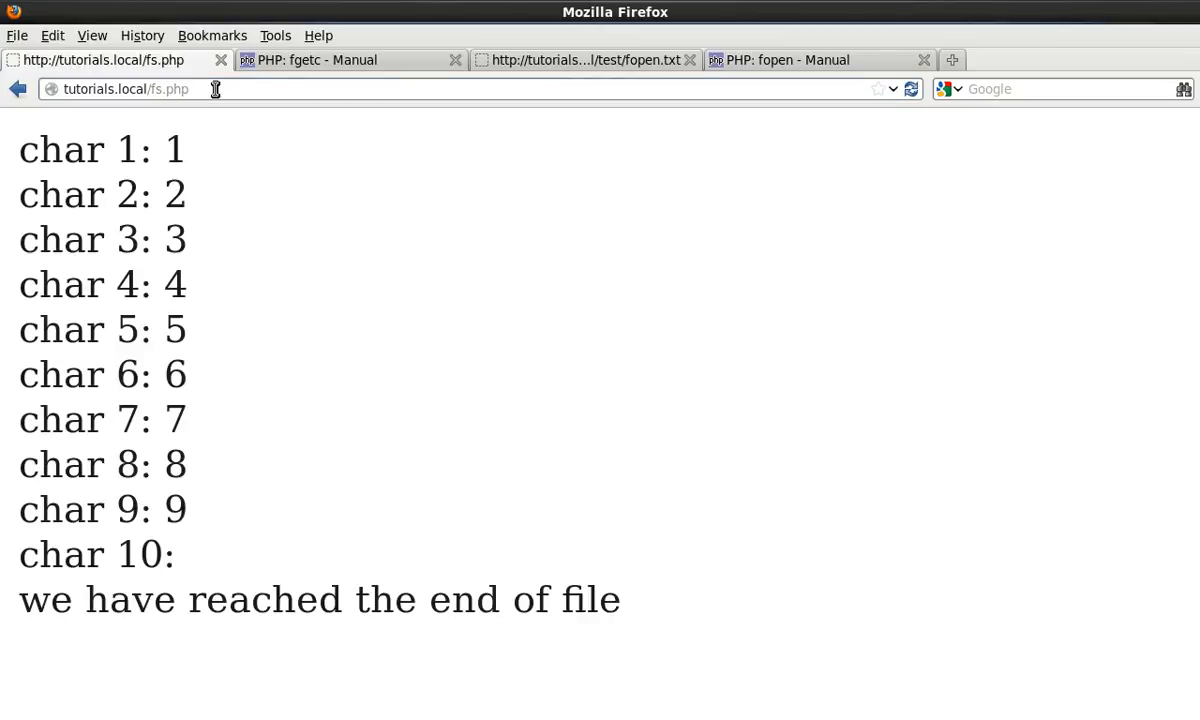
Inspect the first and a later character value in the refreshed fs.php output
double_click(128, 148)
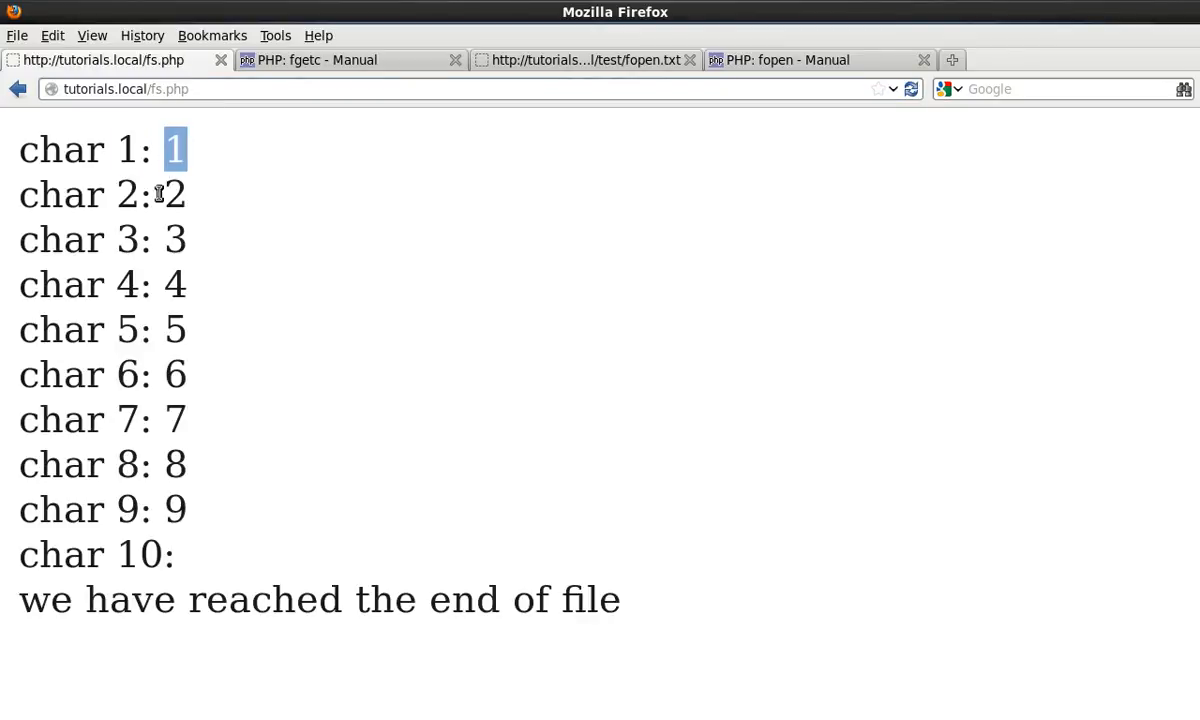
mouse_move(136, 316)
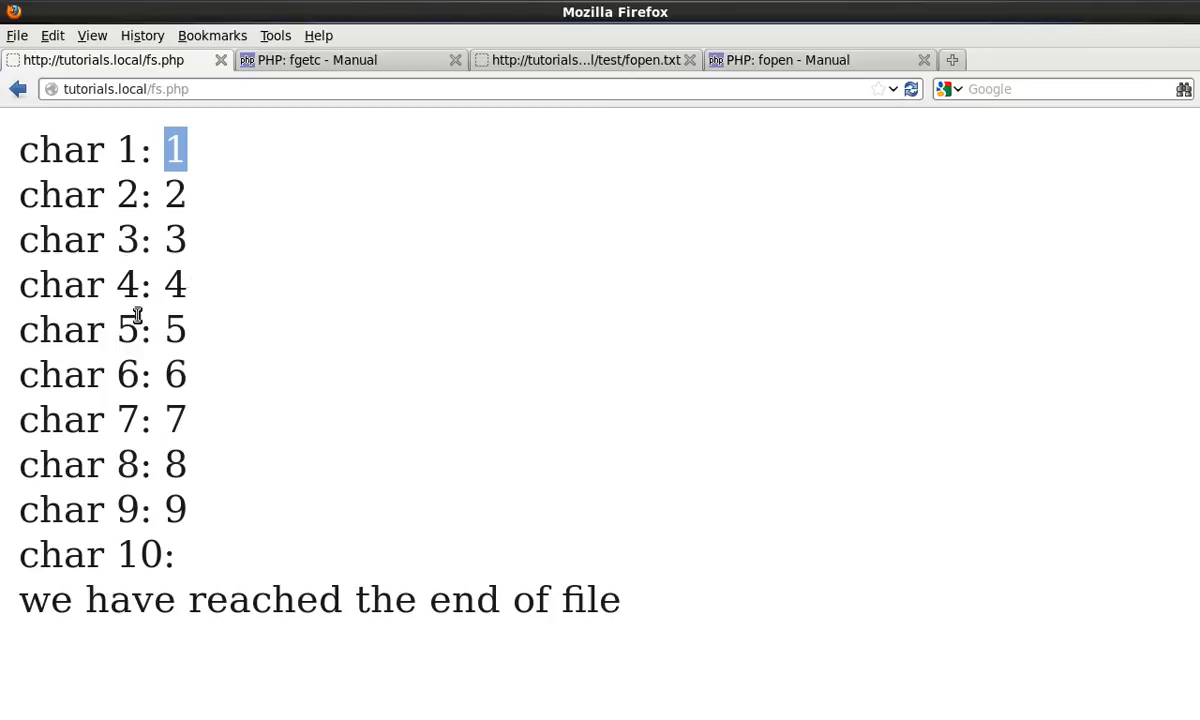
mouse_move(120, 452)
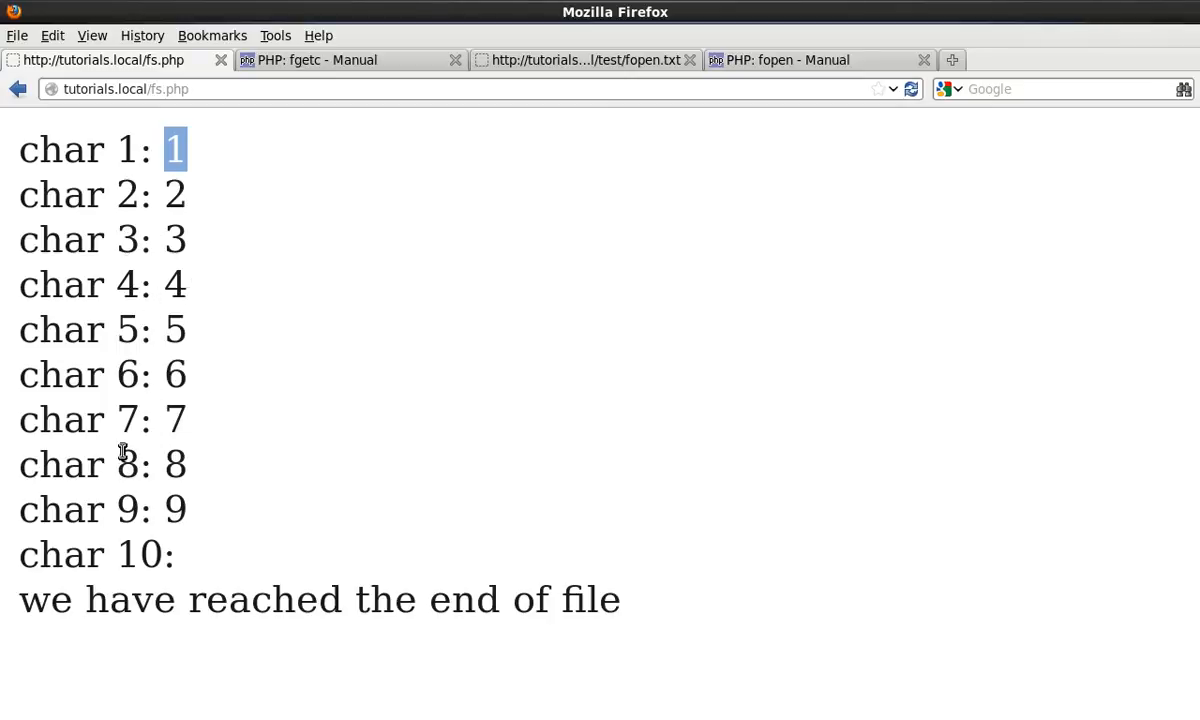
double_click(136, 554)
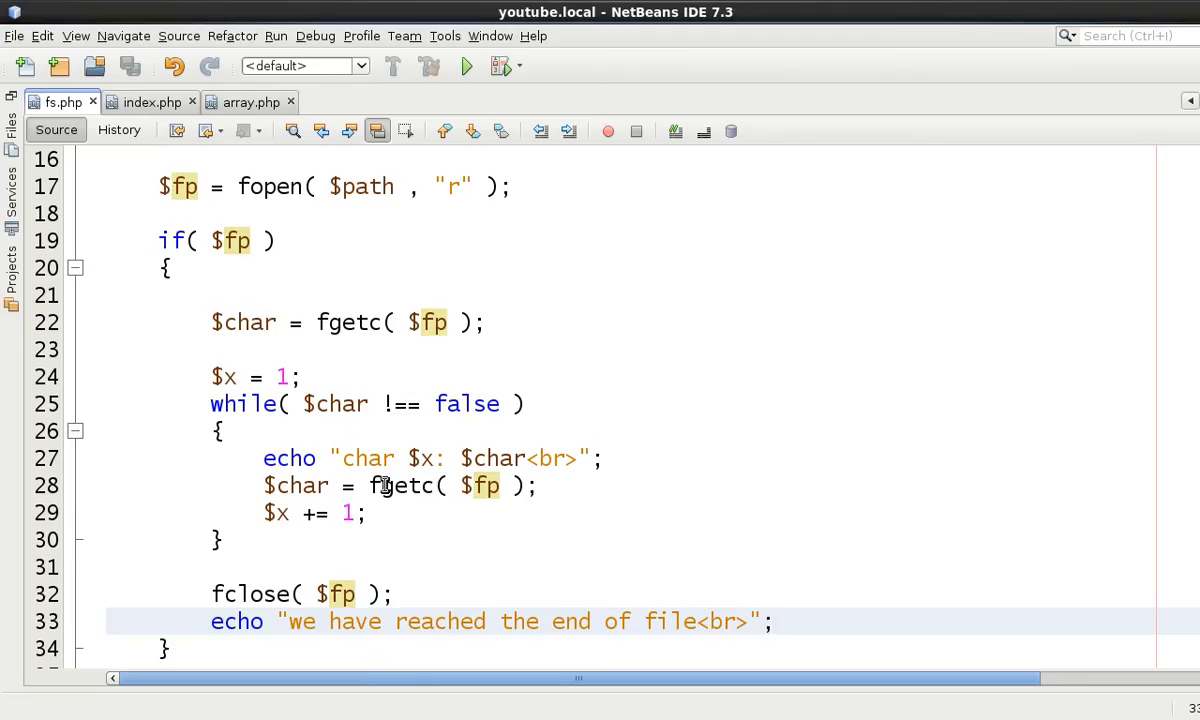
Wrap the echo in if( !empty( $char ) ) and re-add $char = fgetc( $fp ); after it
scroll("down", 3)
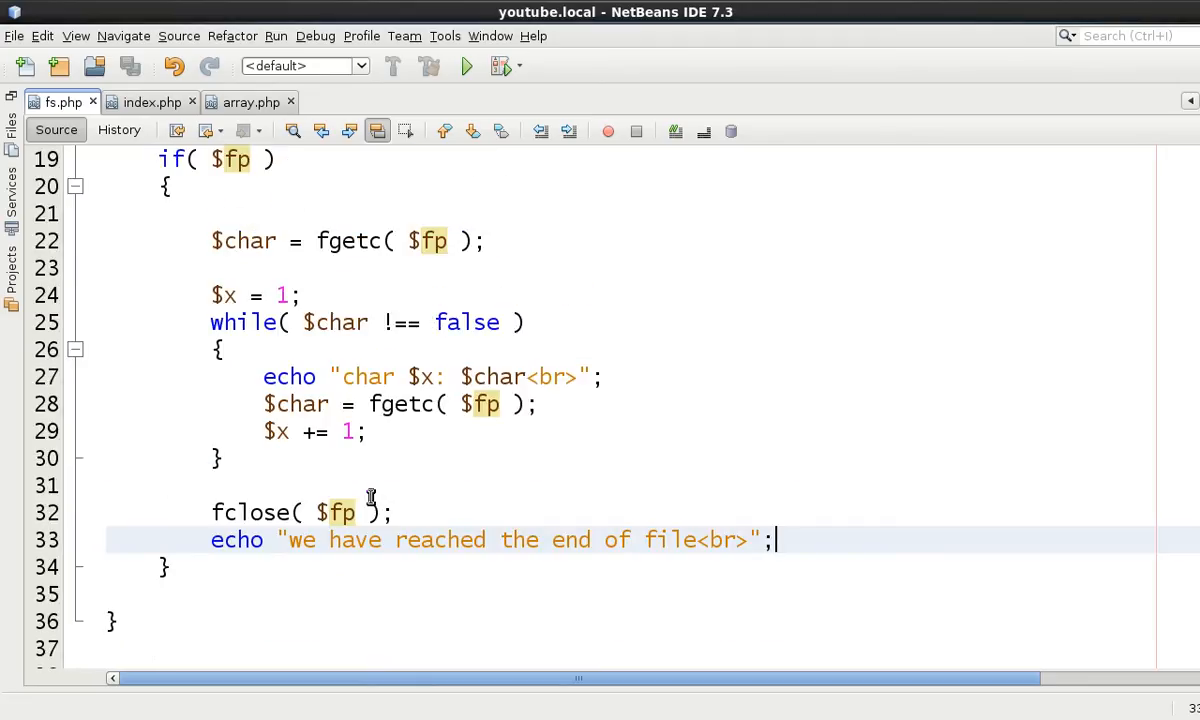
mouse_move(330, 480)
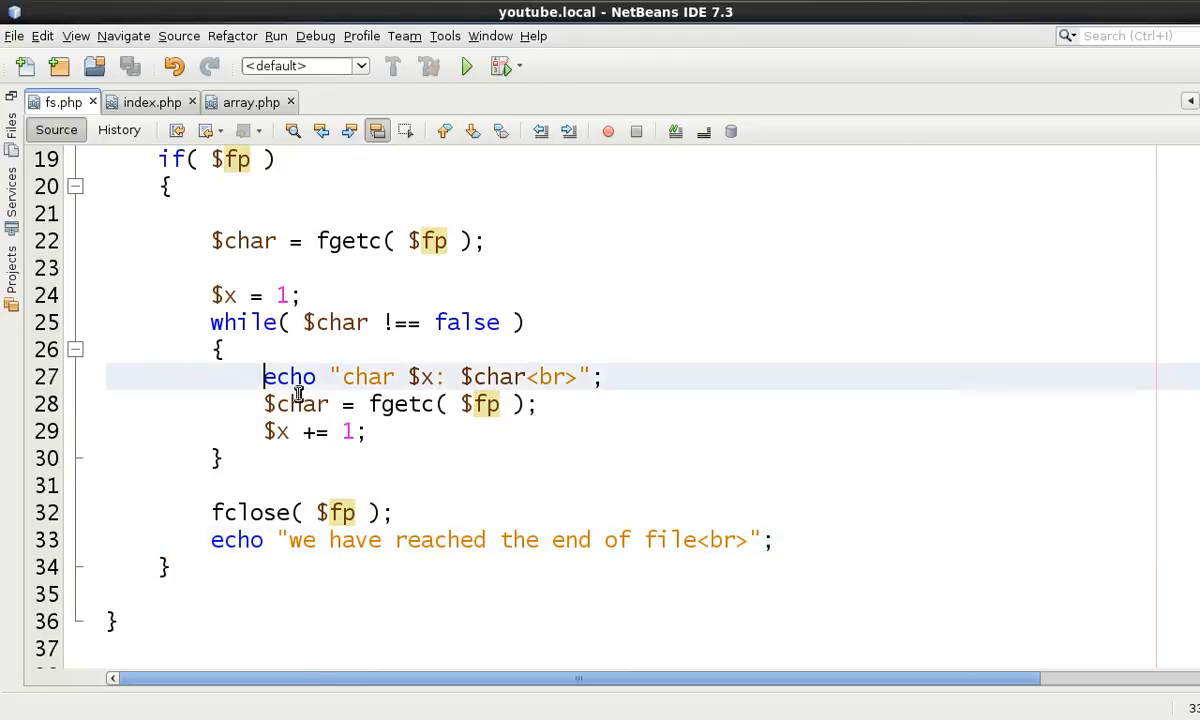
key("Return")
type("if(  ")
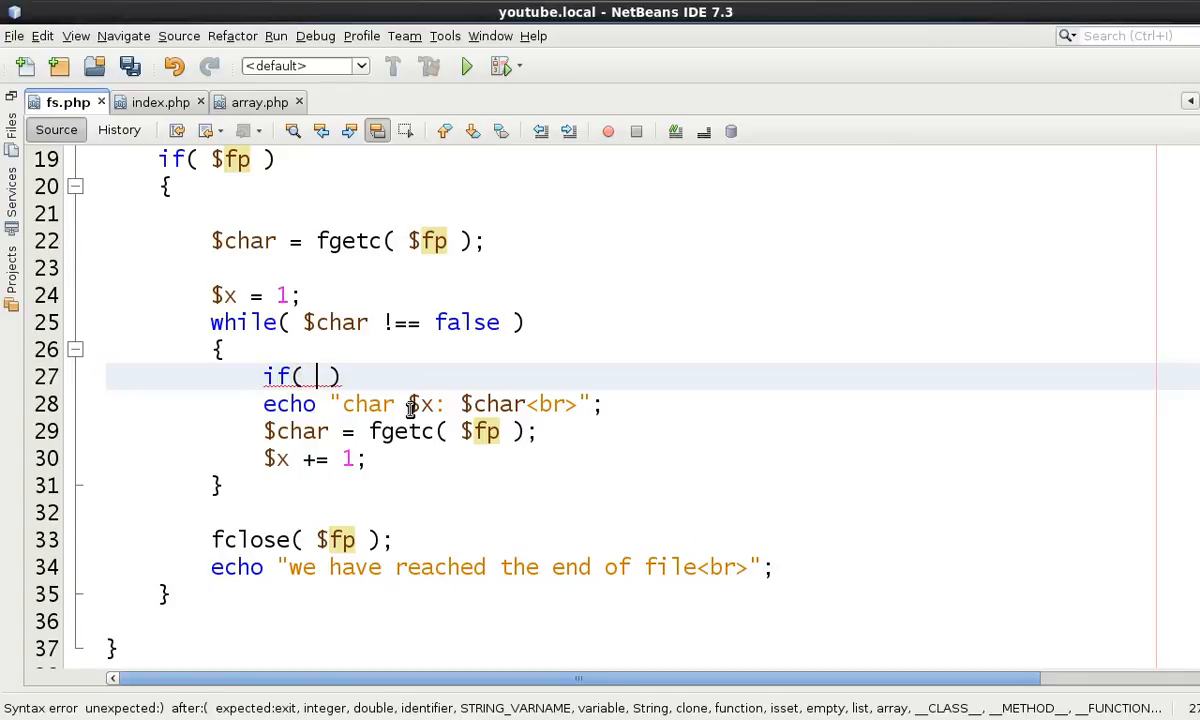
type("!empty(")
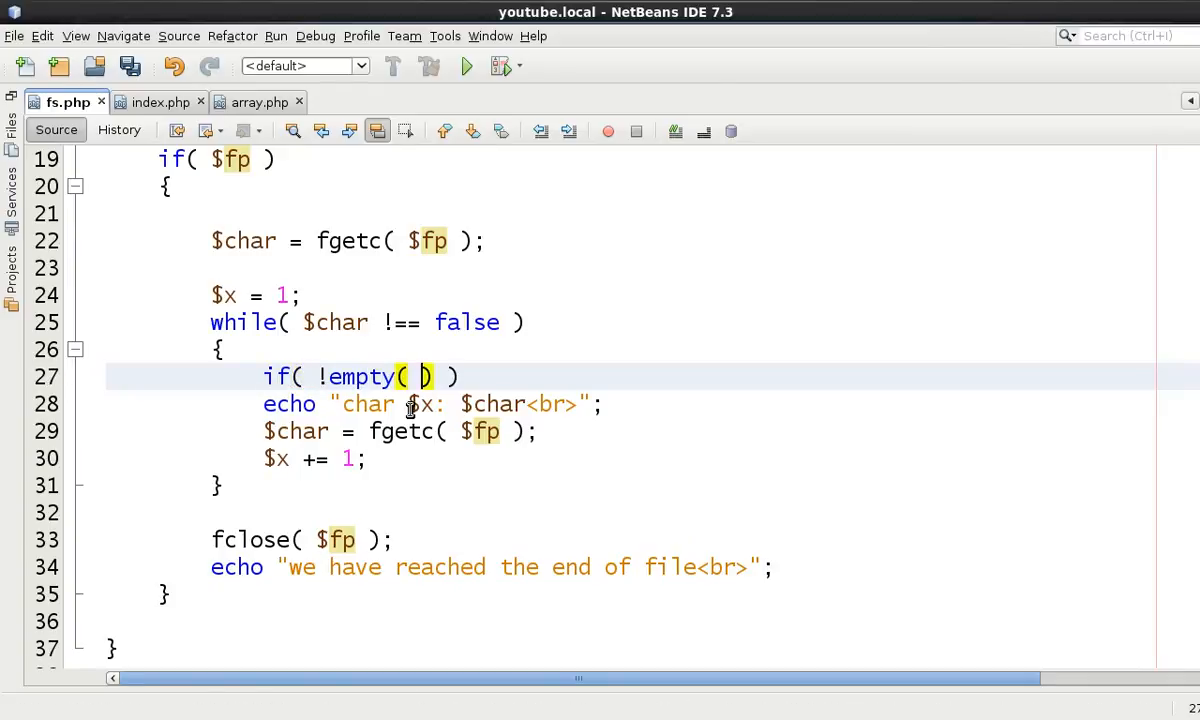
type("$char")
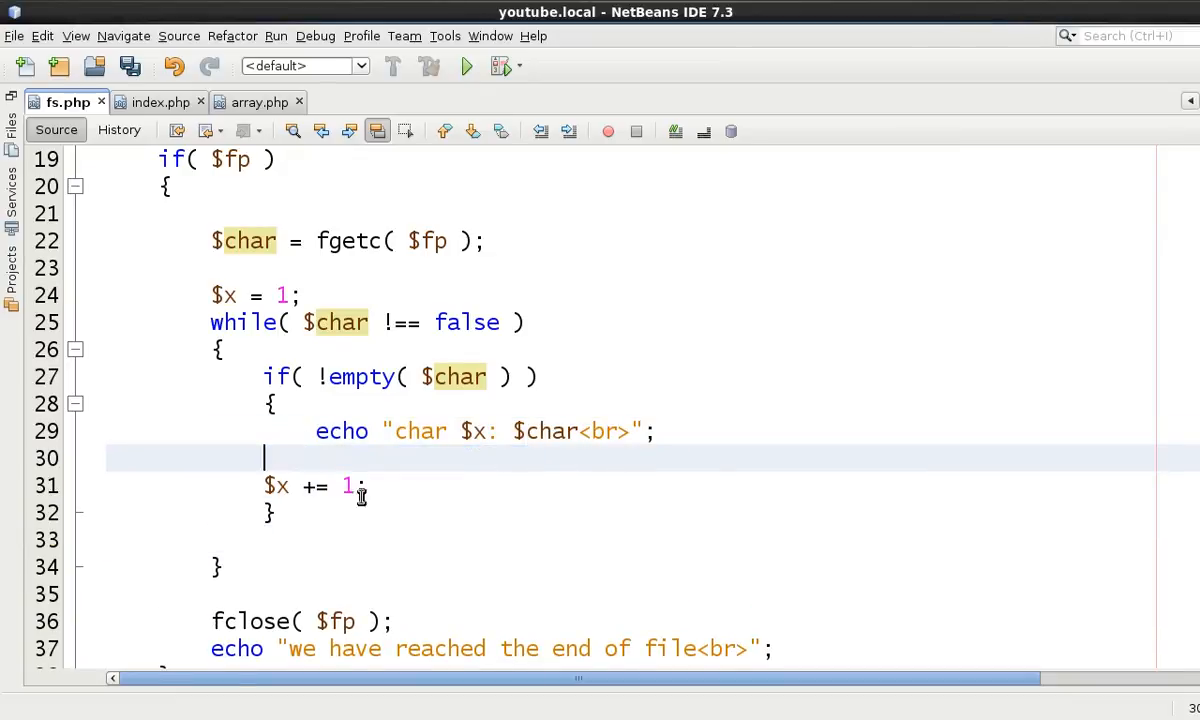
type("$char = fgetc( $fp );")
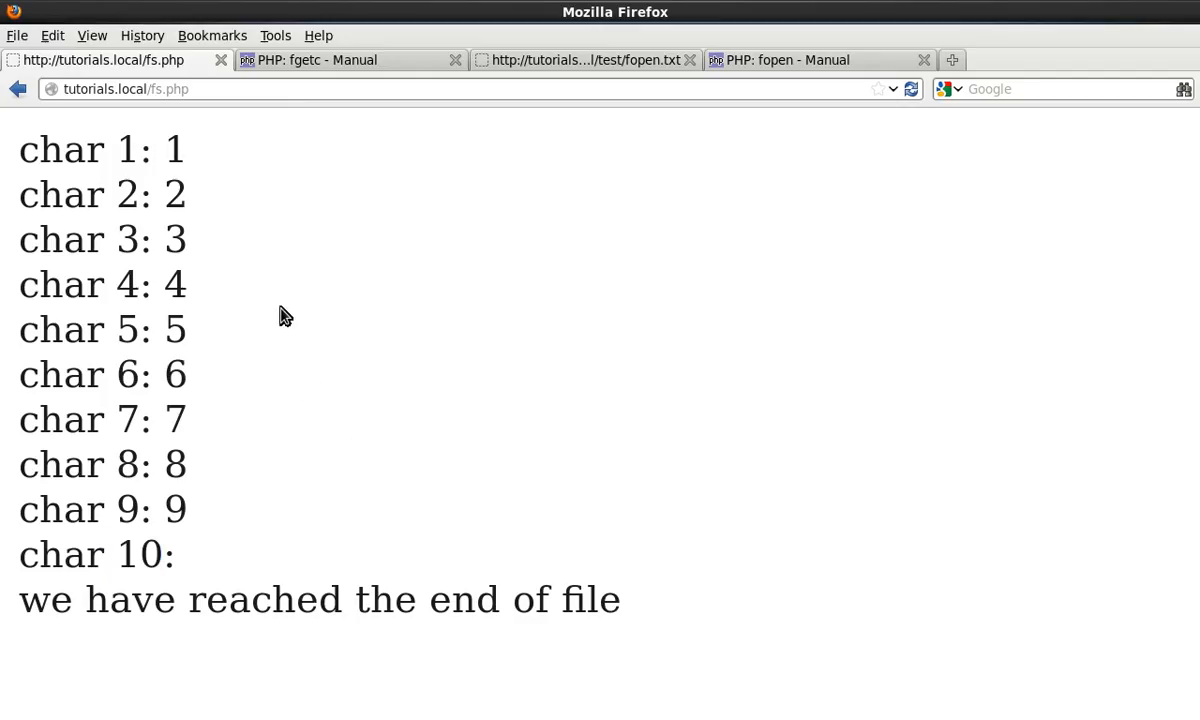
mouse_move(170, 556)
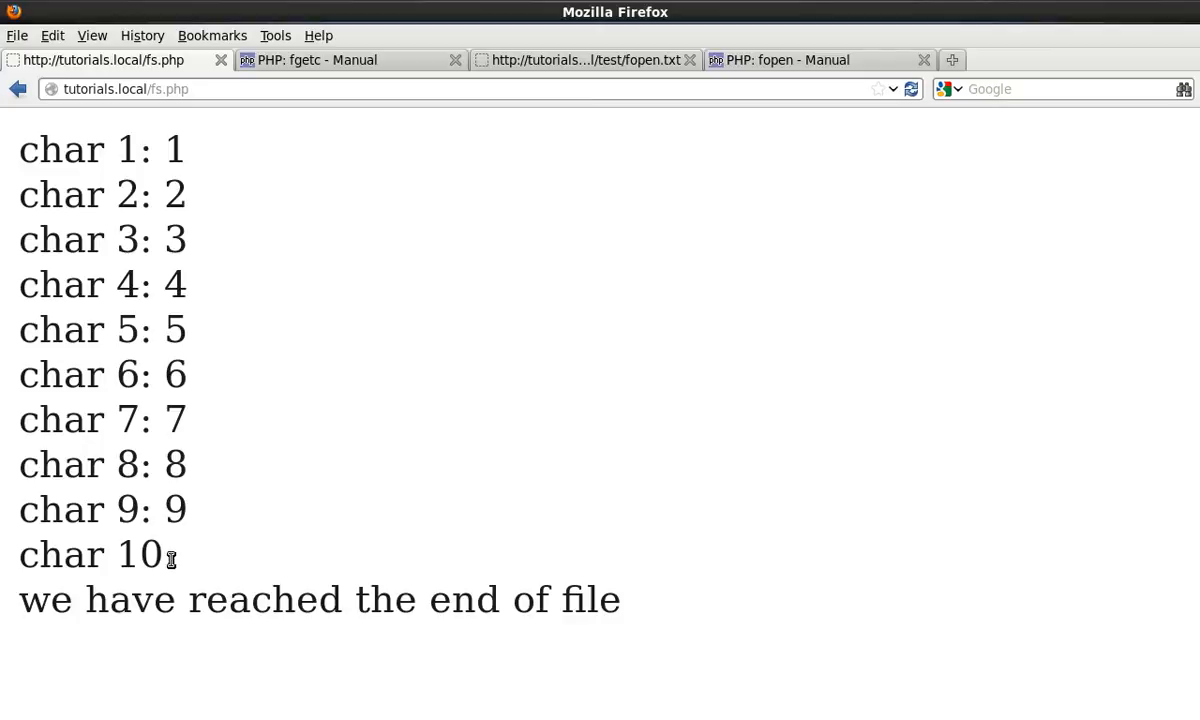
mouse_move(184, 560)
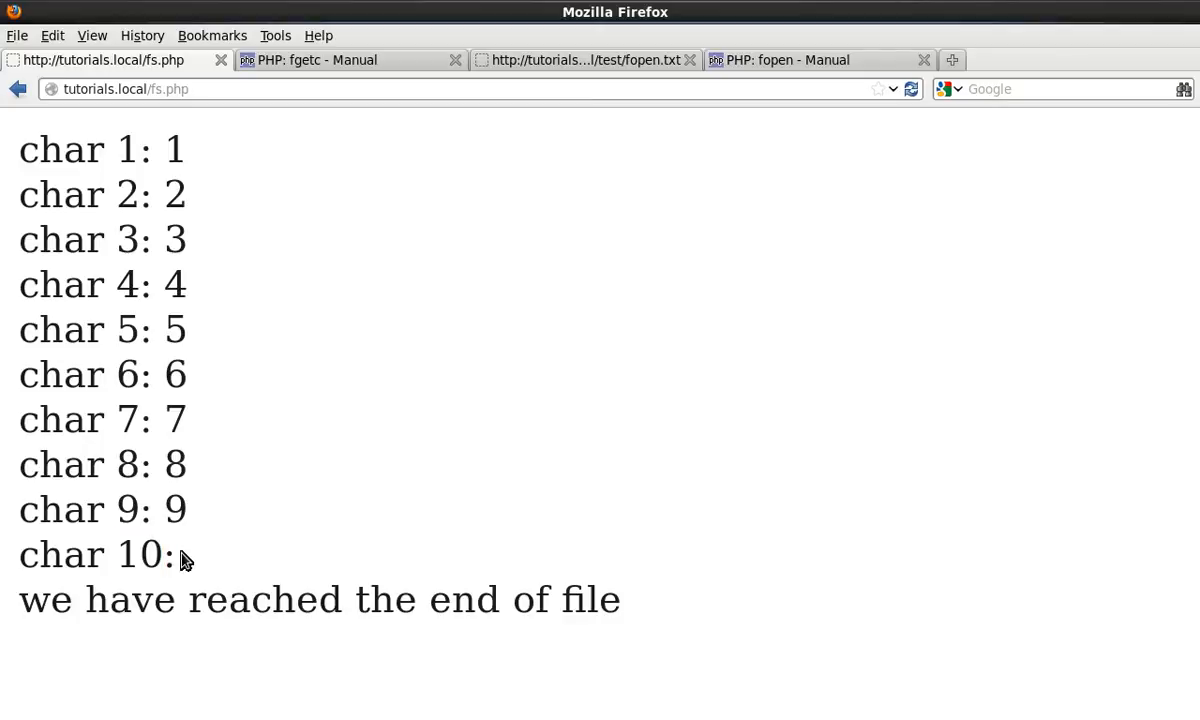
mouse_move(196, 564)
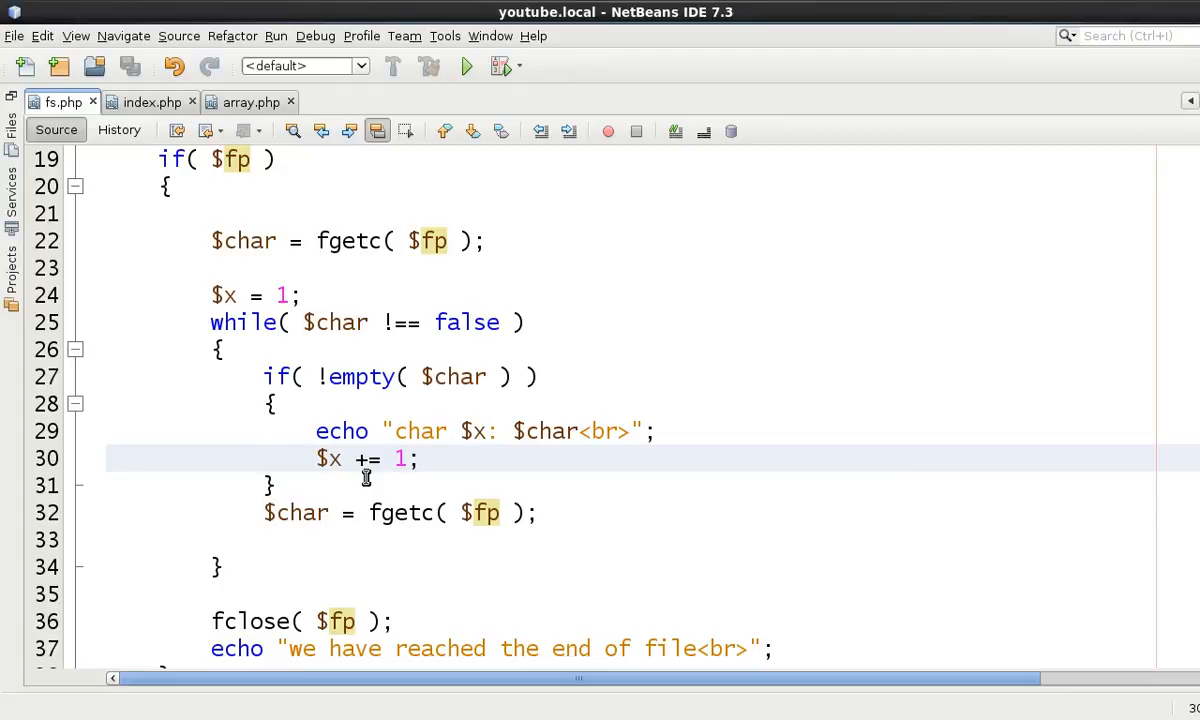
Start $x at 0 and remove the $x += 1 increment from the loop
left_click(264, 458)
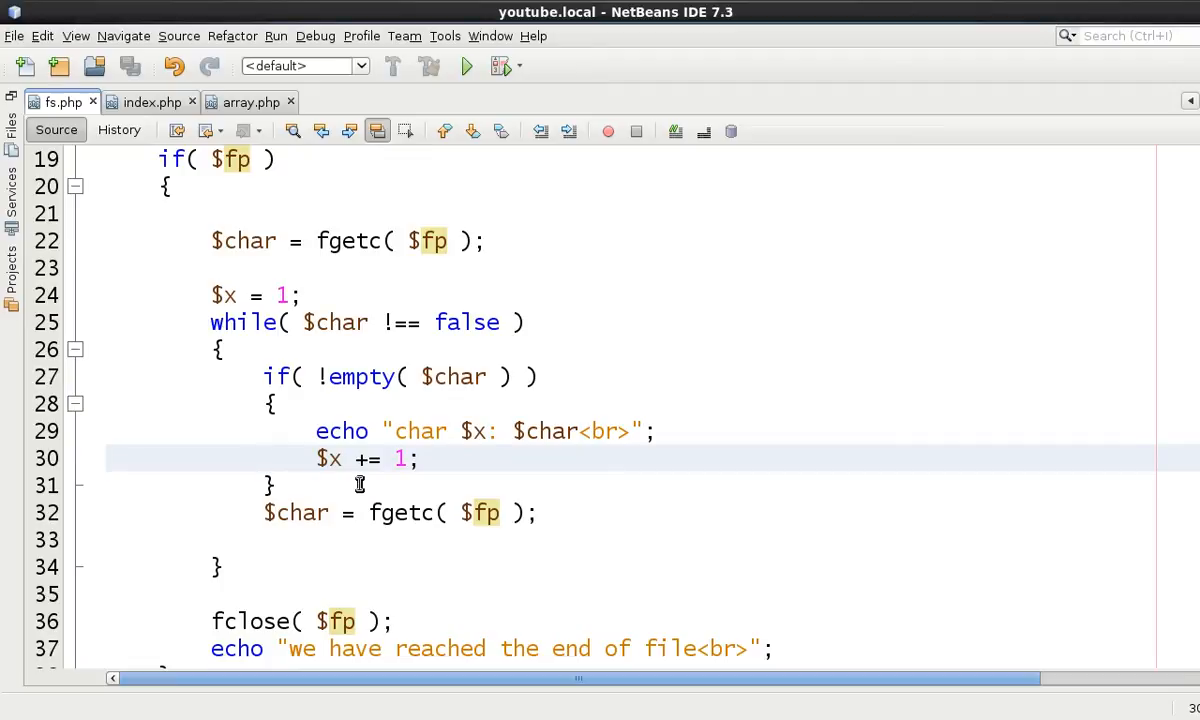
scroll("down", 3)
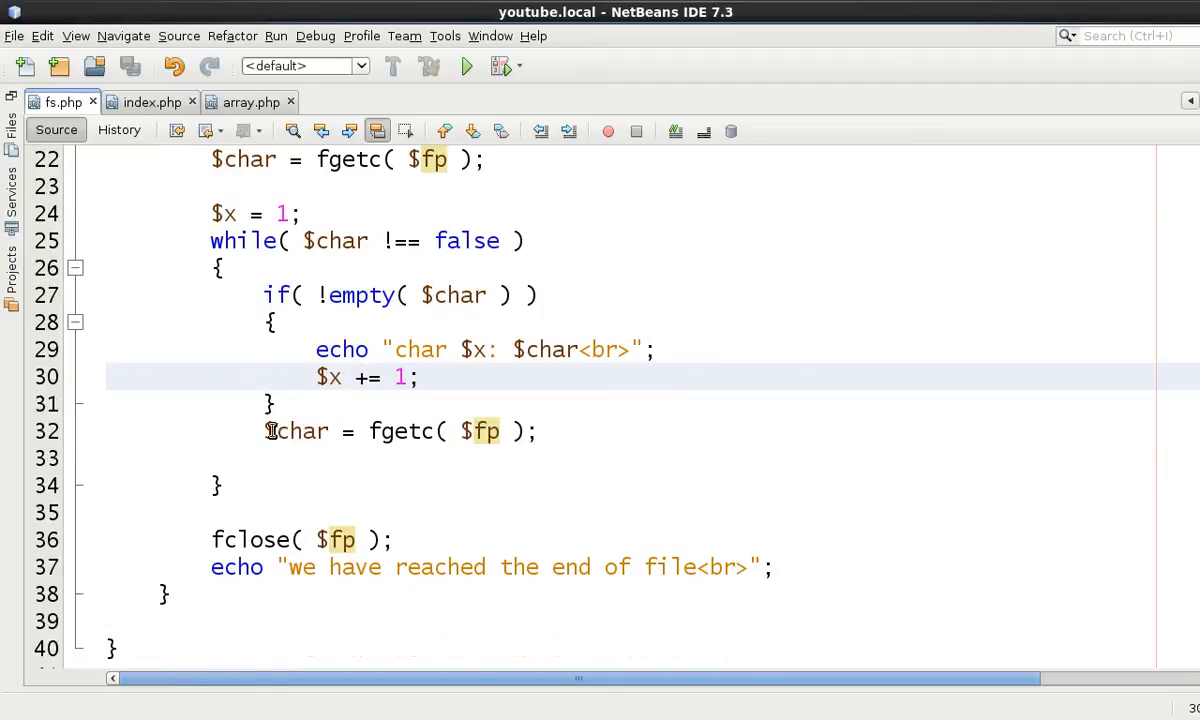
scroll("up", 3)
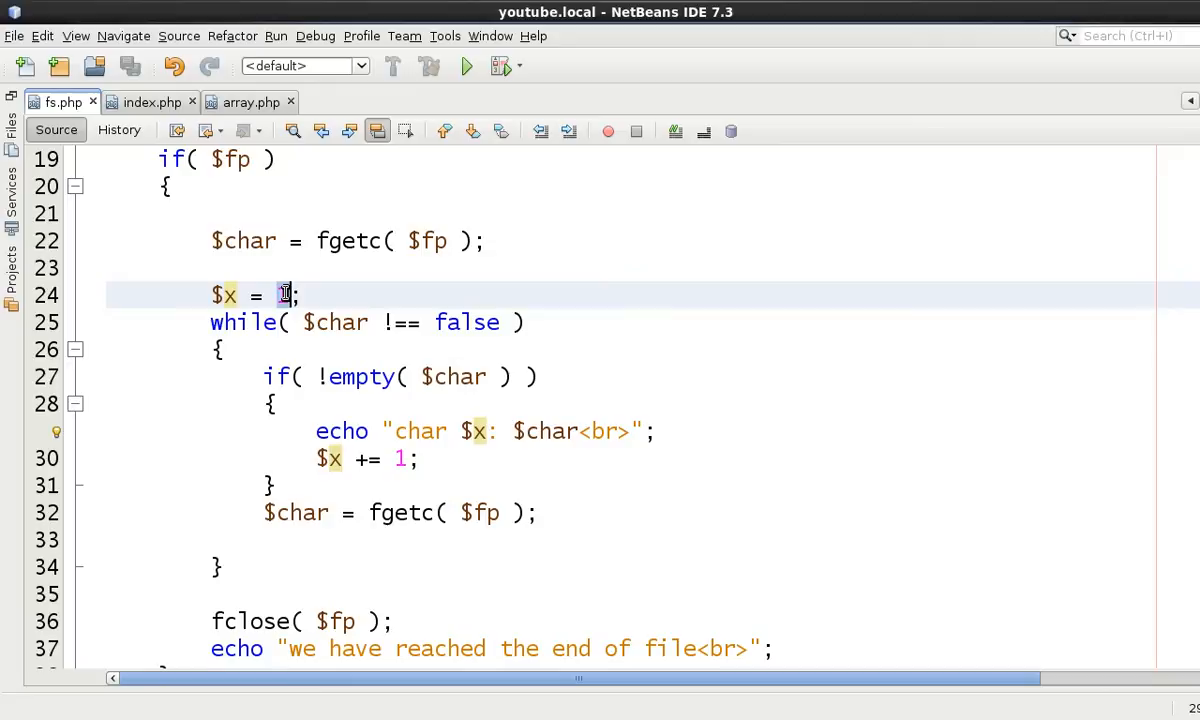
type("0")
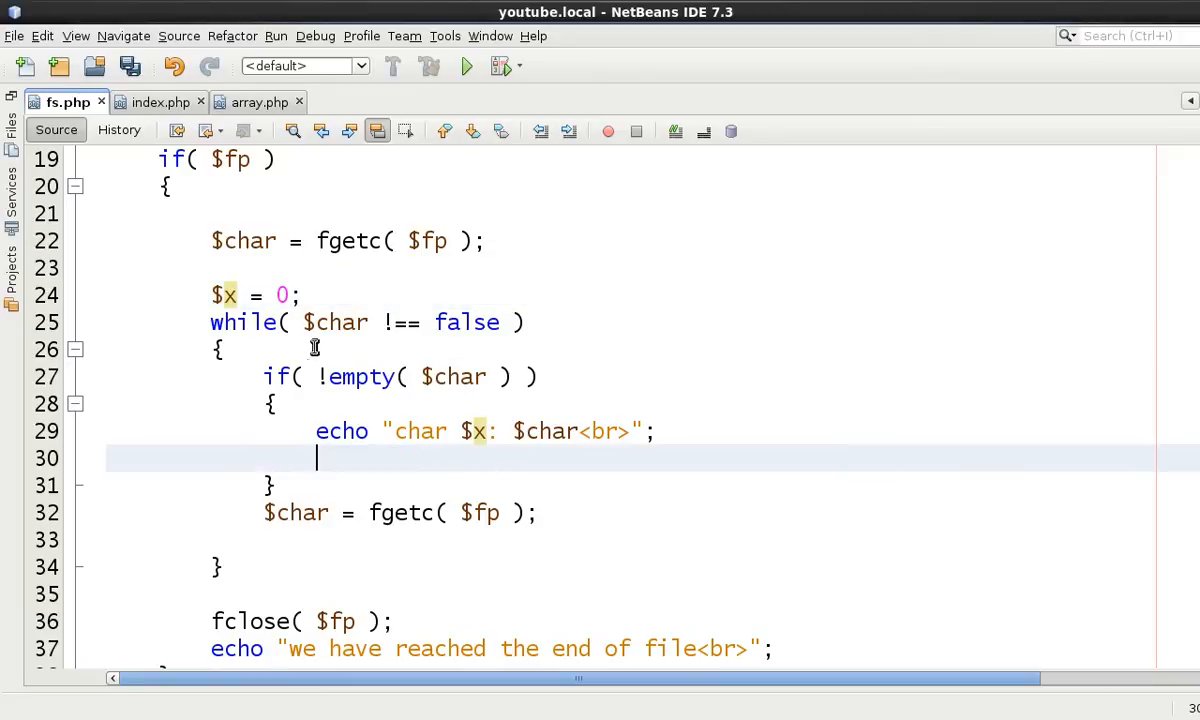
type("$x += 1")
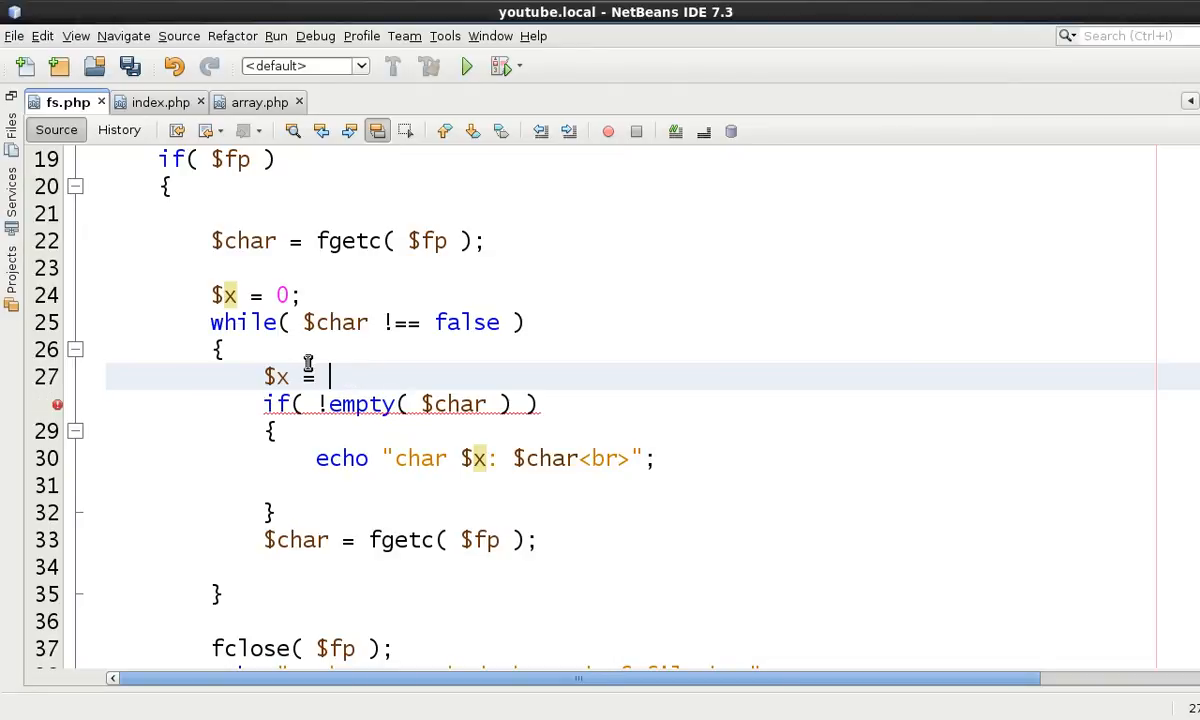
Add $x = ftell( $fp ); as the loop's first line and save fs.php
type("ftell()")
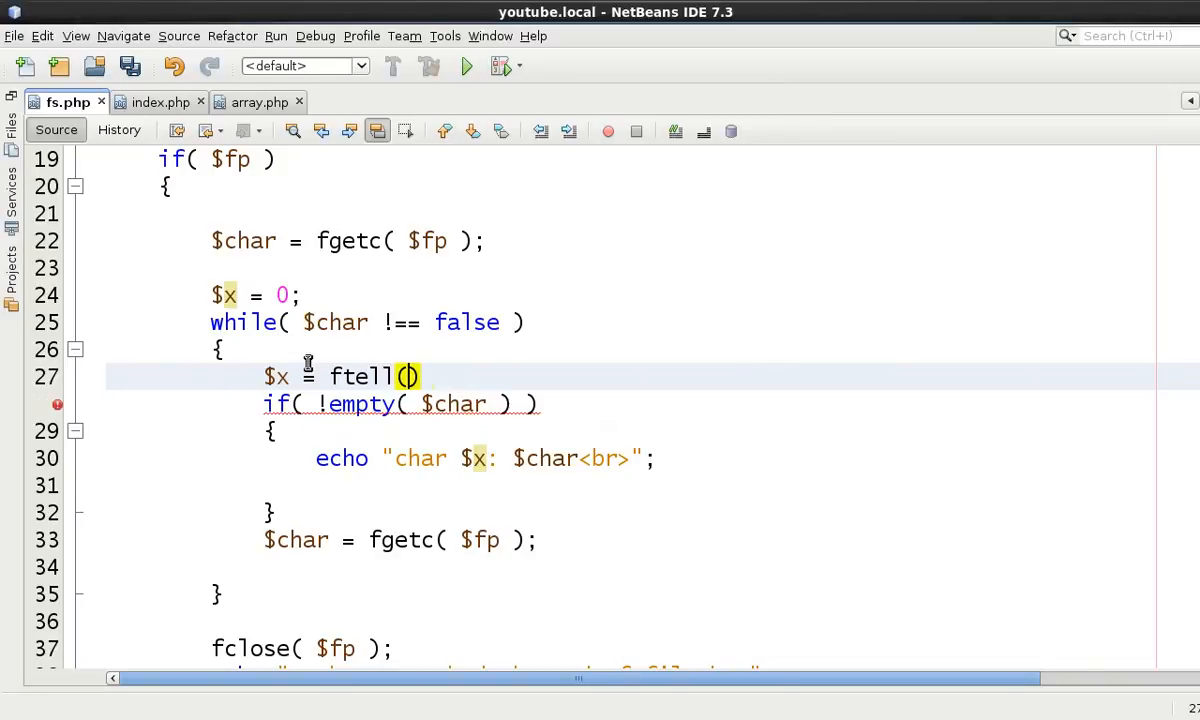
type("$fp")
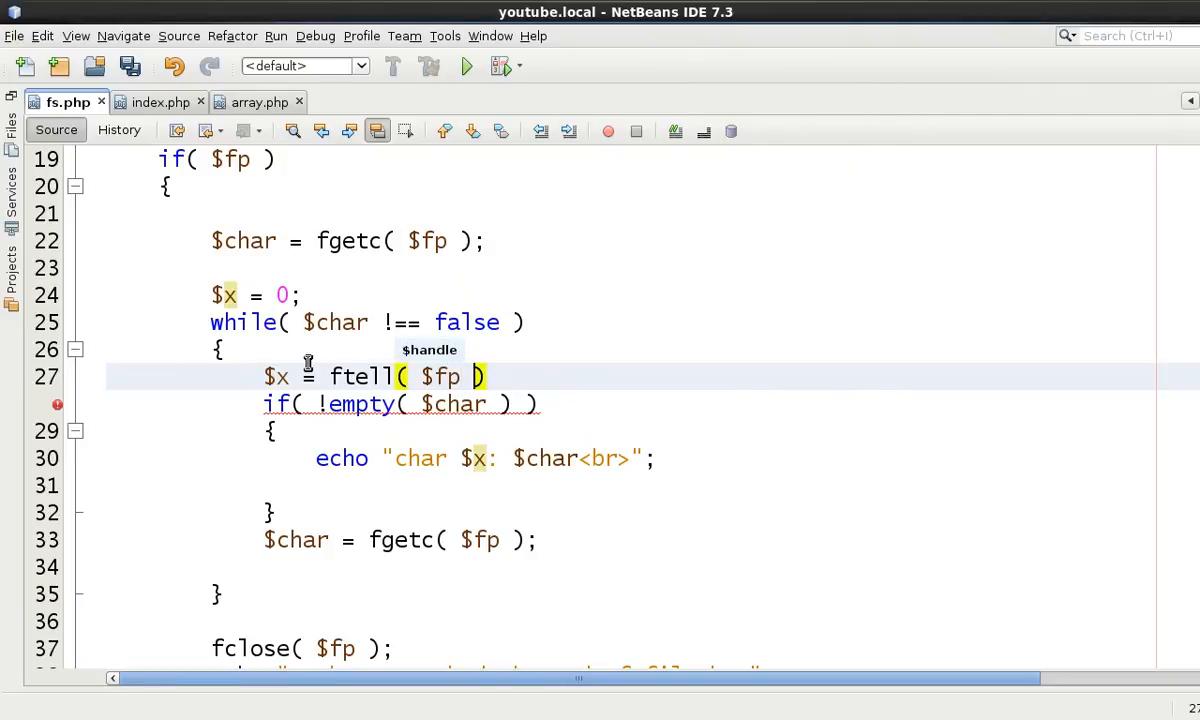
key("ctrl+s")
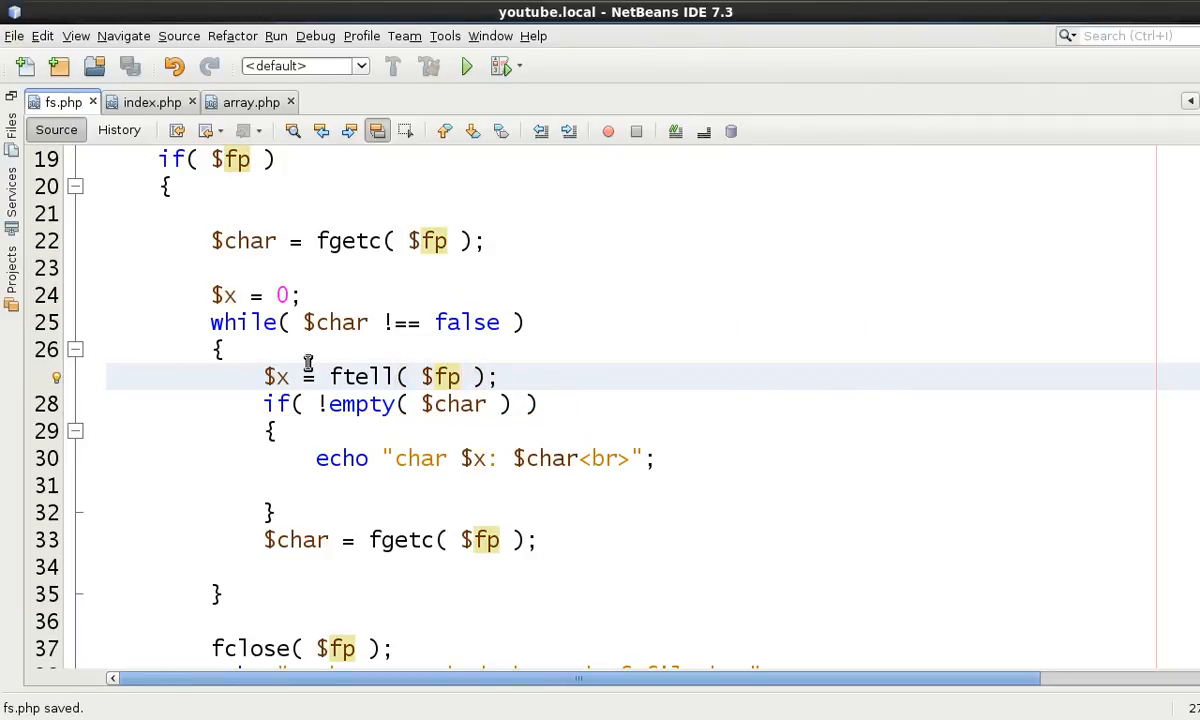
mouse_move(484, 448)
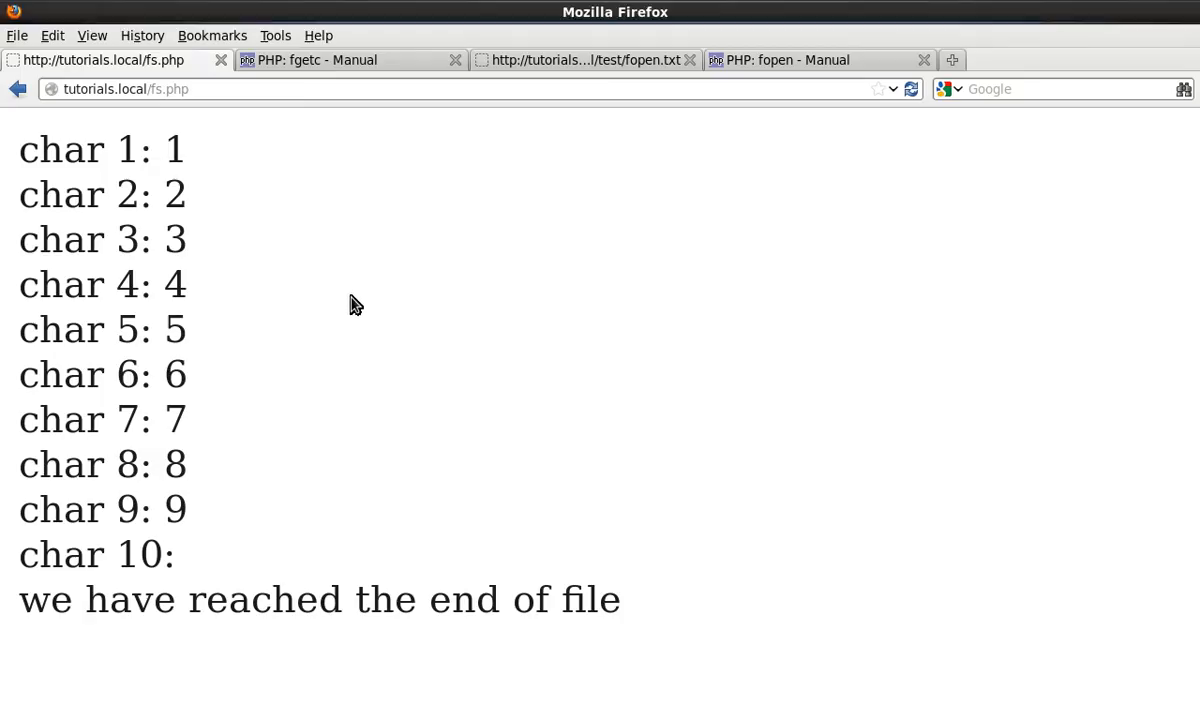
Mark the ftell position number of the first character in the reloaded output
double_click(128, 148)
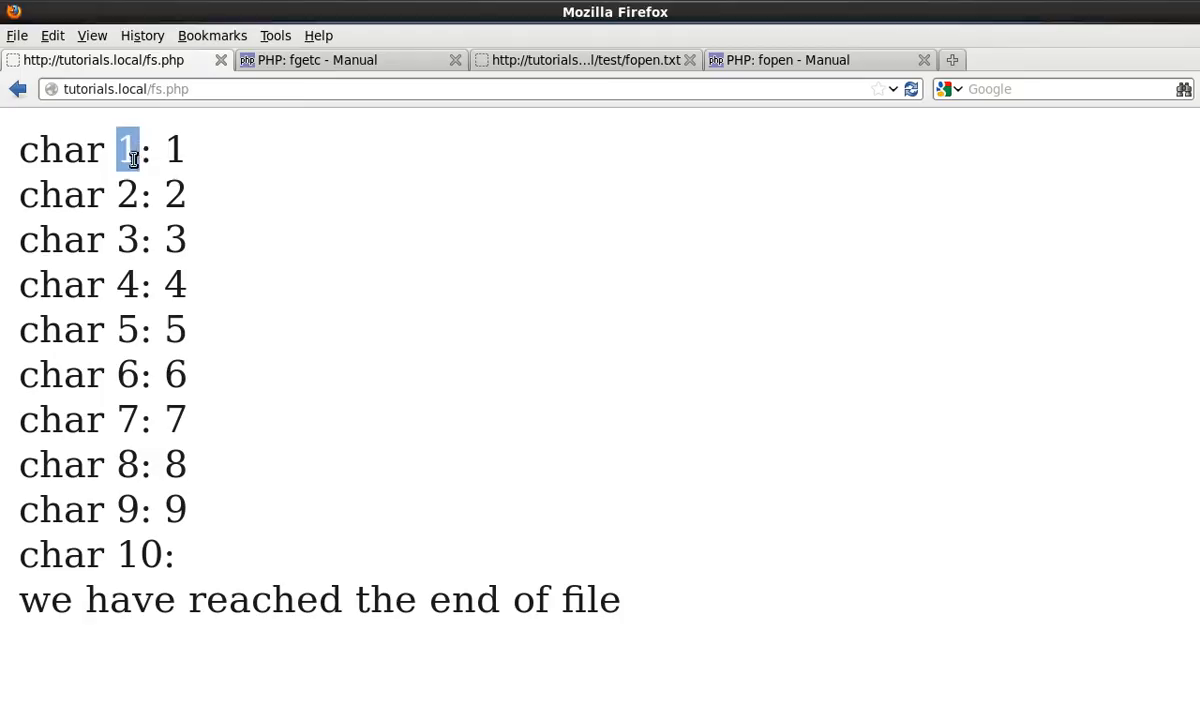
mouse_move(118, 188)
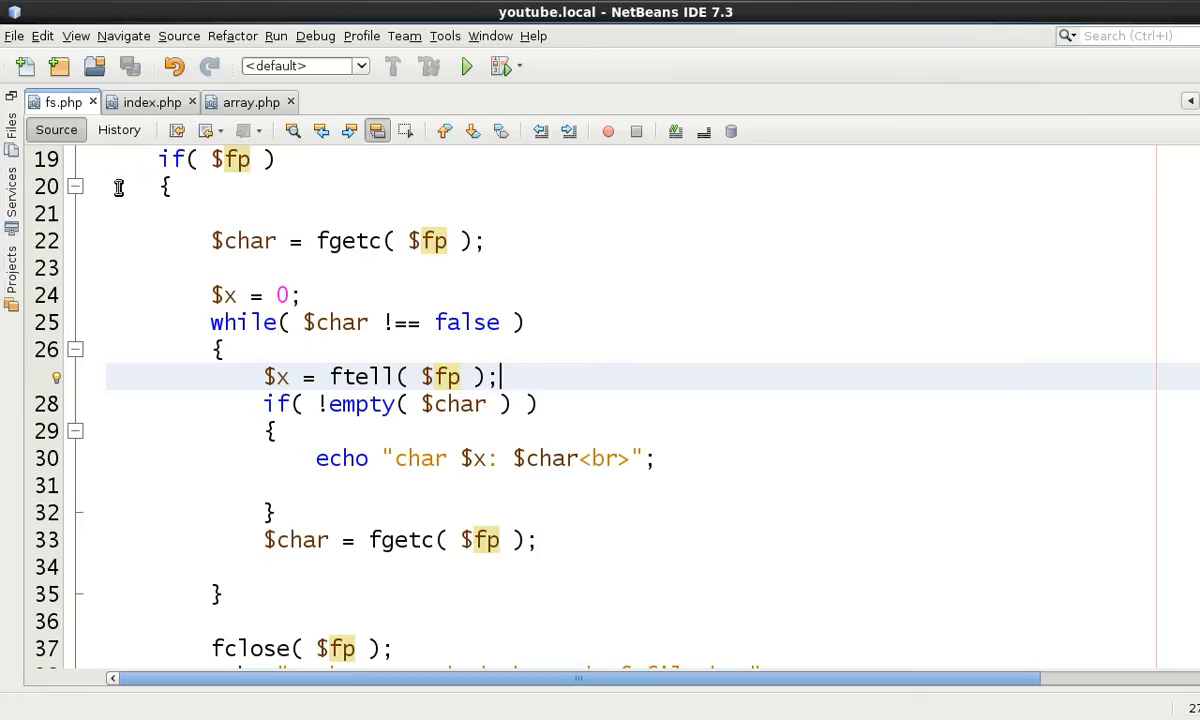
mouse_move(318, 352)
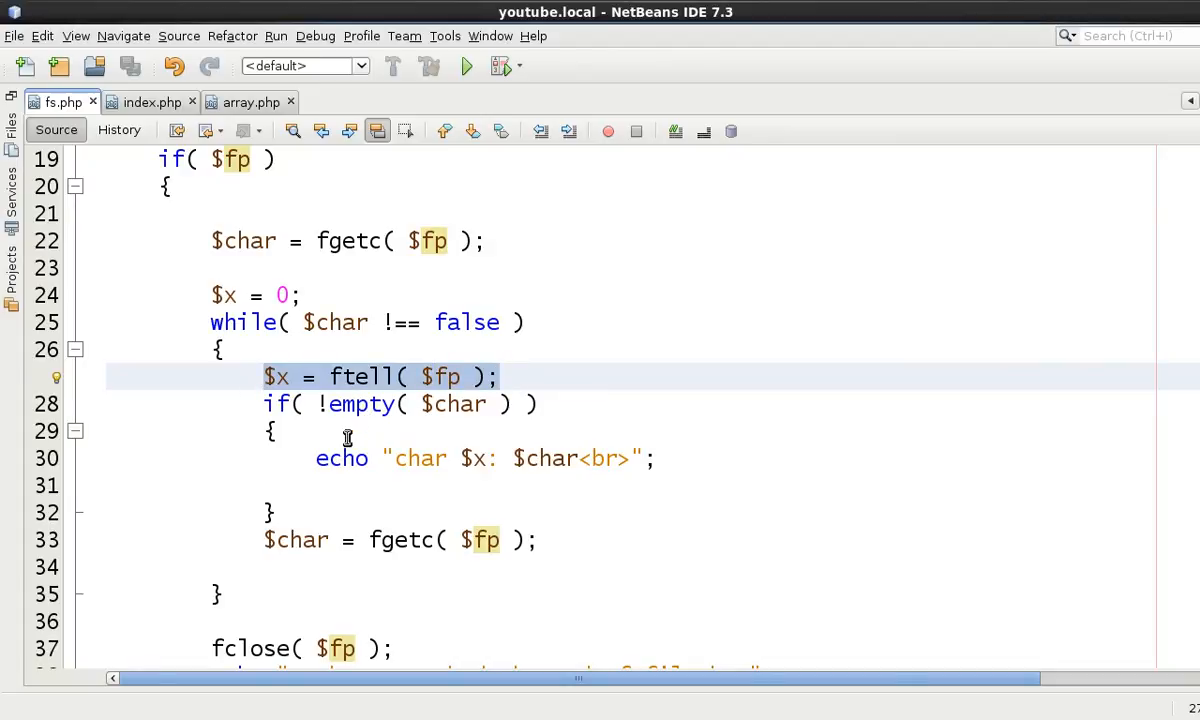
mouse_move(316, 458)
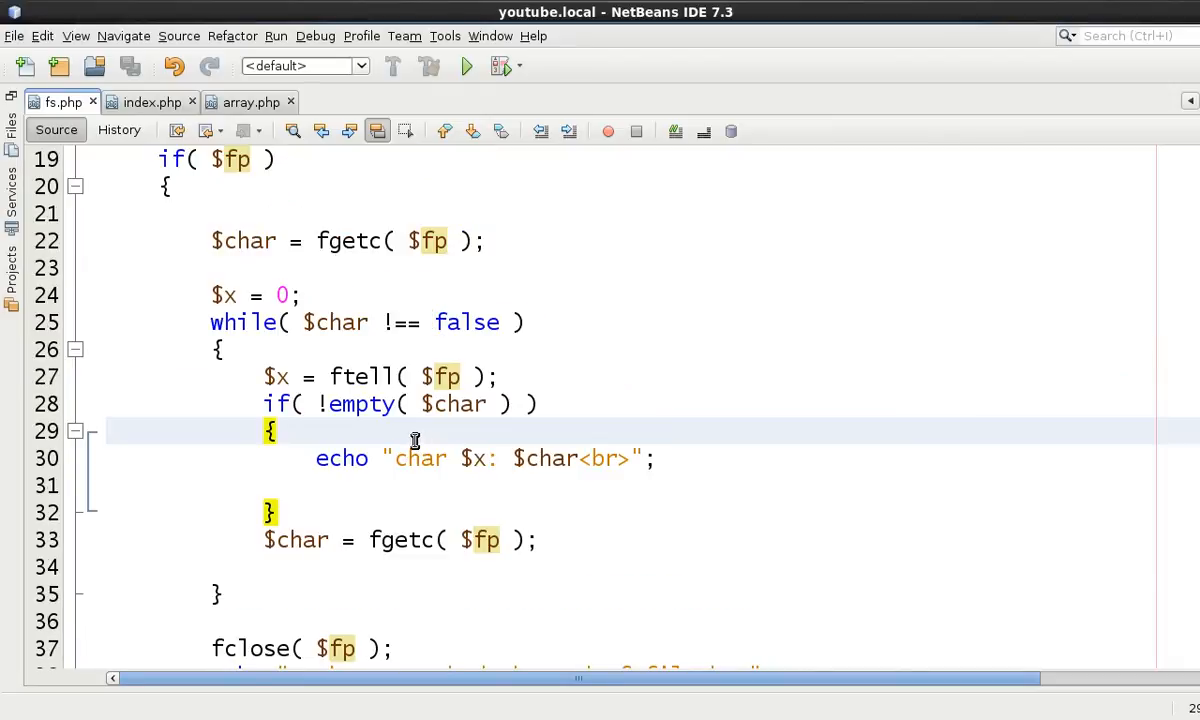
left_click(424, 540)
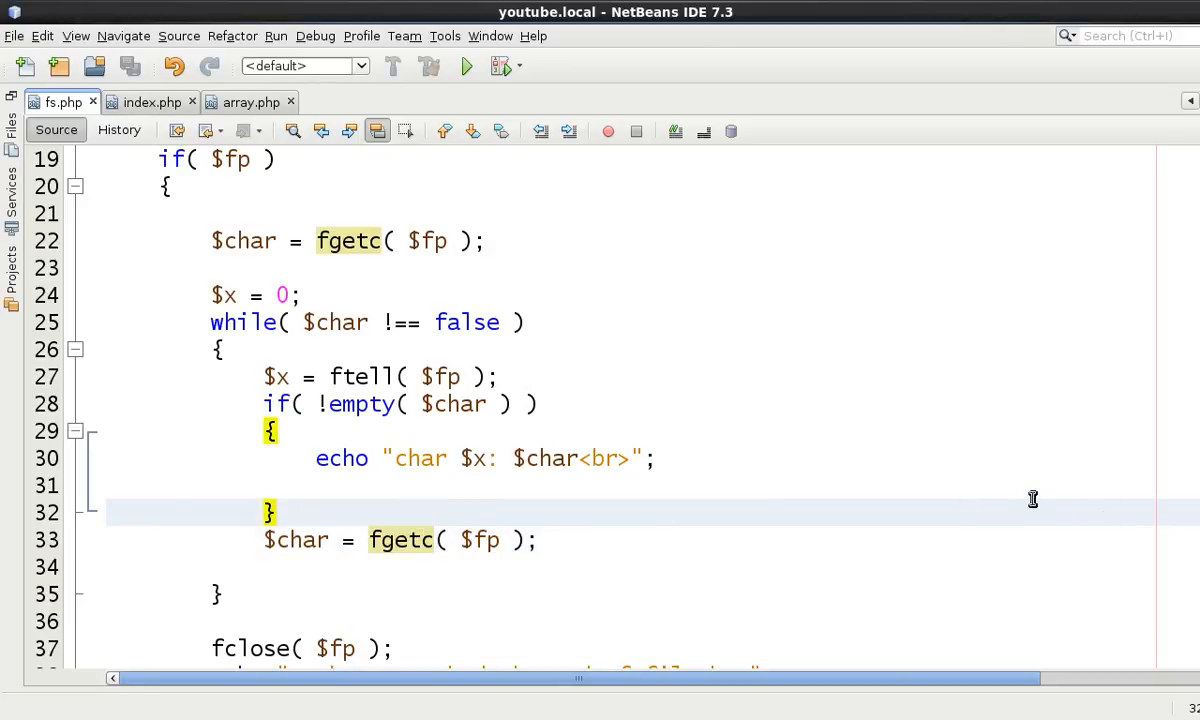
mouse_move(690, 480)
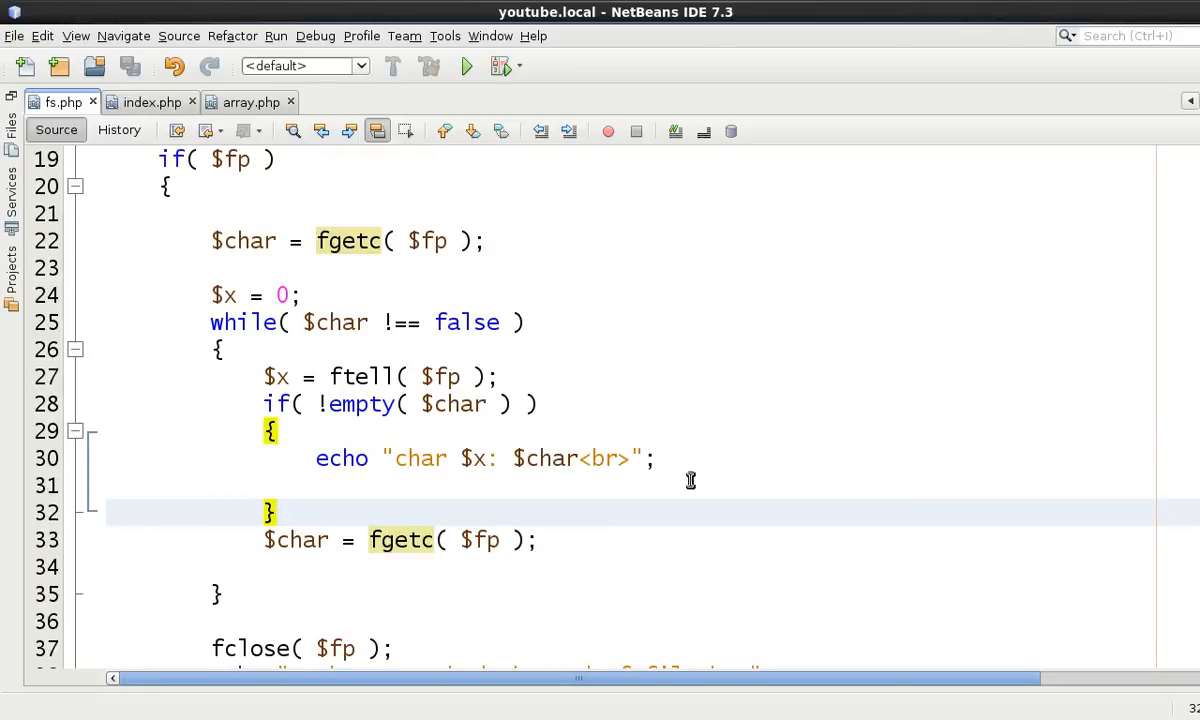
left_click(278, 512)
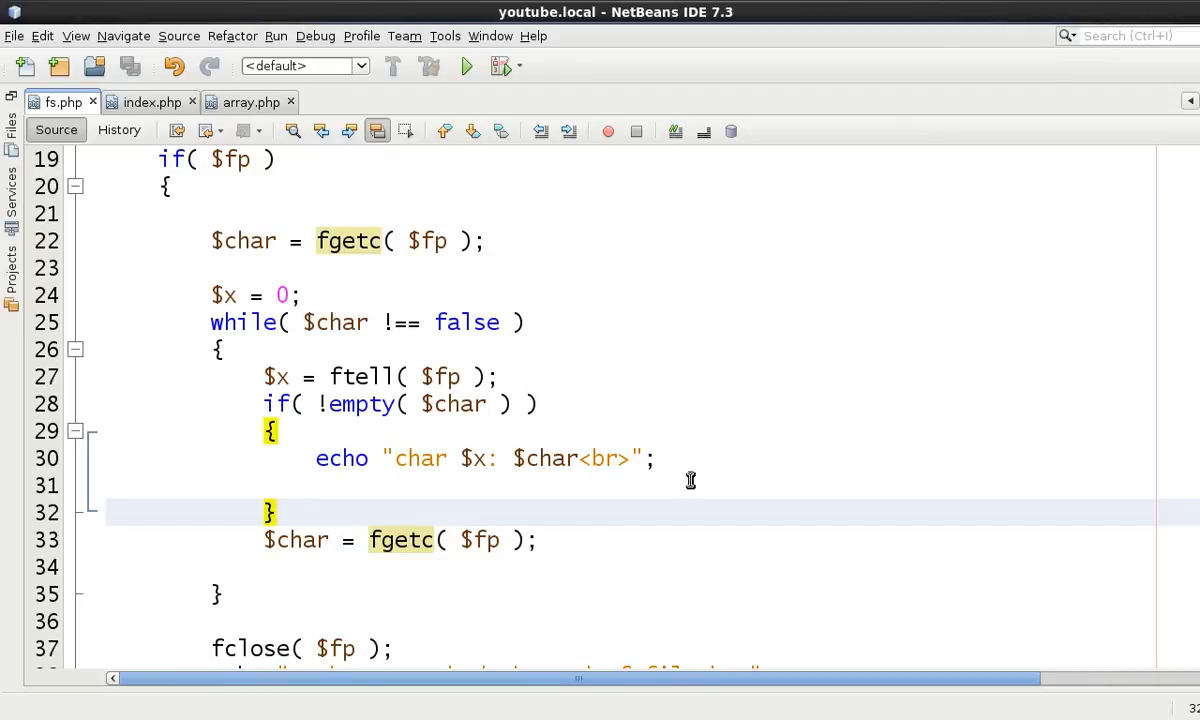
left_click(278, 512)
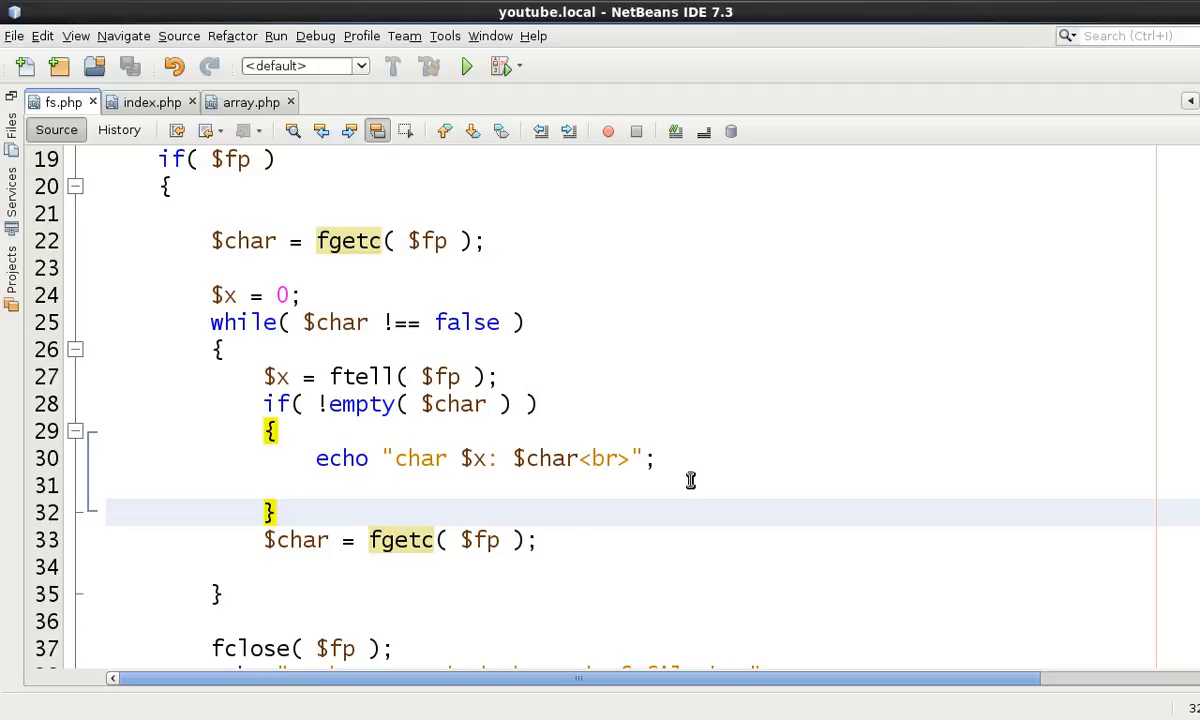
left_click(278, 512)
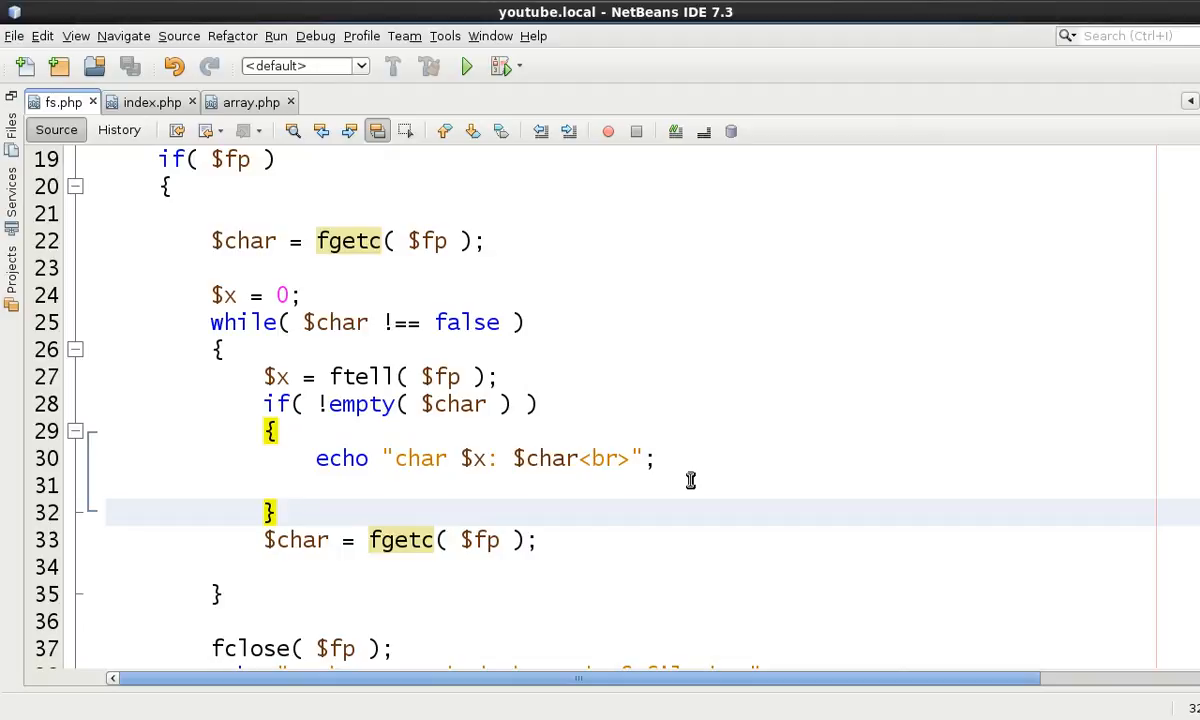
left_click(284, 512)
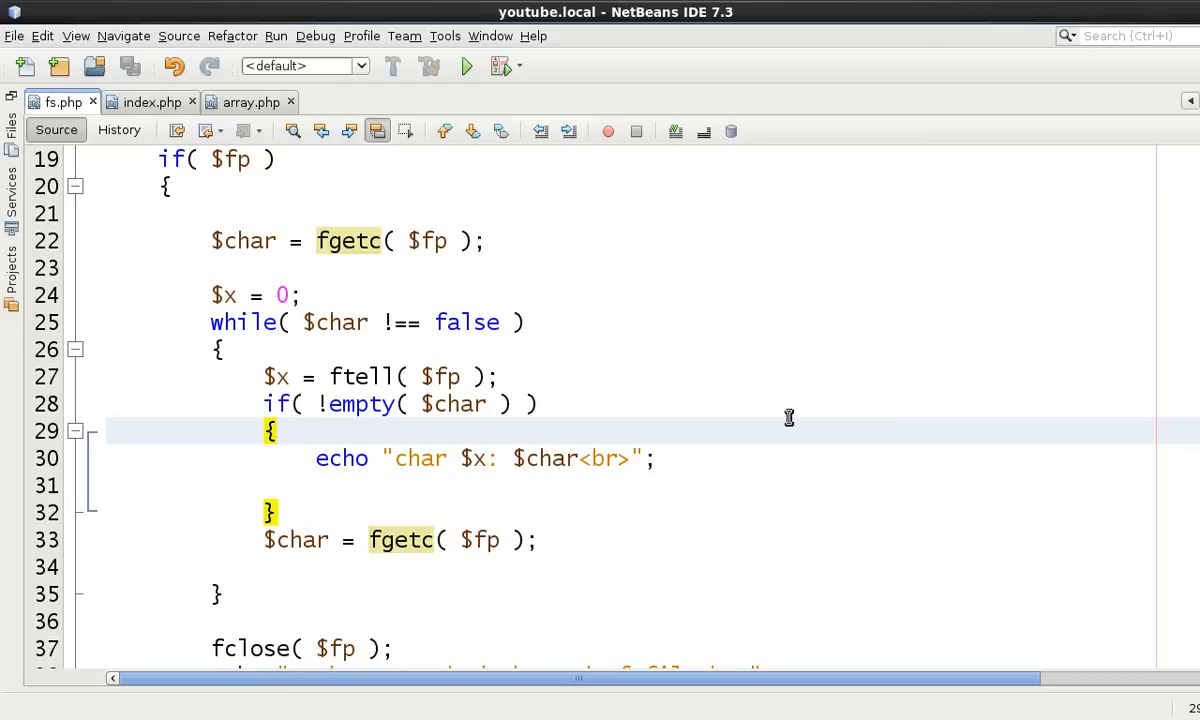
left_click(278, 430)
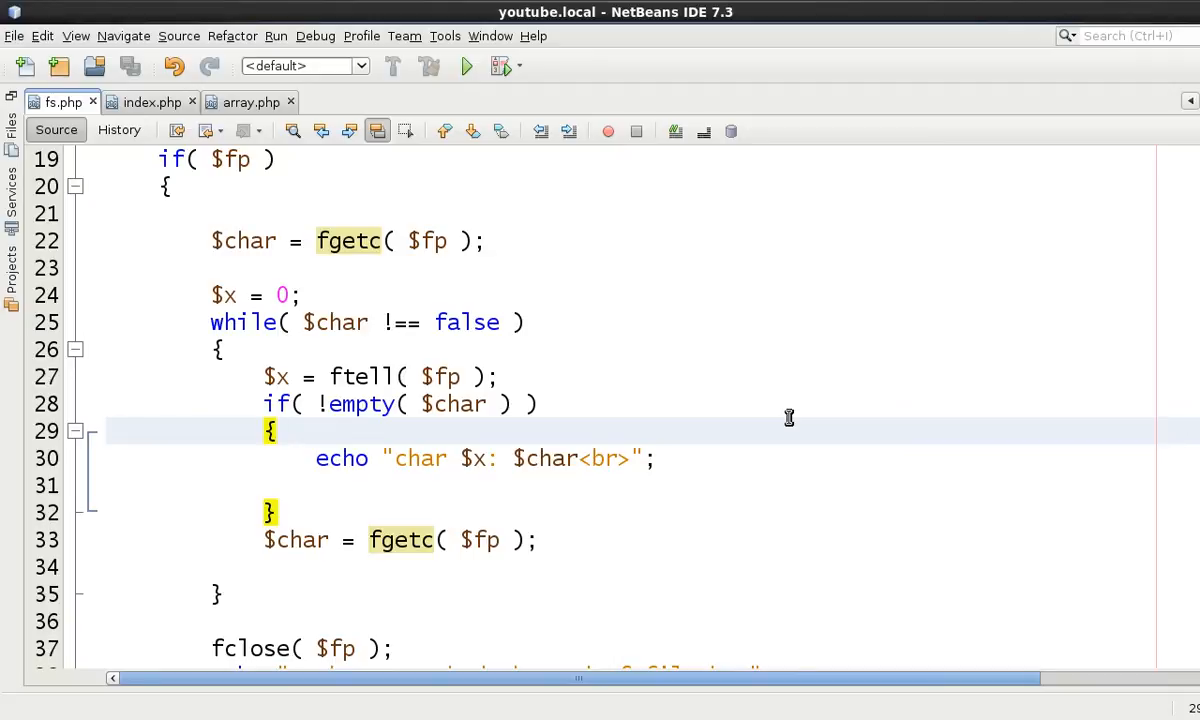
left_click(278, 430)
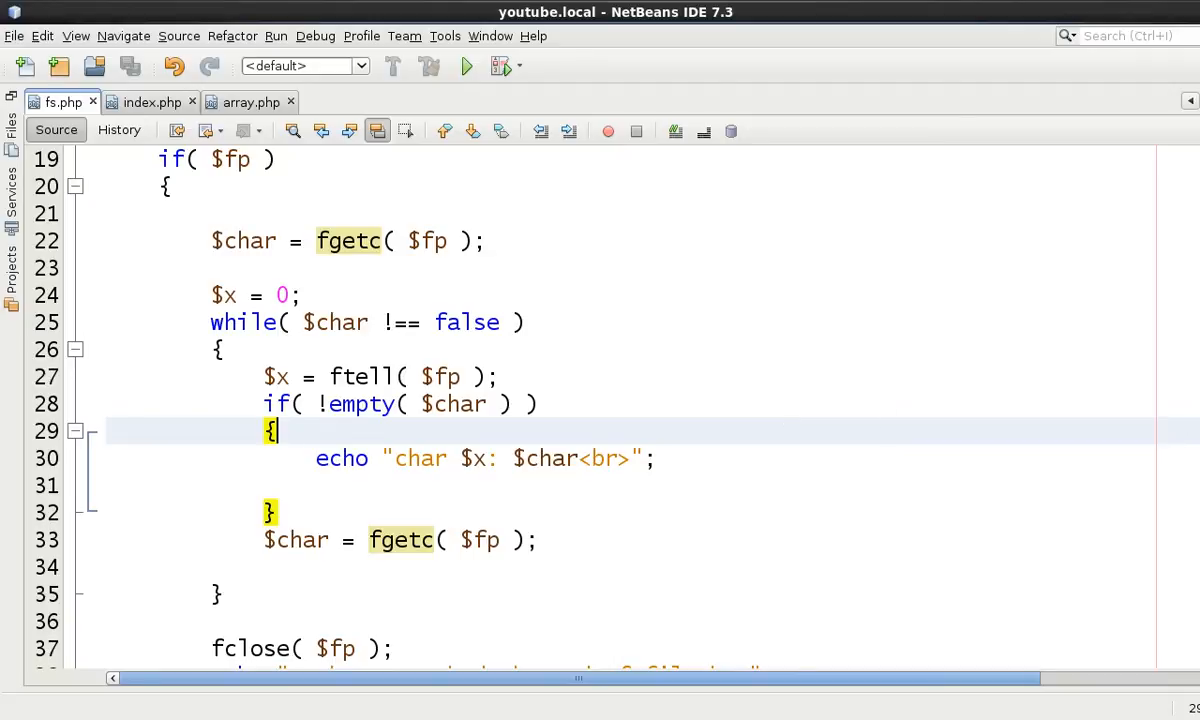